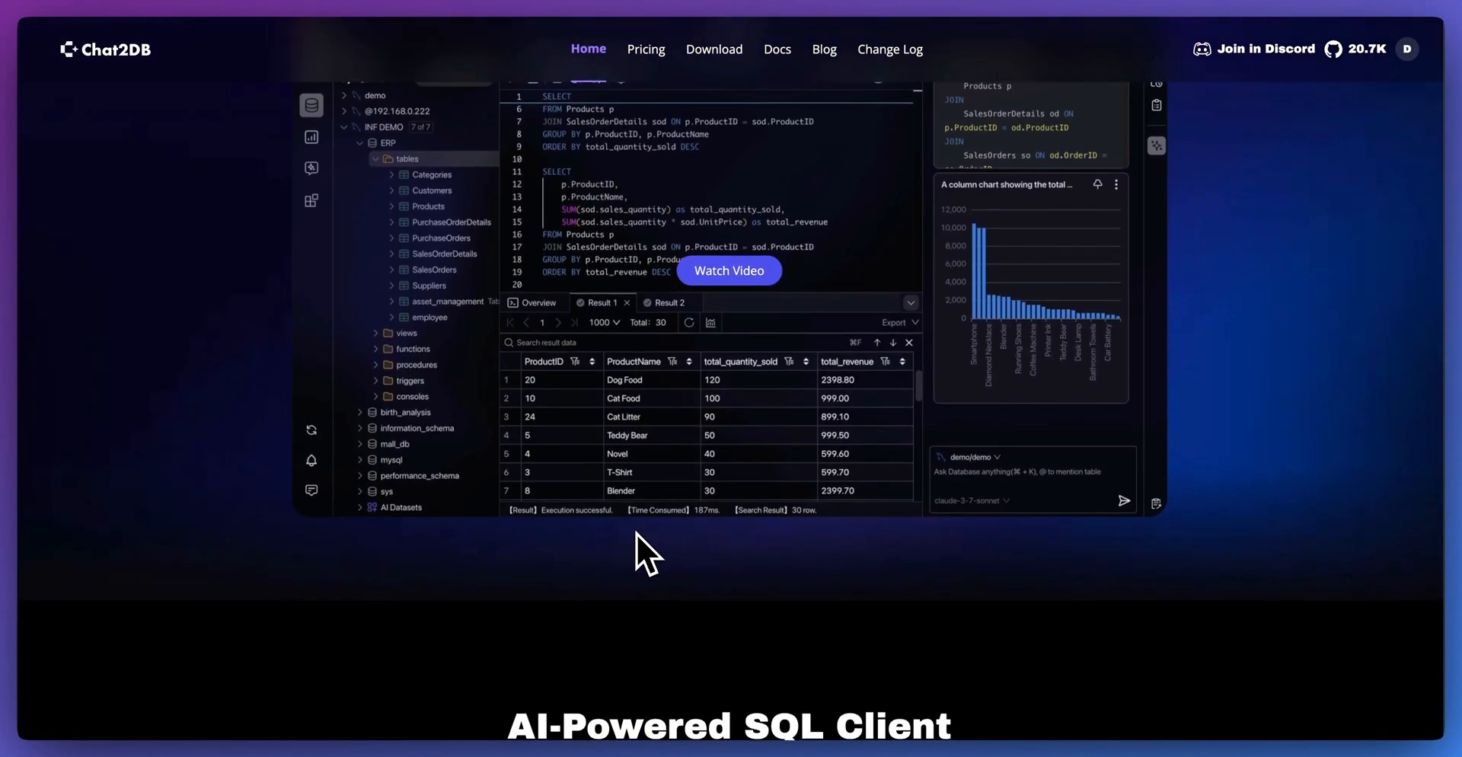
Scroll the Chat2DB homepage to the AI-Powered SQL Client showcase, then bring up the desktop app.
scroll("down", 3)
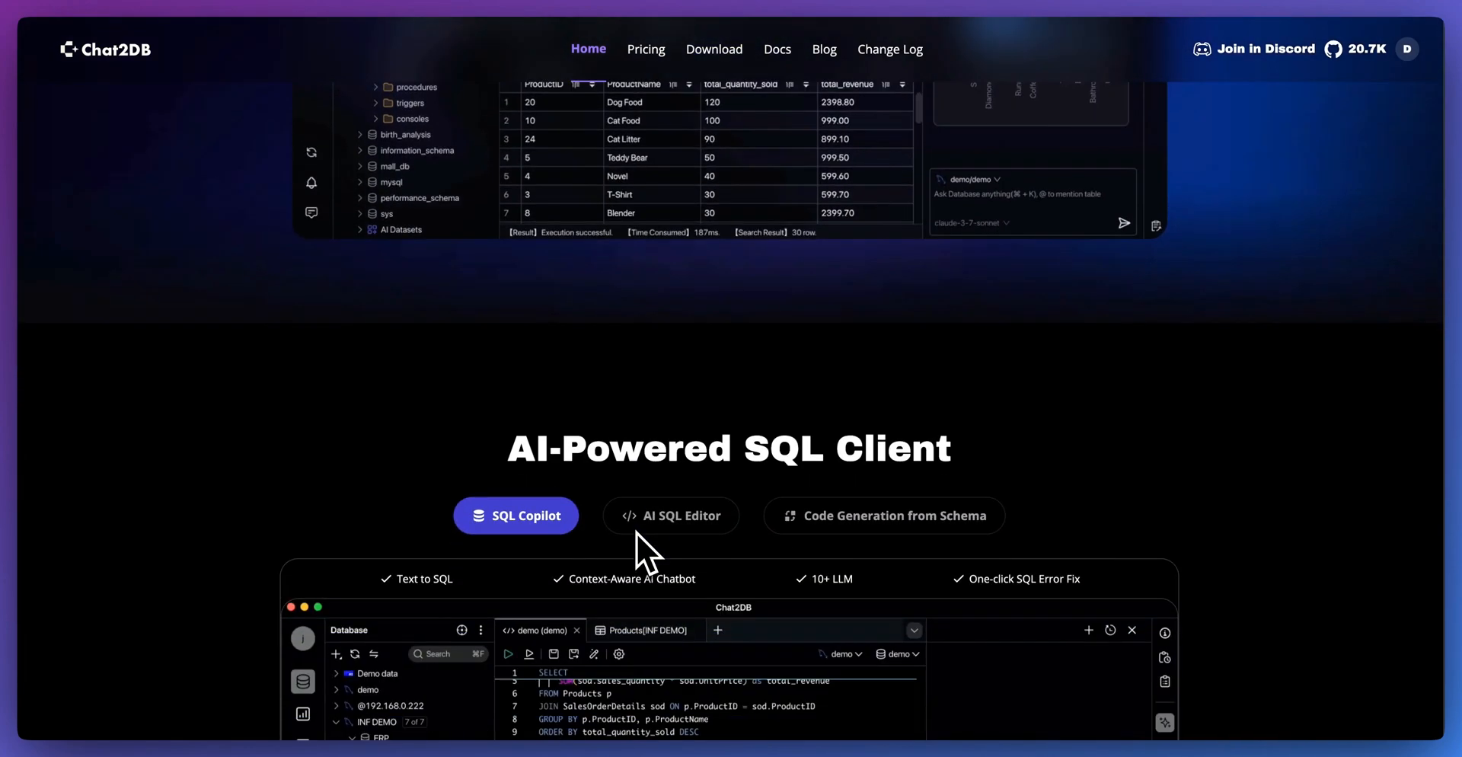
scroll("down", 3)
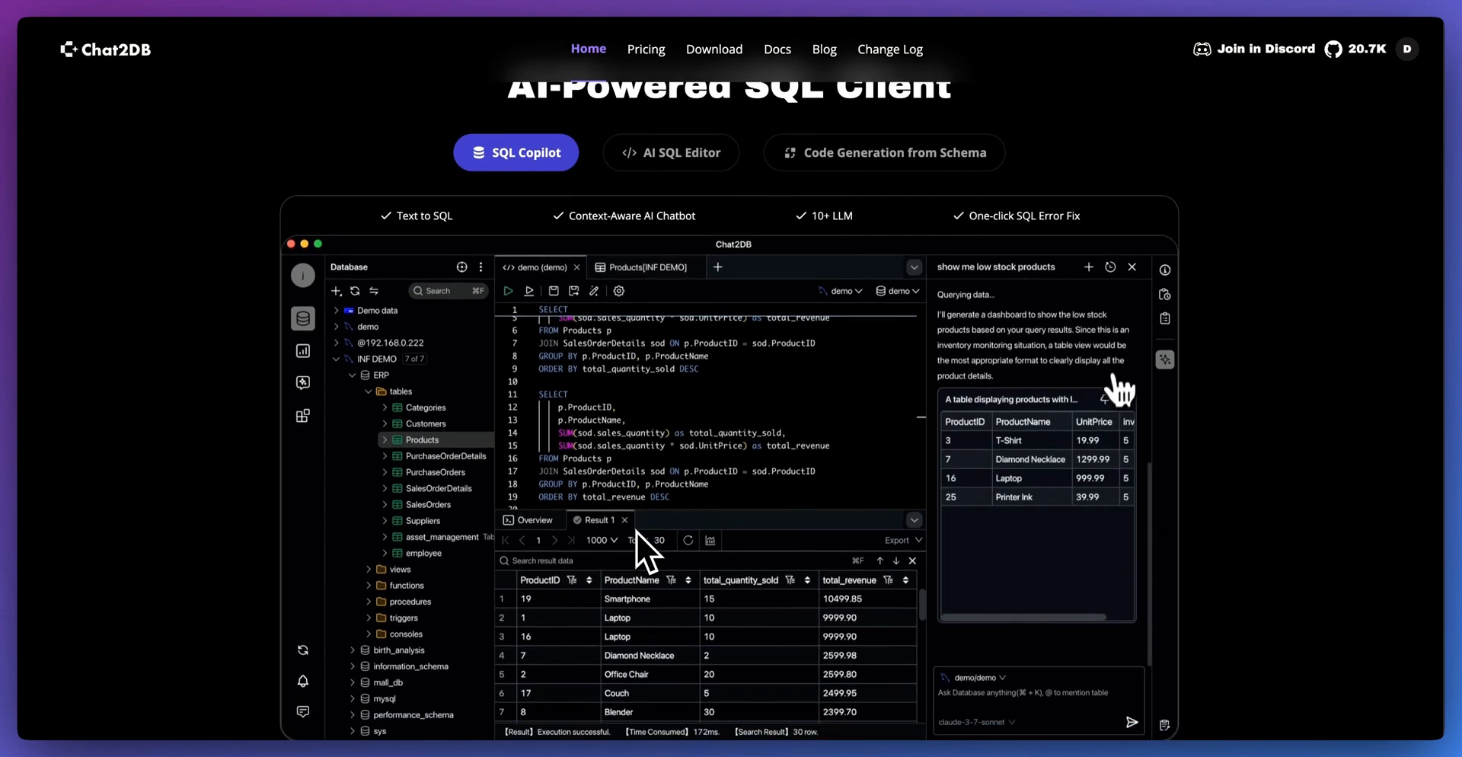
scroll("down", 3)
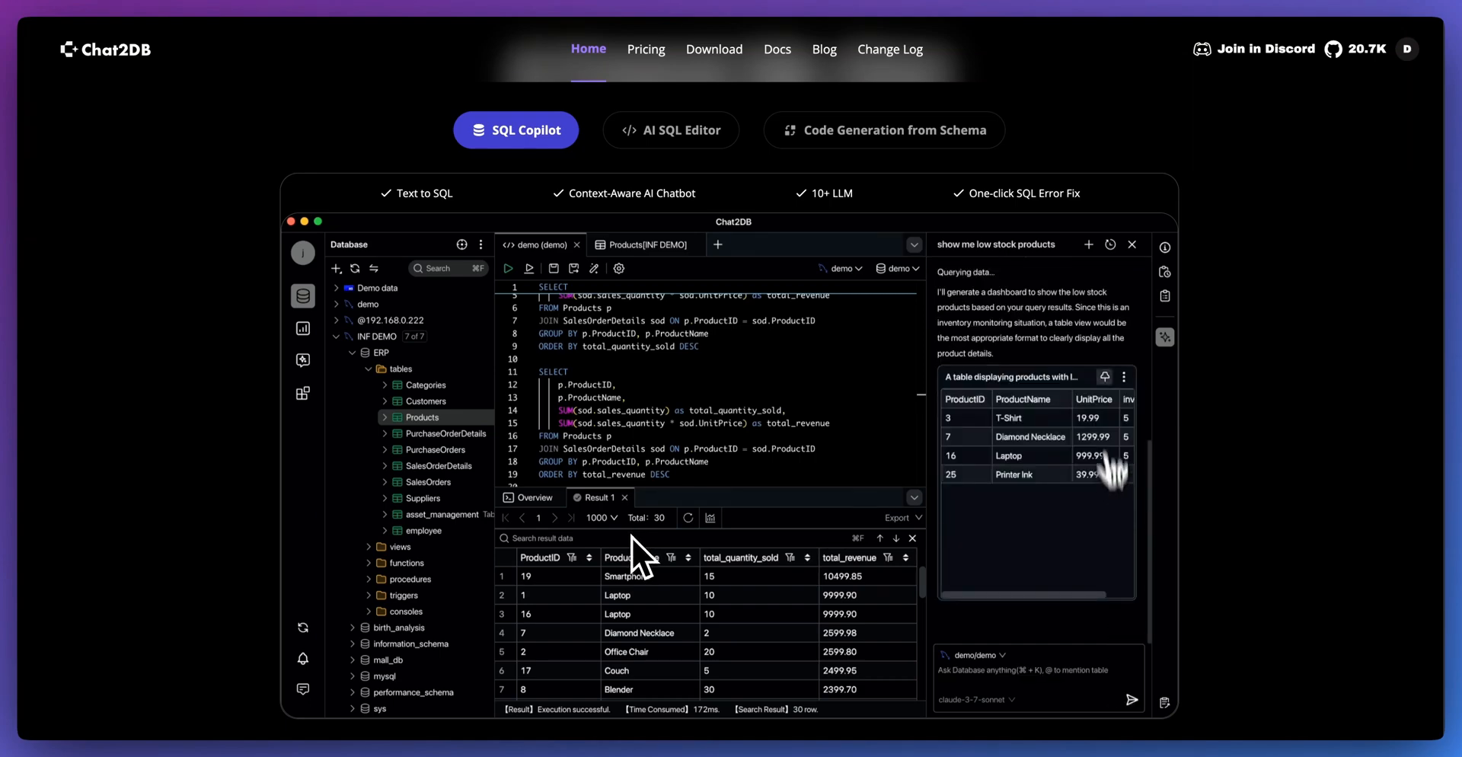
left_click(715, 49)
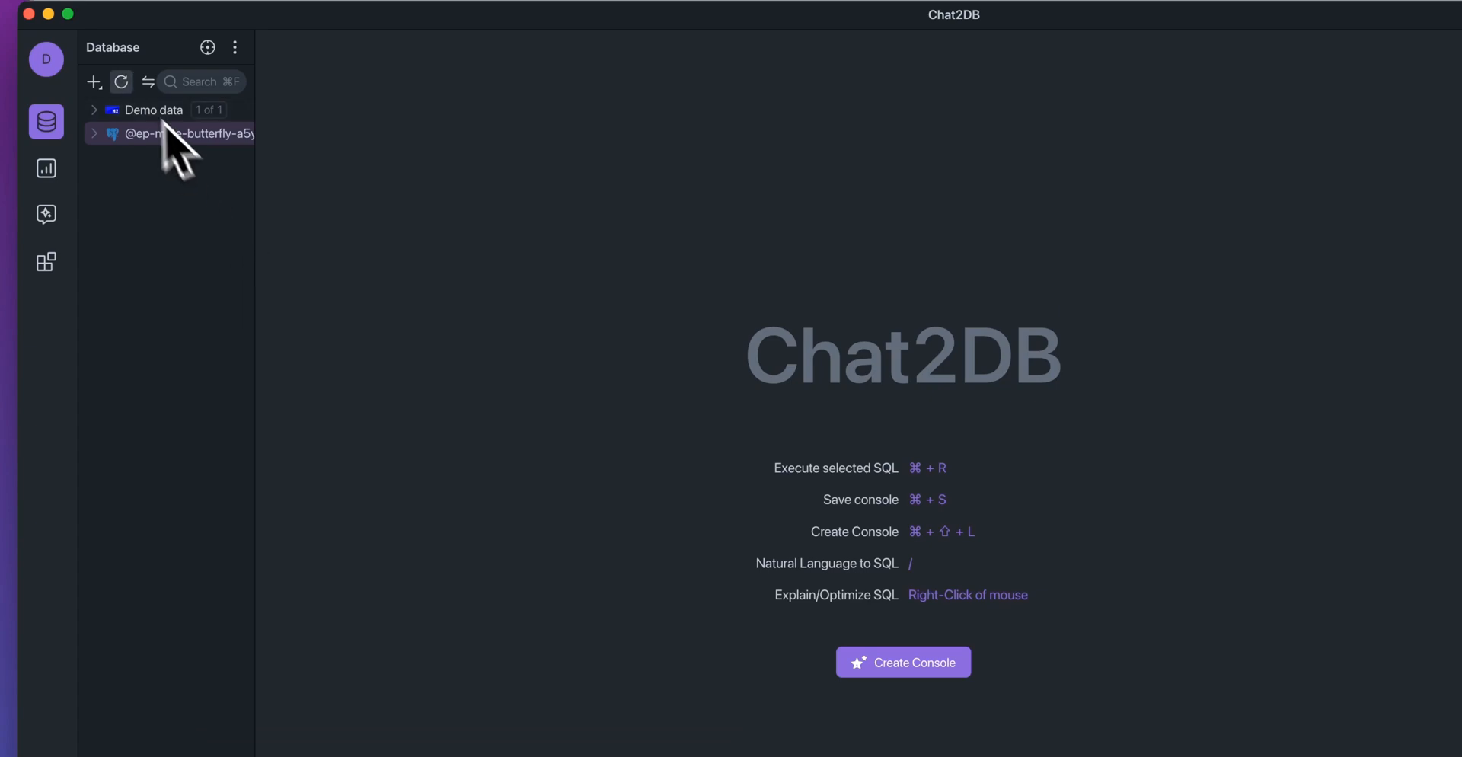
Add a new connection and scroll the database type list down to MySQL.
left_click(93, 83)
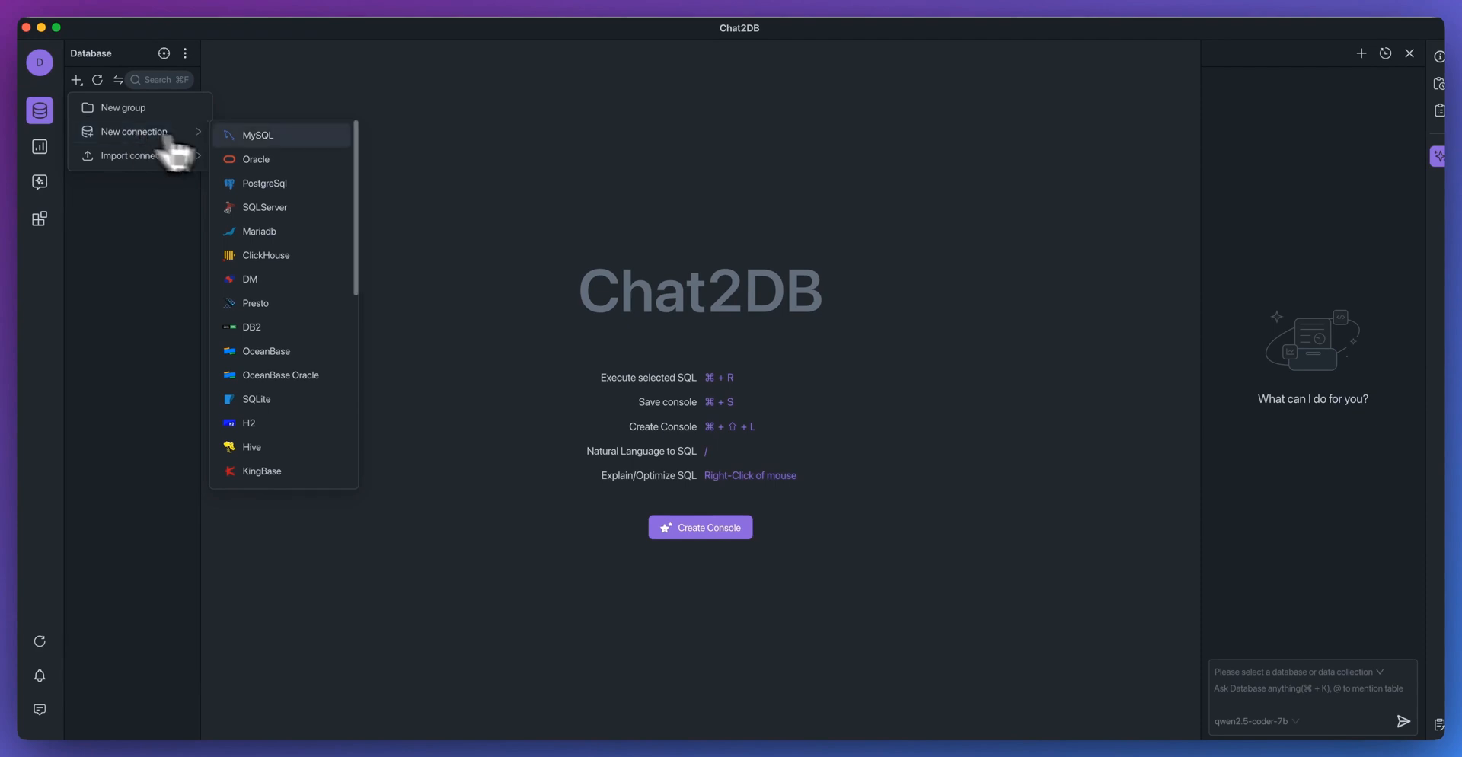
scroll("down", 3)
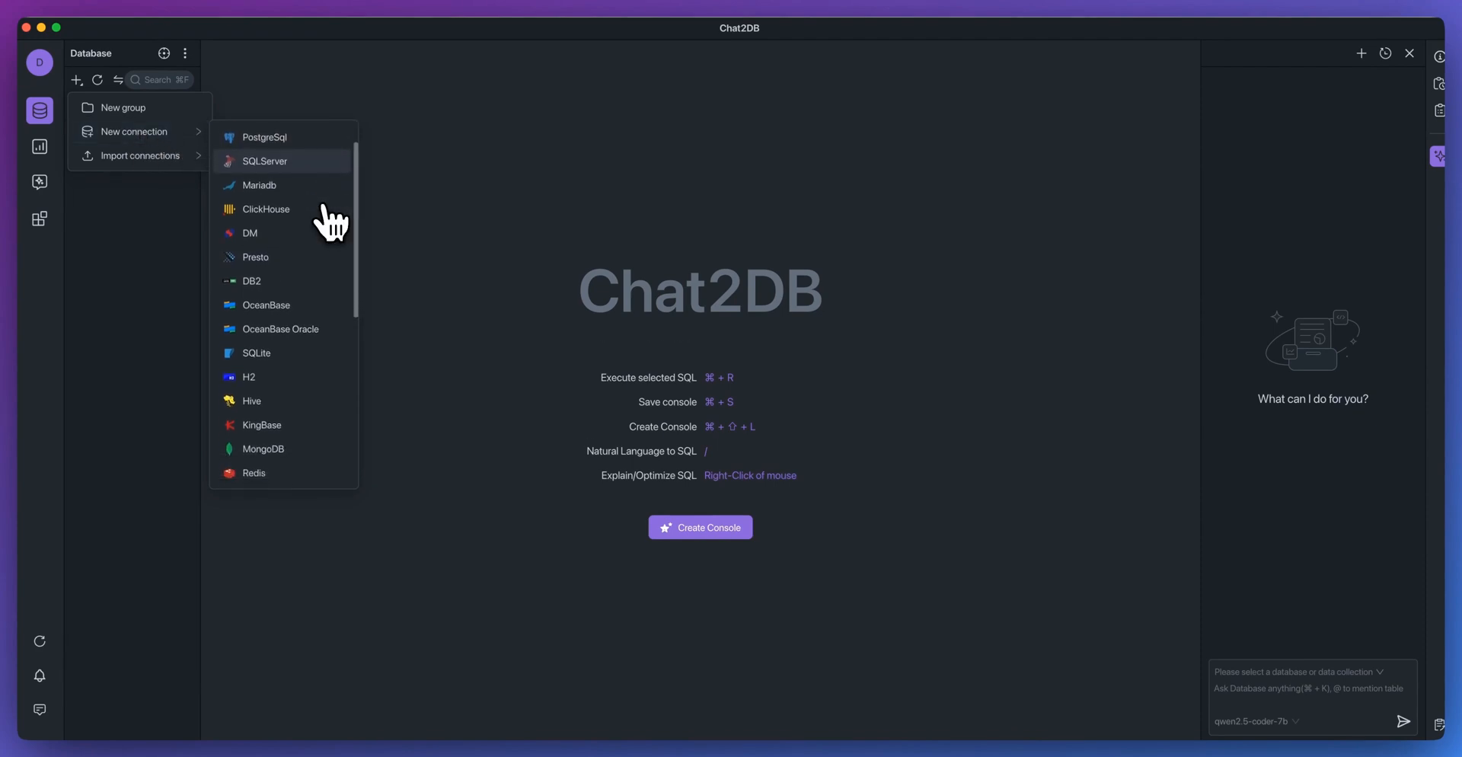
scroll("down", 3)
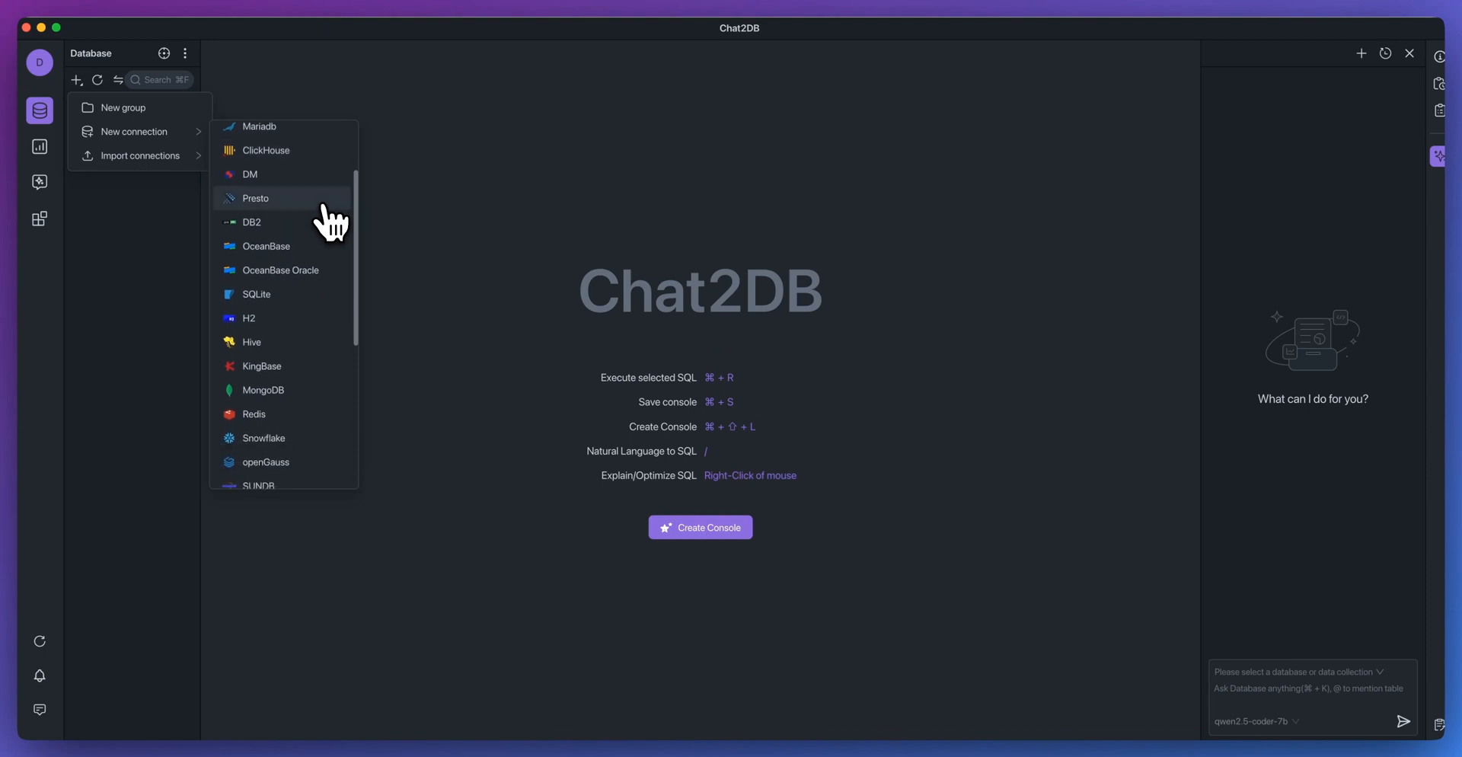
scroll("down", 3)
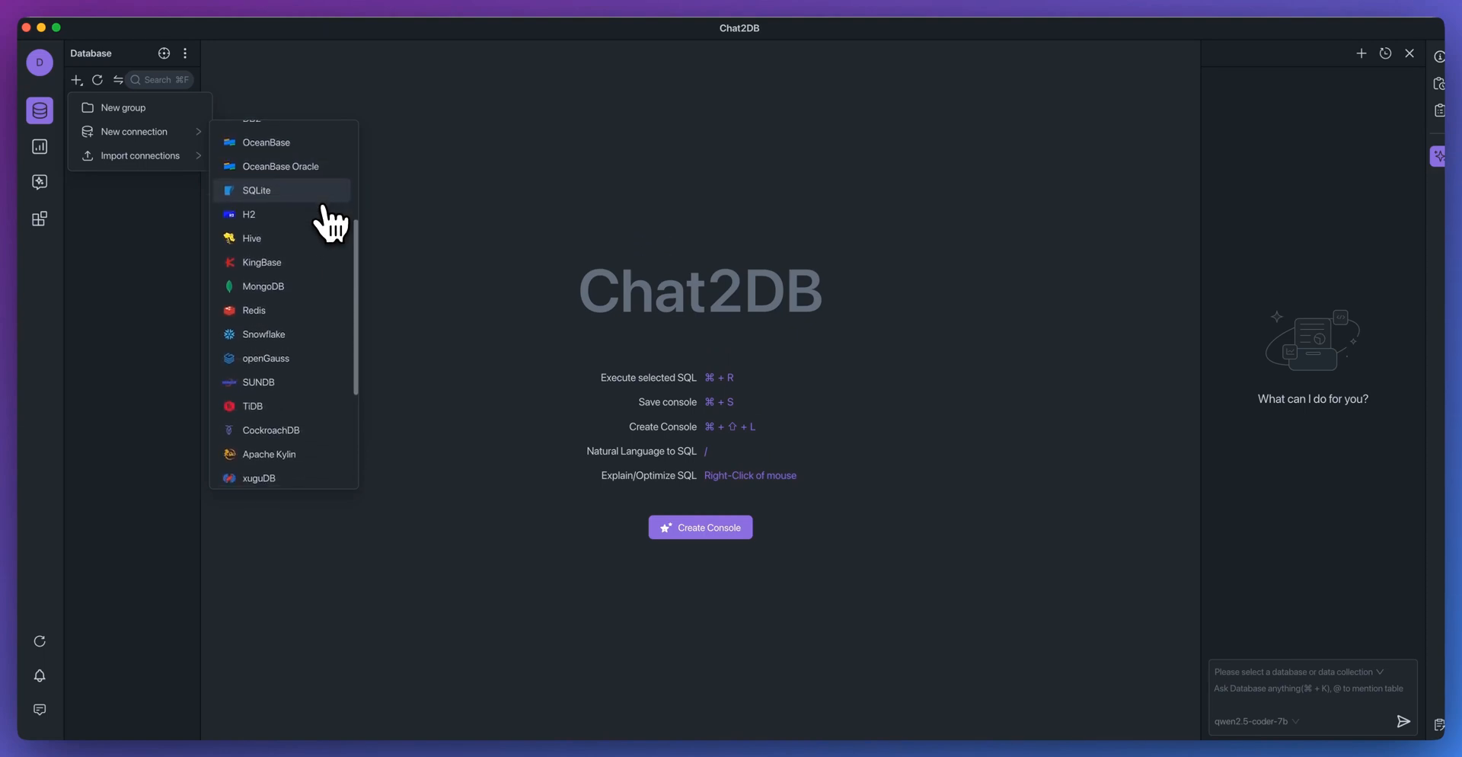
scroll("down", 3)
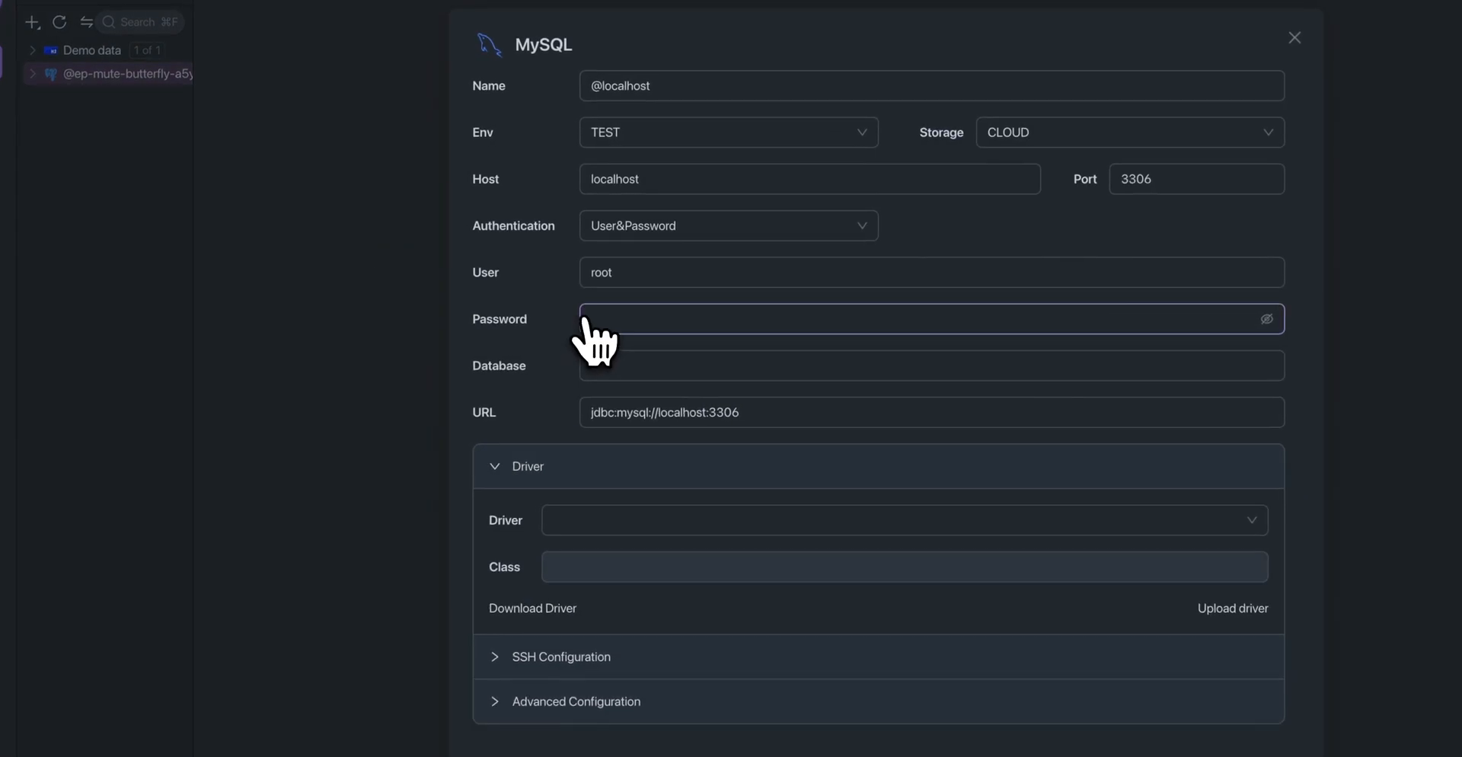
scroll("down", 3)
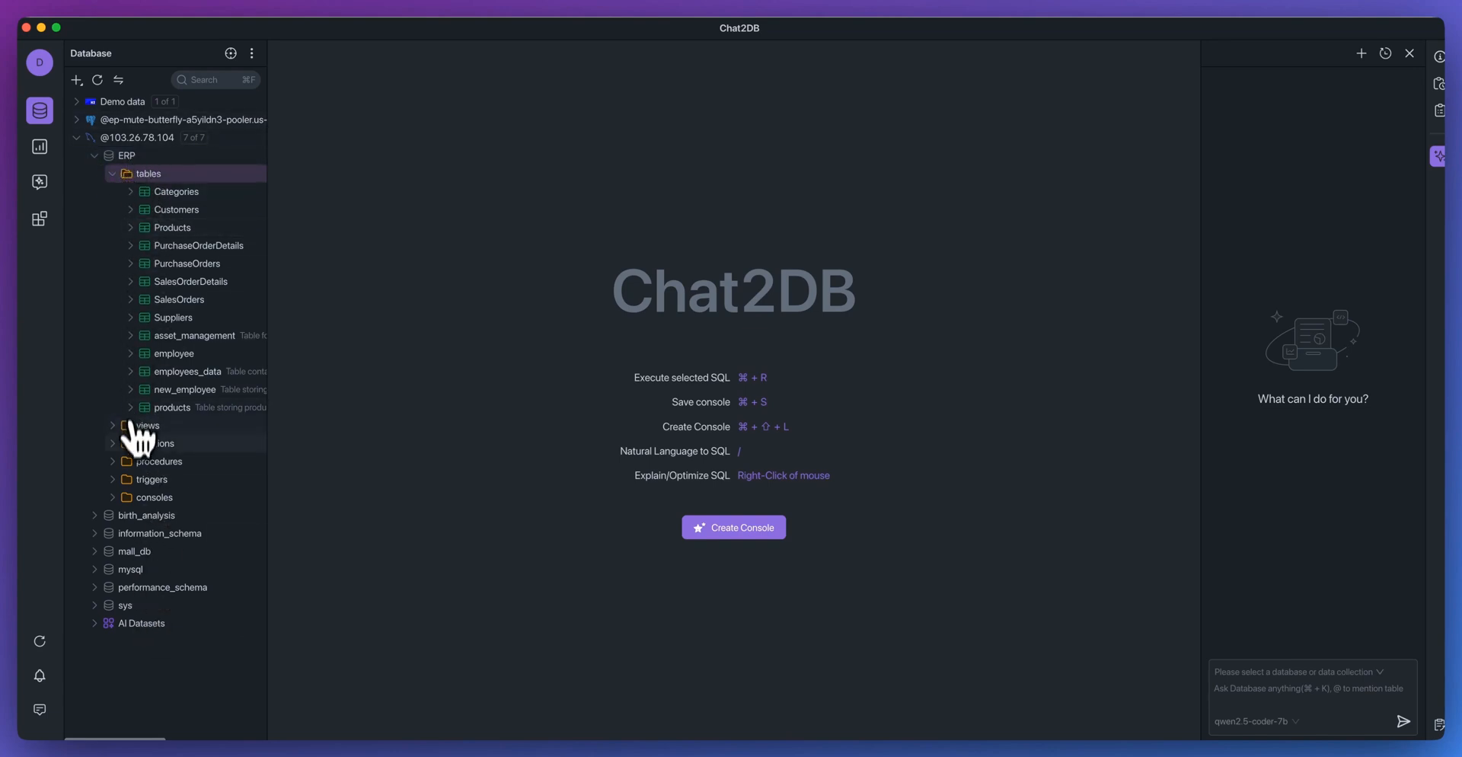
mouse_move(389, 527)
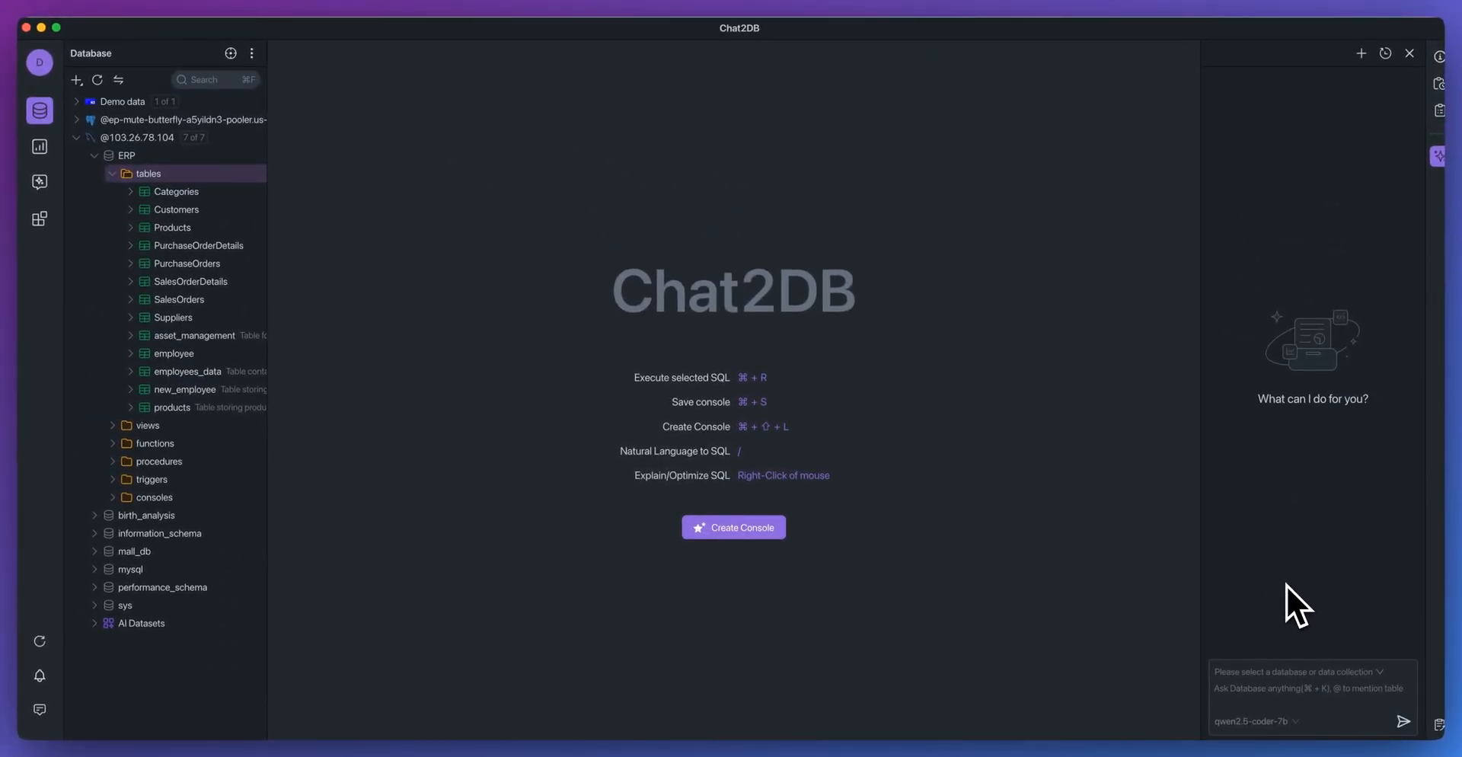
mouse_move(1216, 602)
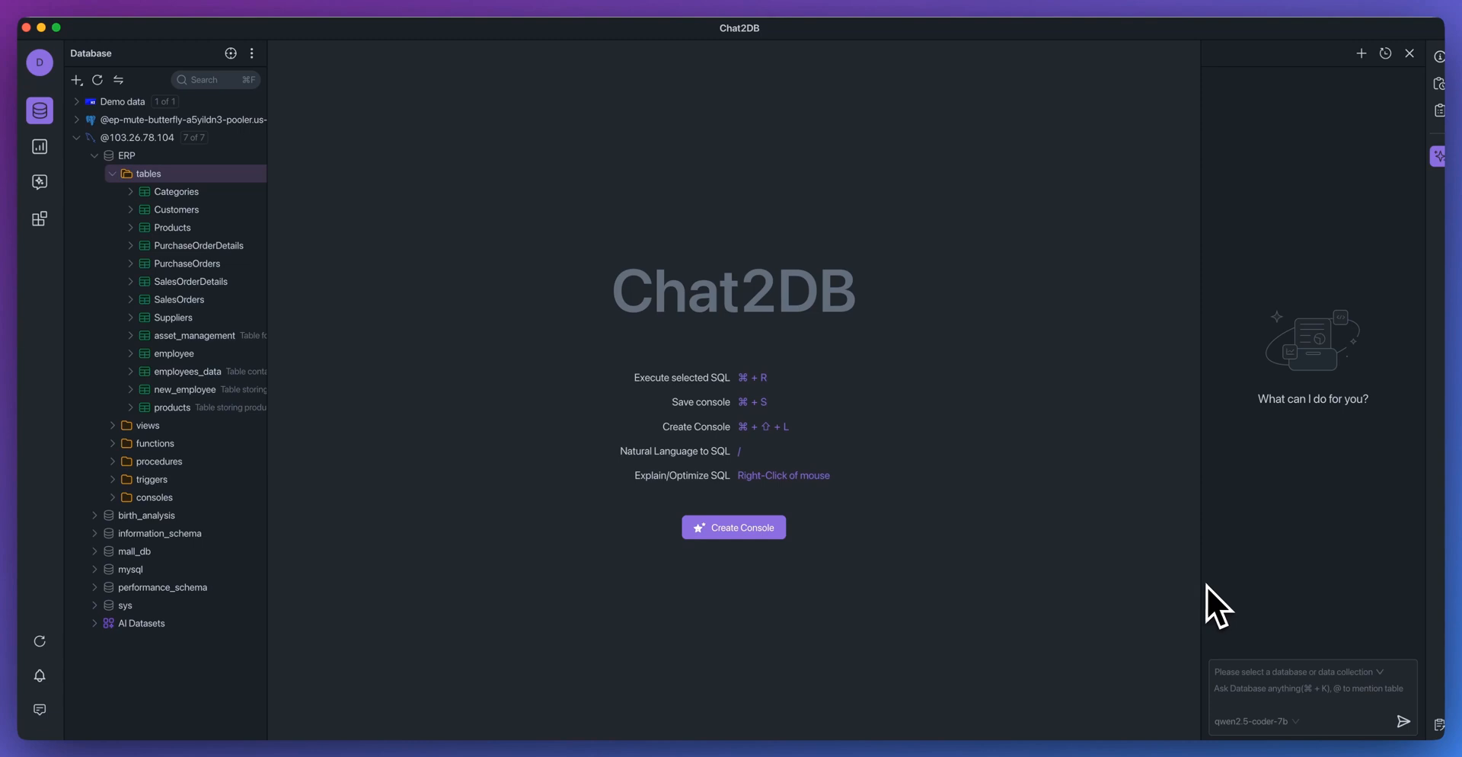
mouse_move(1279, 676)
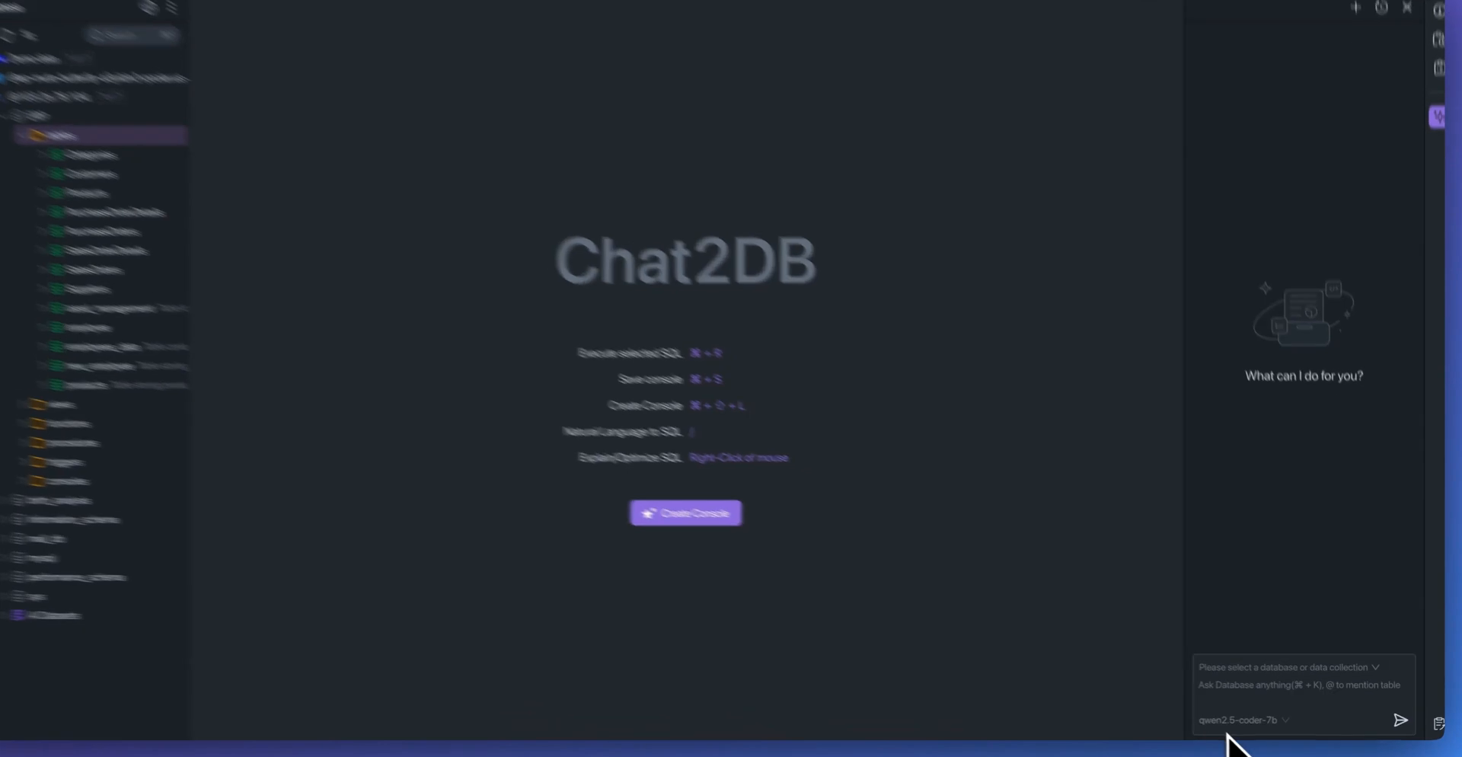
Scroll the AI model selector list down to claude-3-7-sonnet.
left_click(1244, 721)
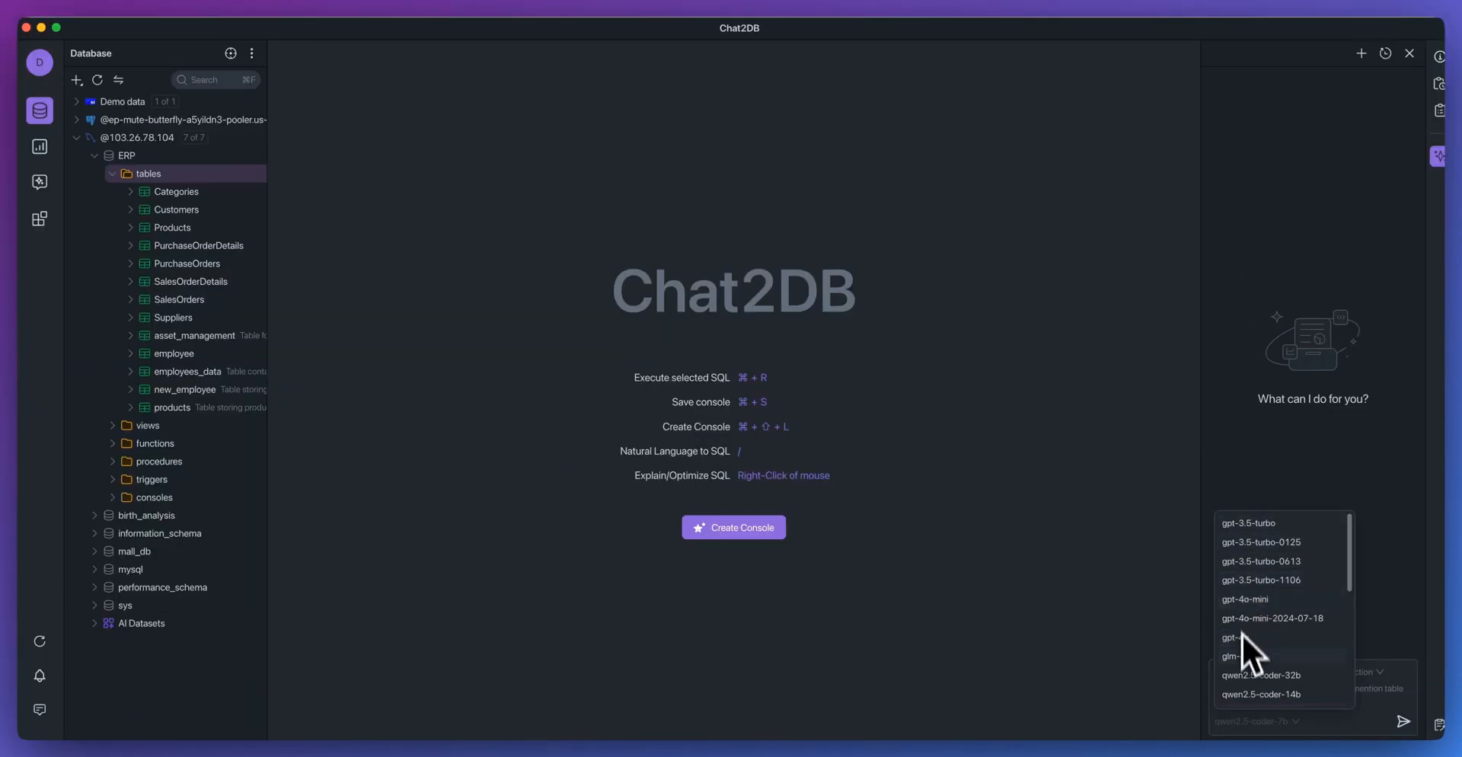
scroll("down", 3)
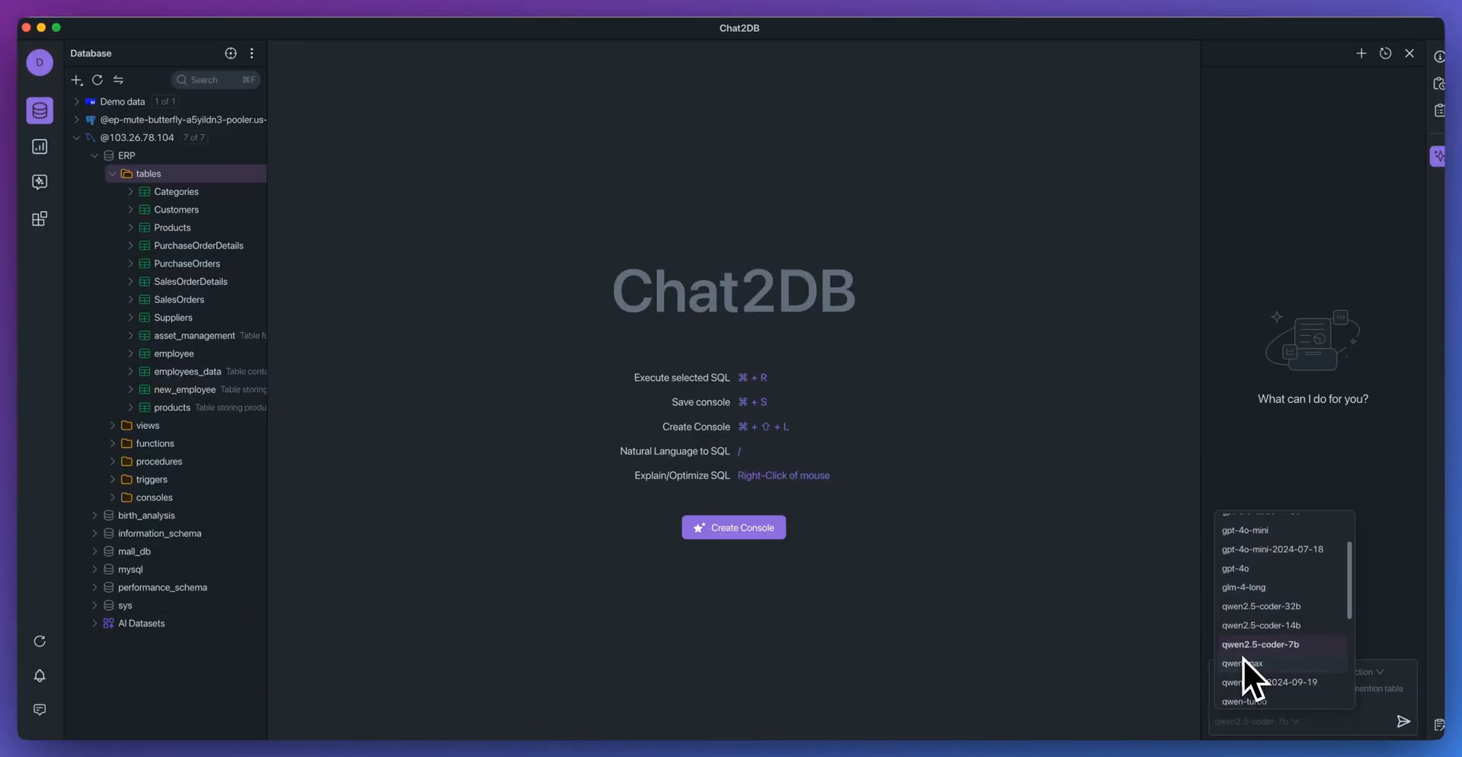
scroll("down", 3)
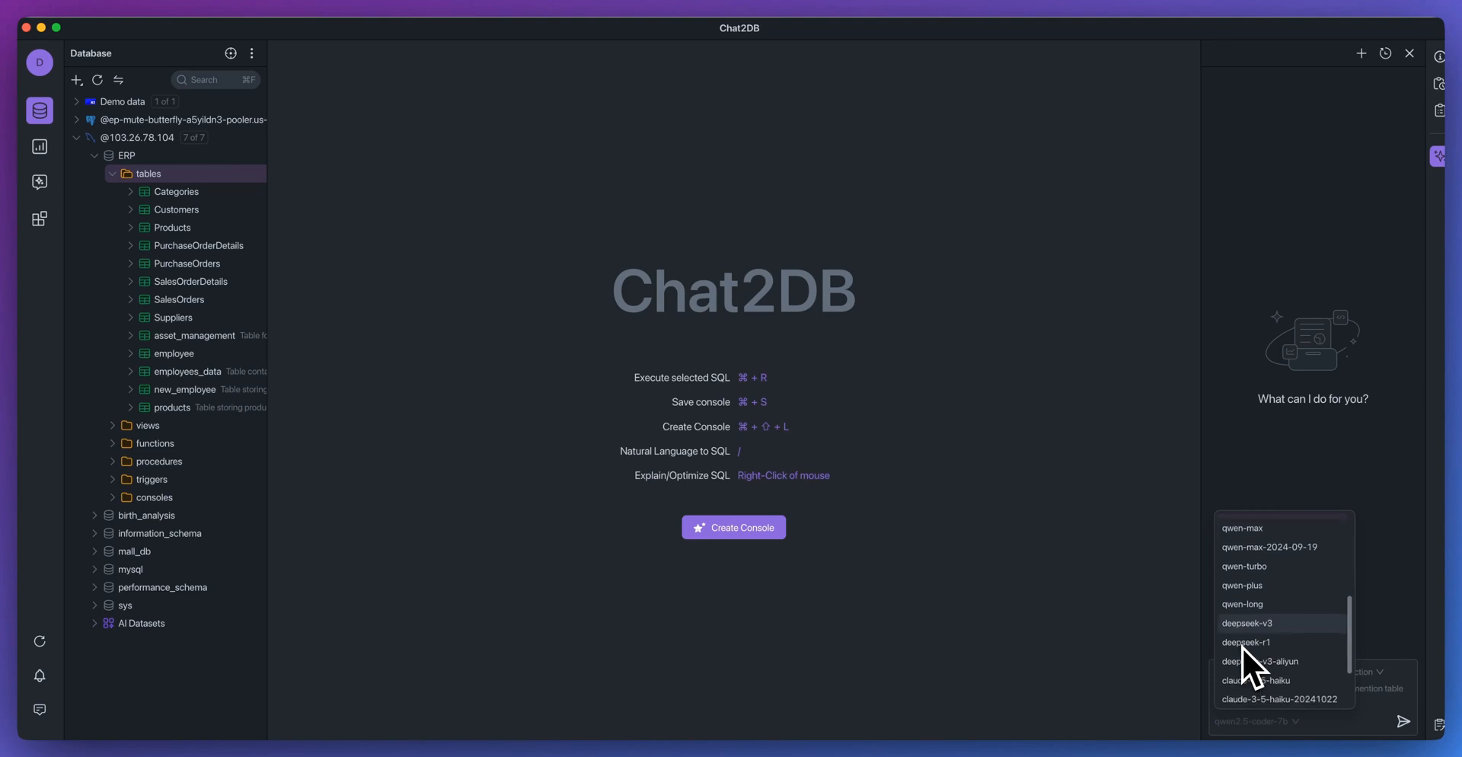
scroll("down", 3)
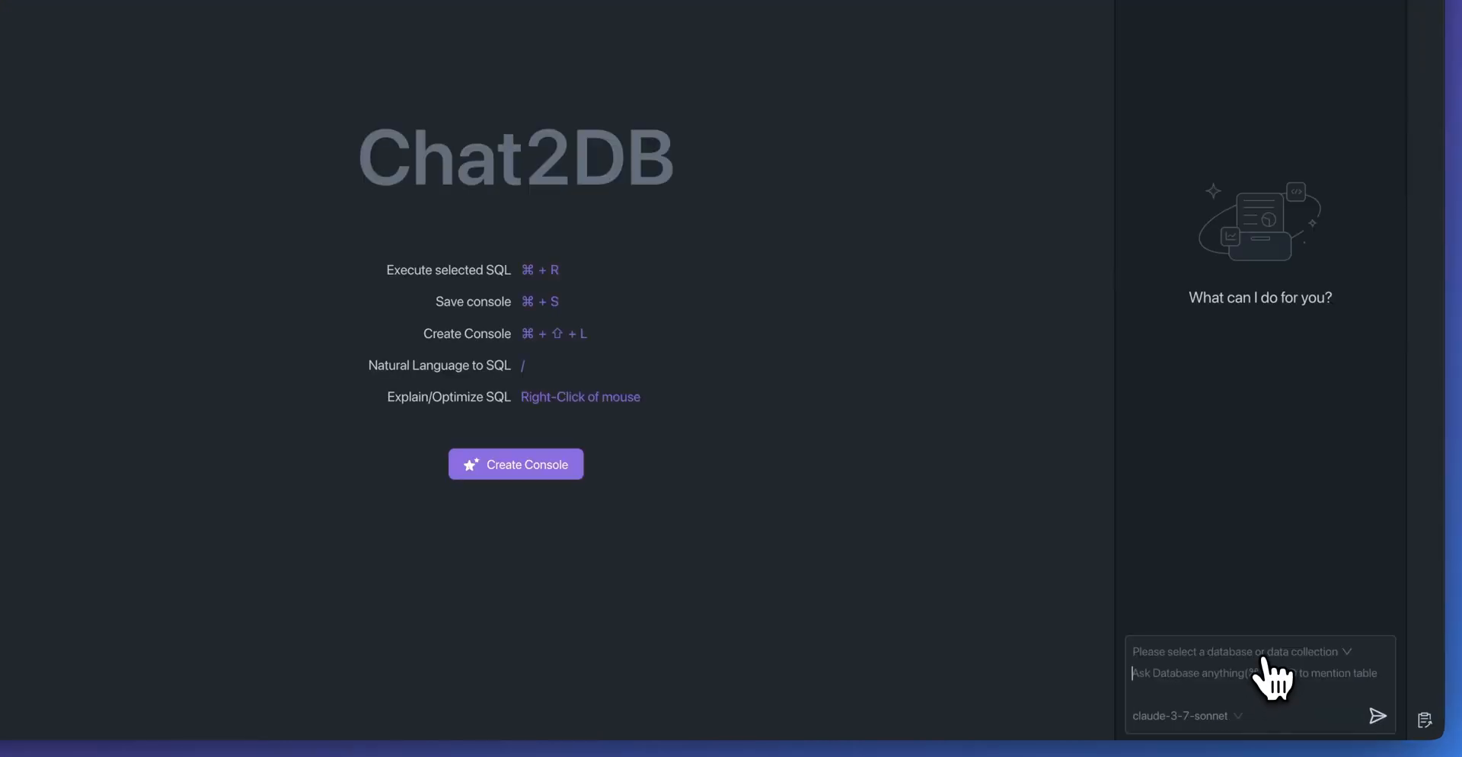
left_click(1236, 650)
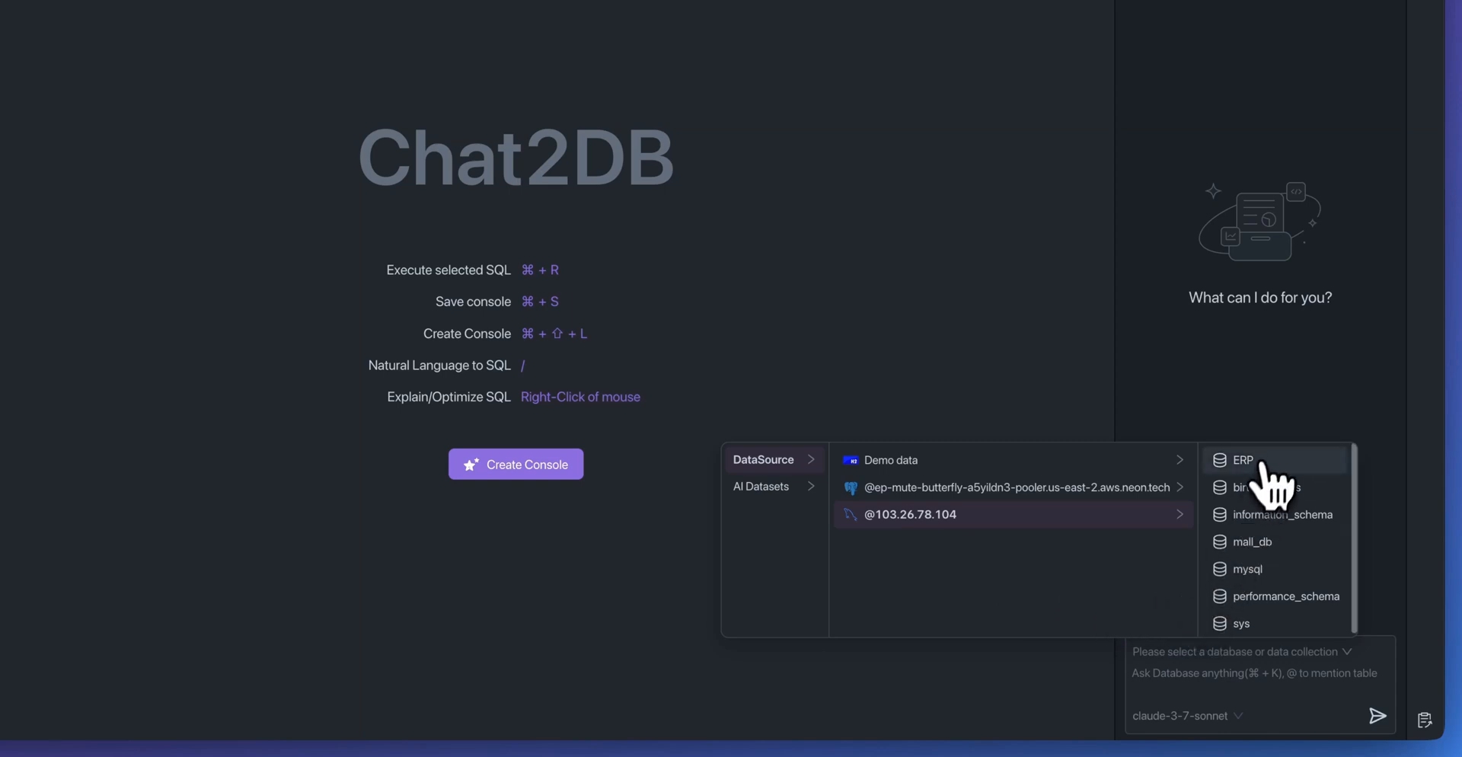
left_click(1244, 460)
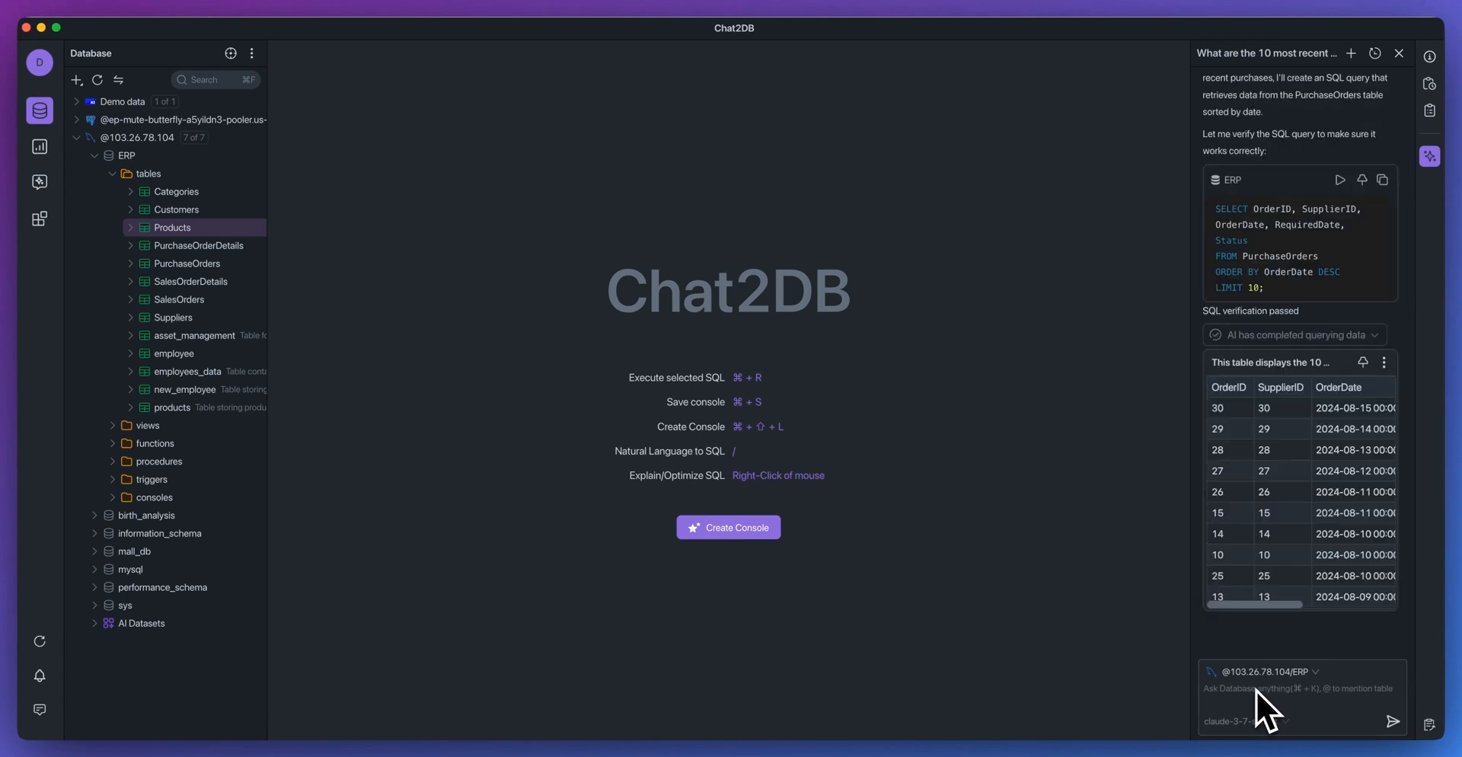
left_click_drag(1201, 575, 772, 575)
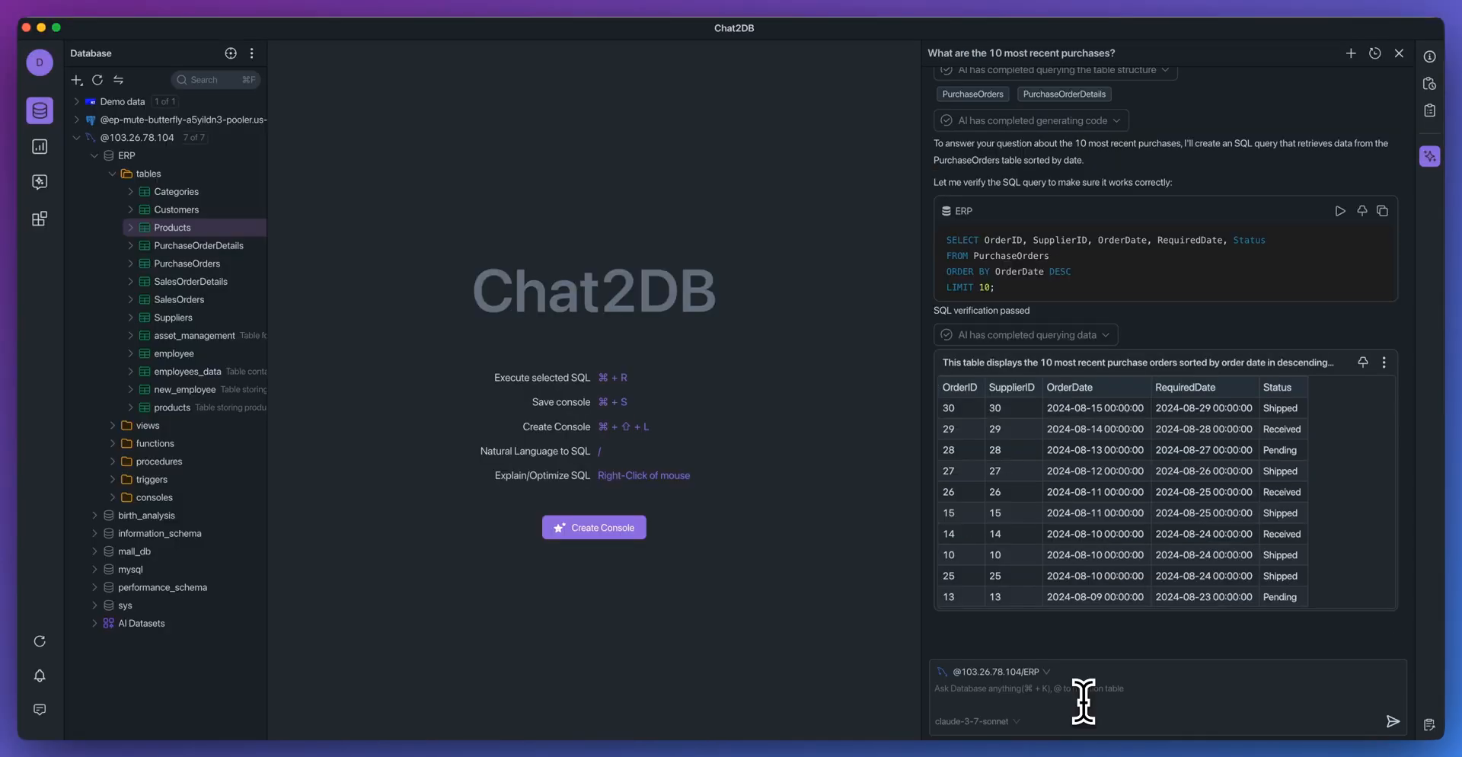
Send "Create a bar chart" of product prices to the AI and scroll through its chart answer.
type("Create a bar chart based on the prices of all of the different products")
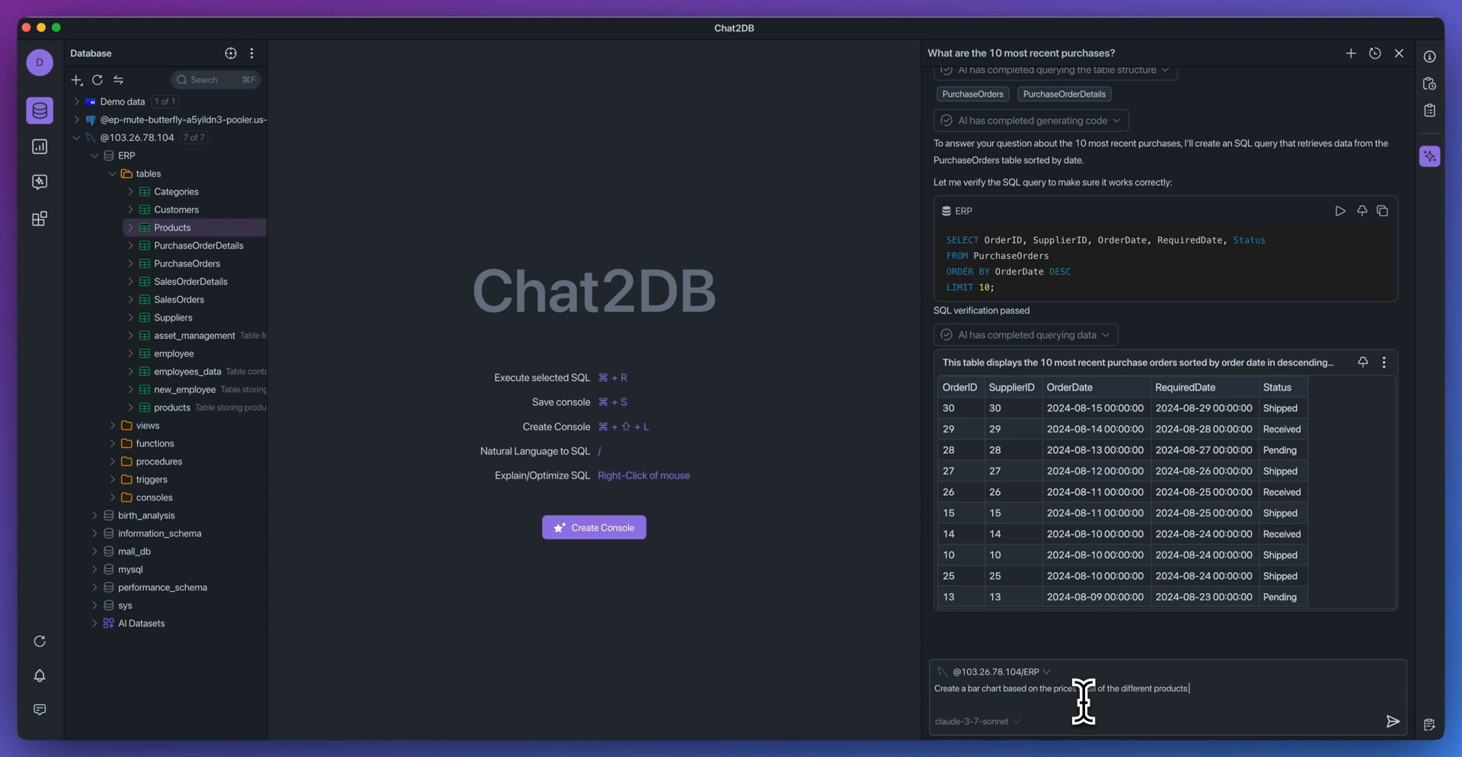
left_click(1392, 720)
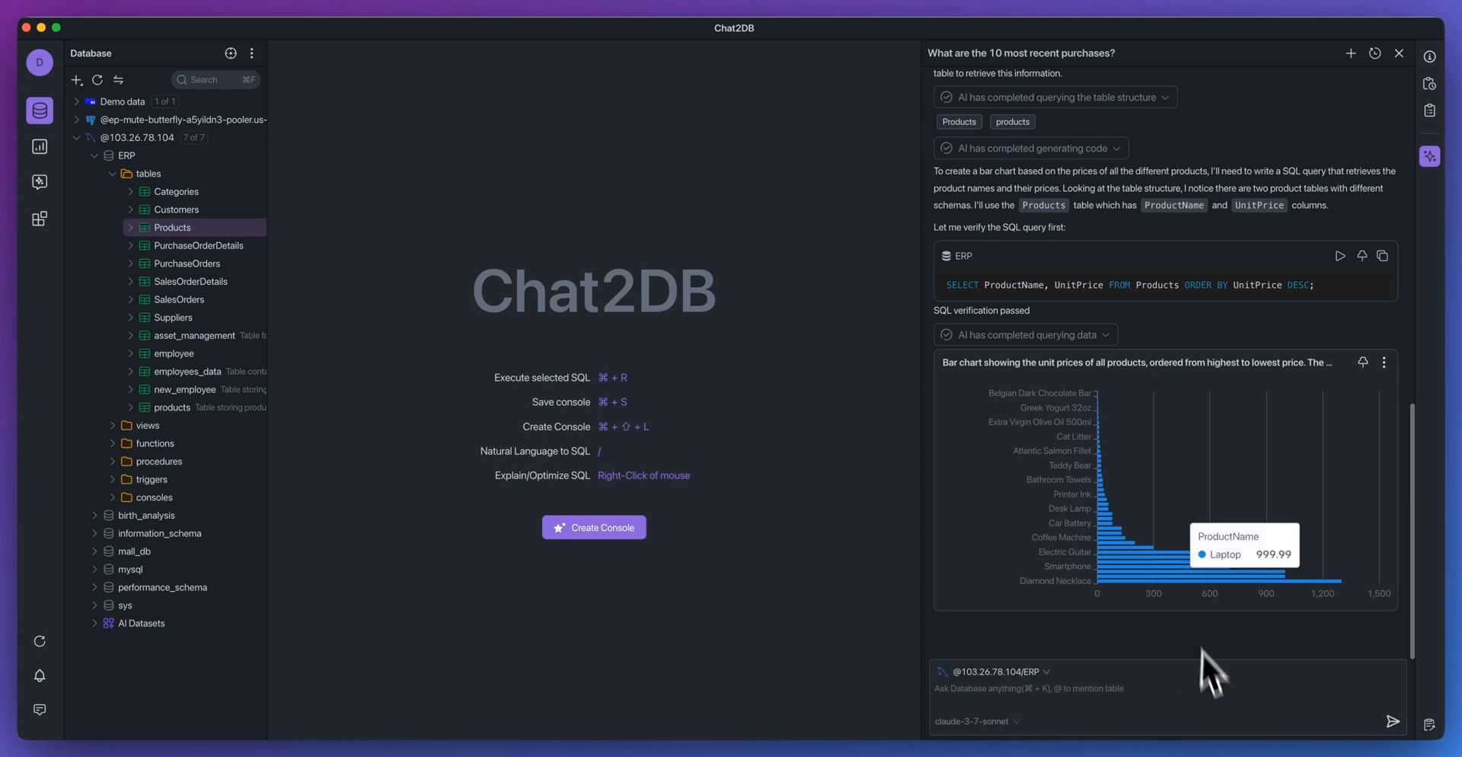
mouse_move(1110, 476)
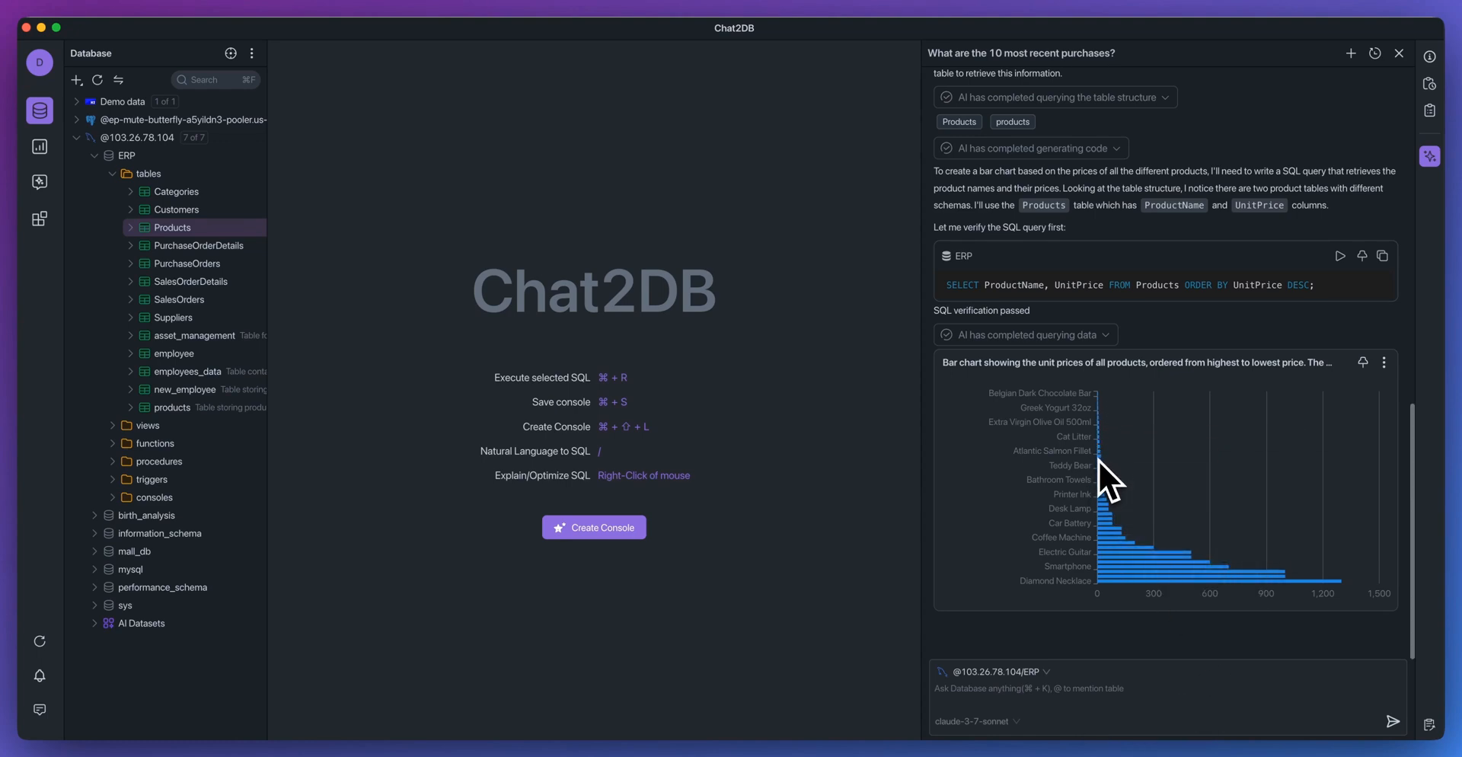
mouse_move(1110, 457)
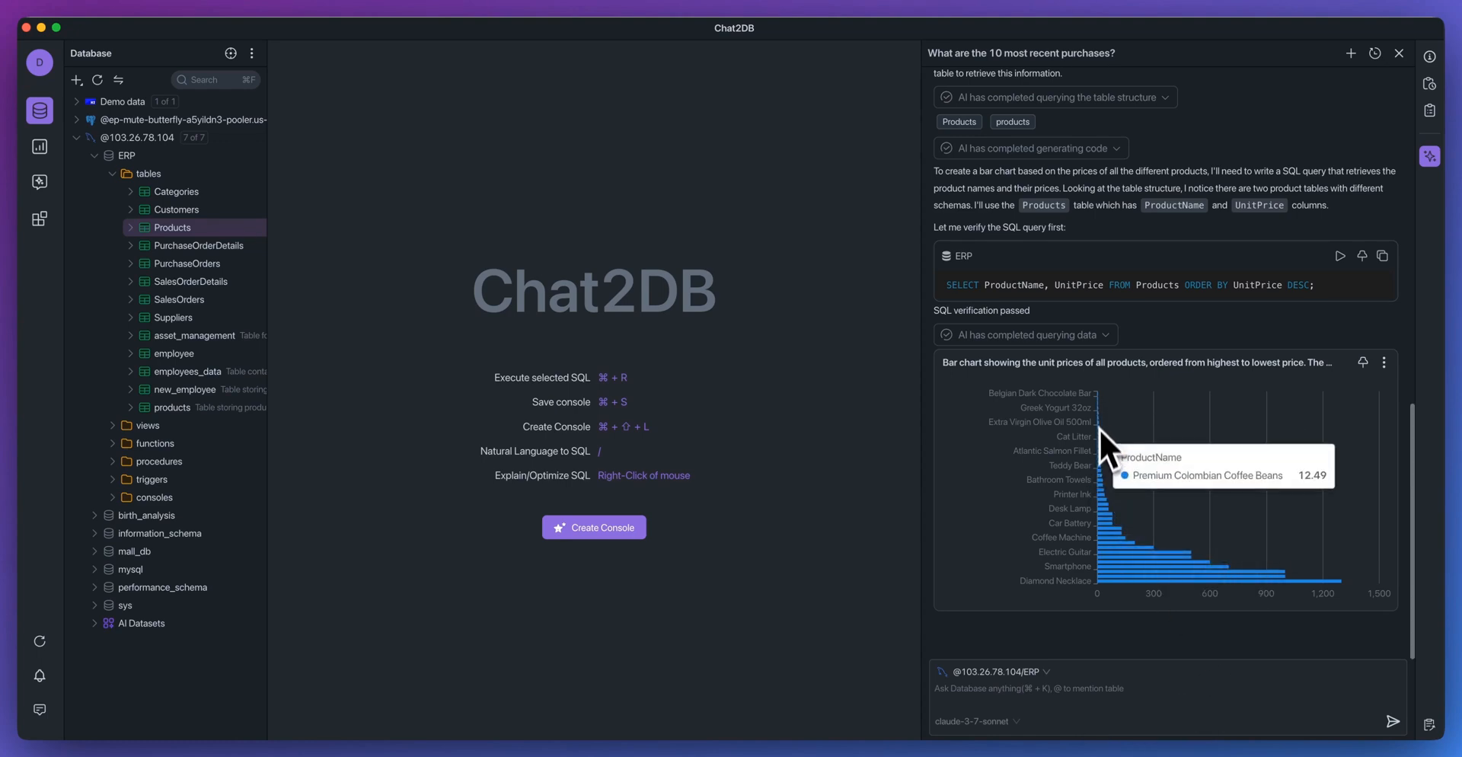
mouse_move(1203, 588)
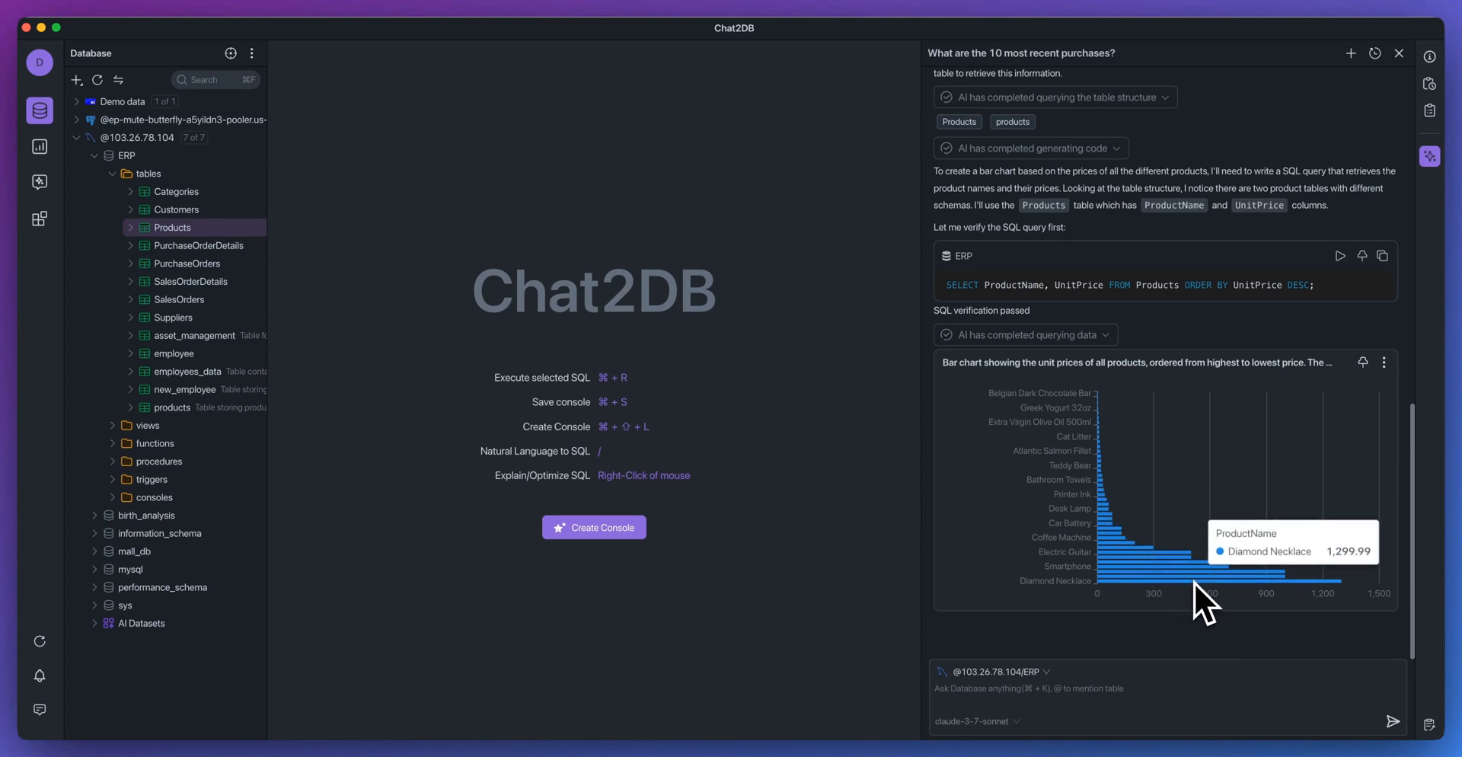
mouse_move(1207, 597)
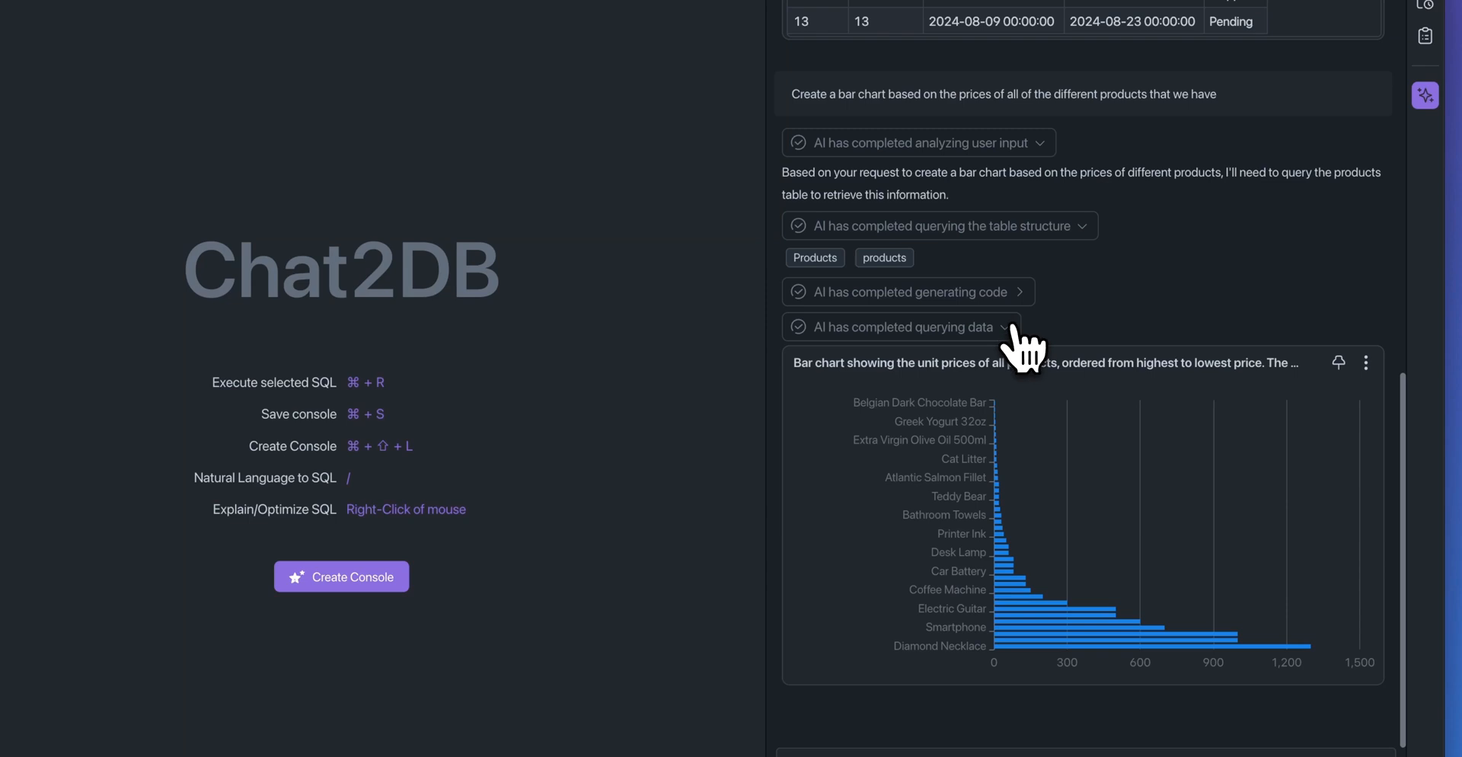
scroll("down", 3)
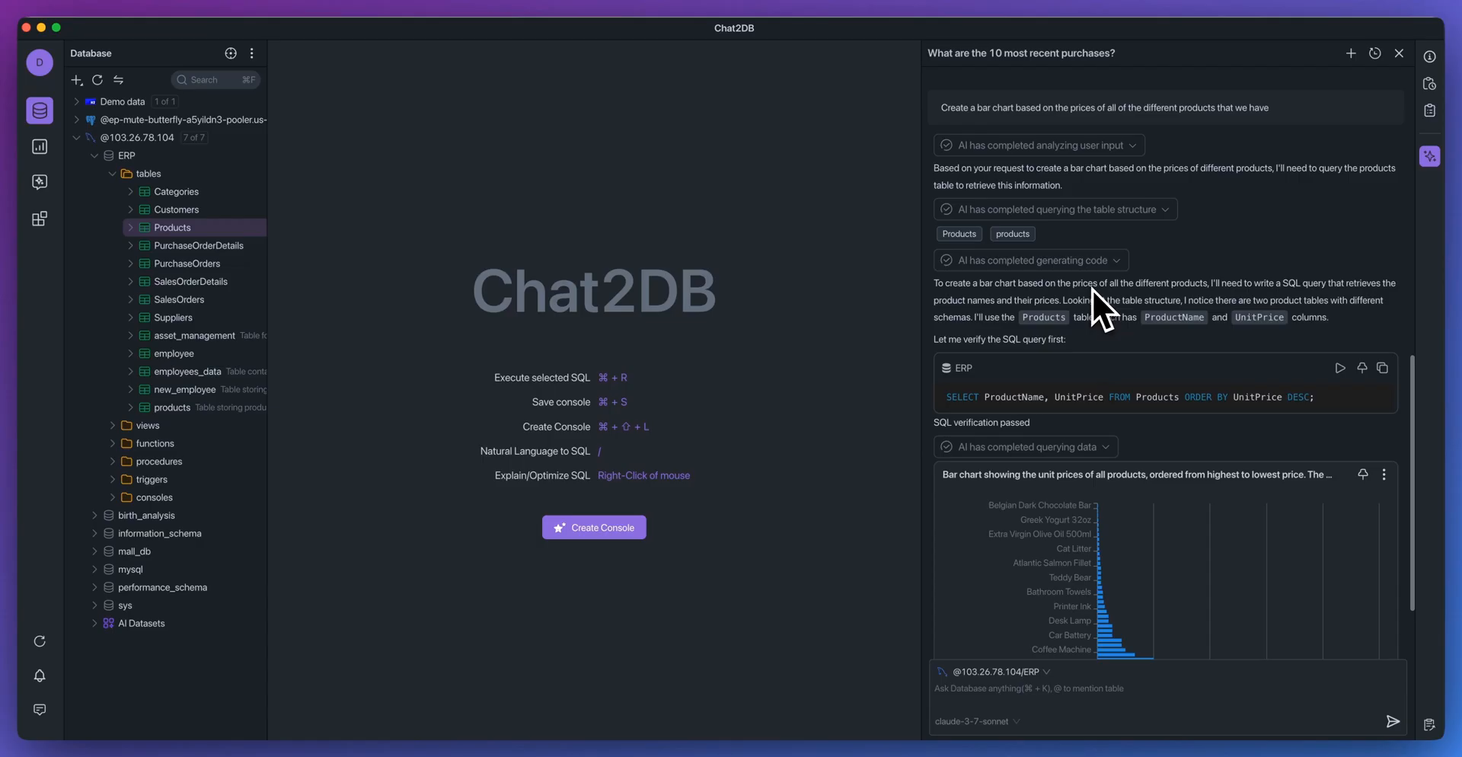
mouse_move(1165, 373)
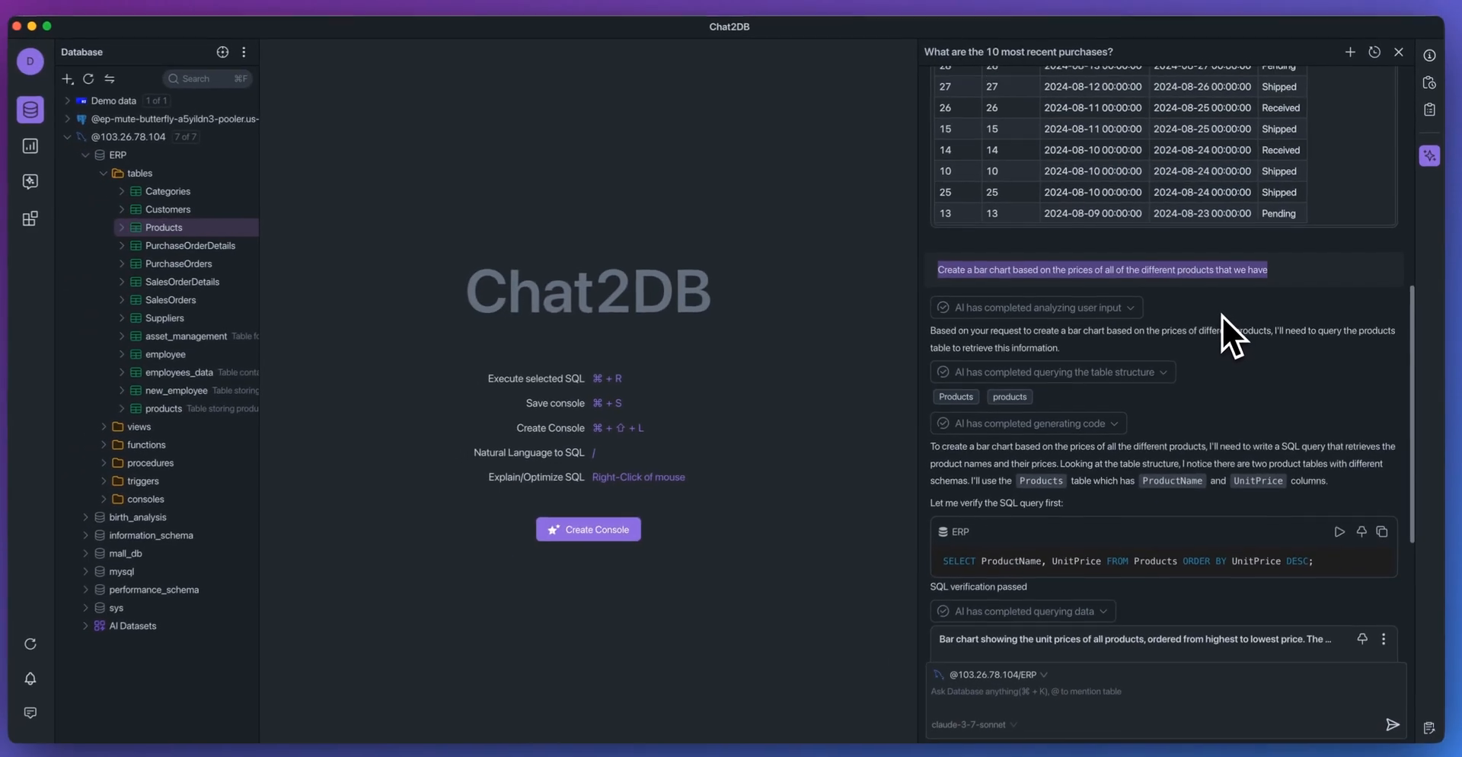
scroll("down", 3)
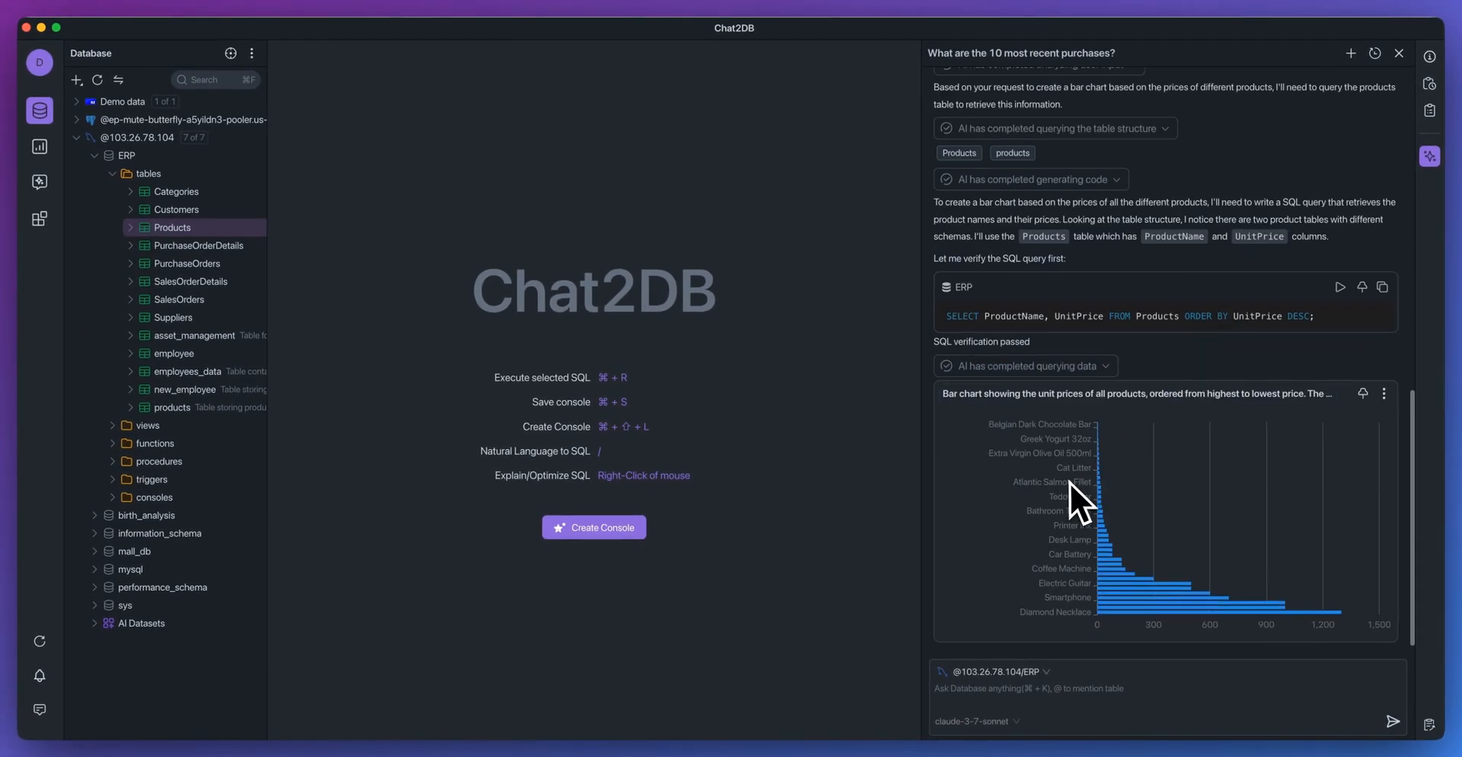
mouse_move(1115, 457)
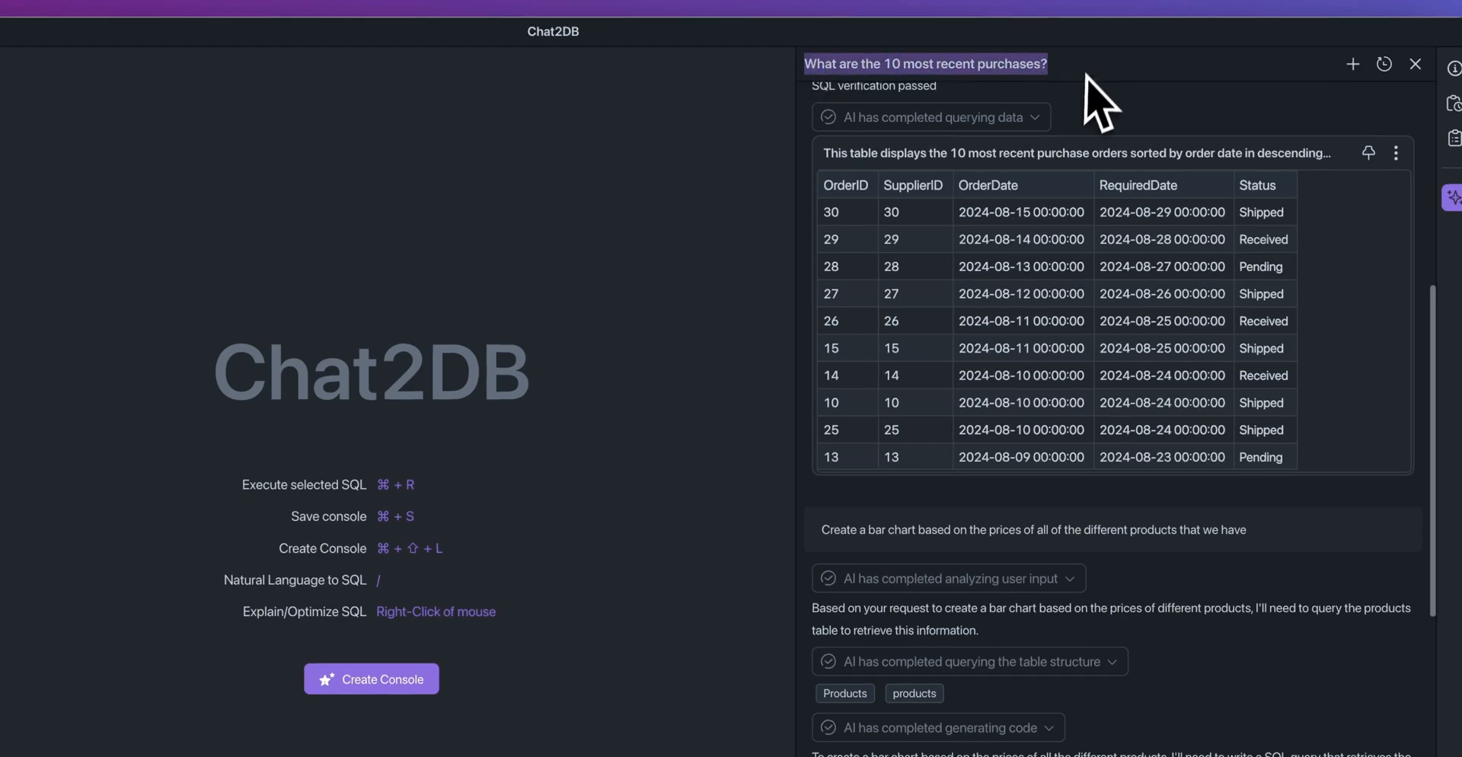
mouse_move(1095, 107)
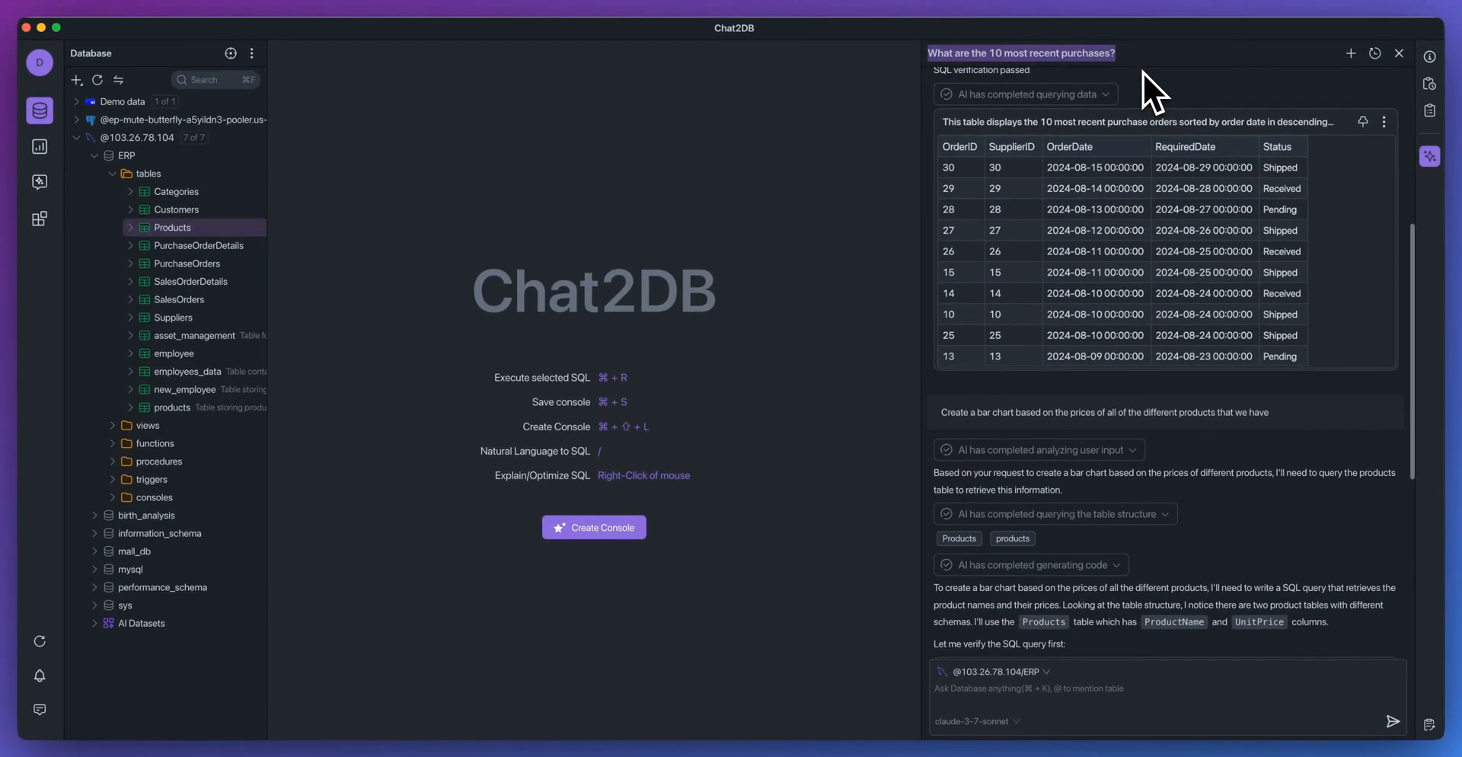
scroll("down", 3)
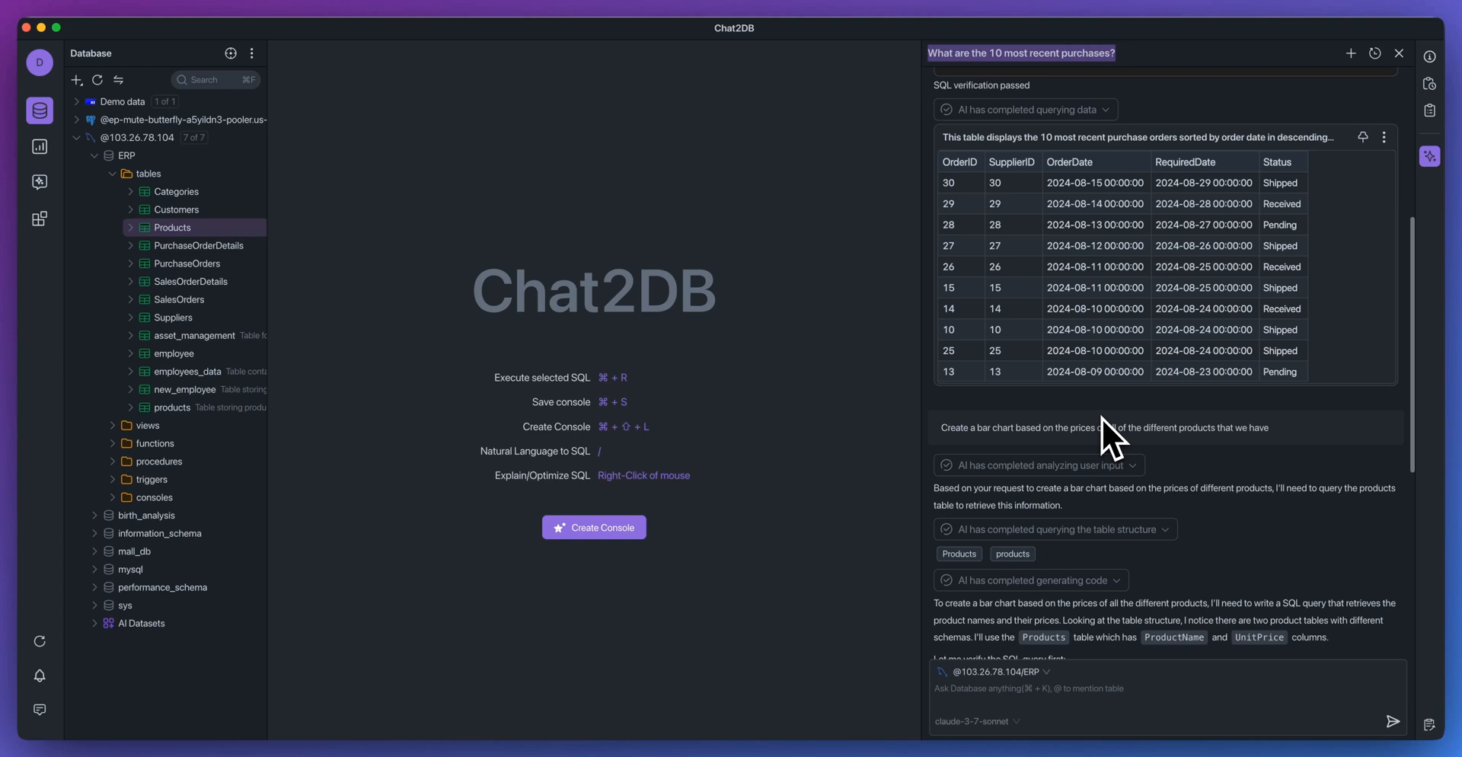
mouse_move(1107, 496)
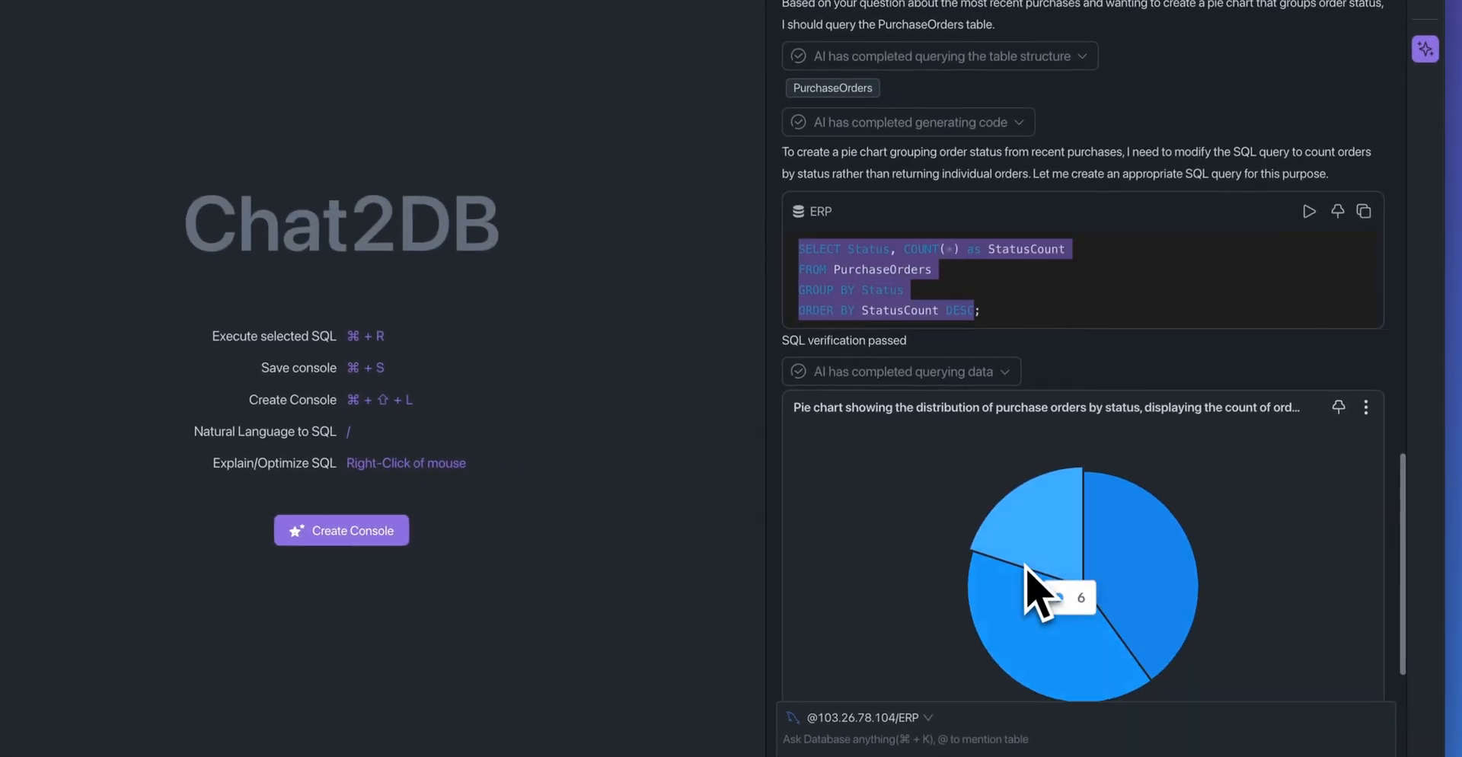
In Setting Chart, give the purchase-status pie chart an orange theme colour and save it.
left_click(1366, 406)
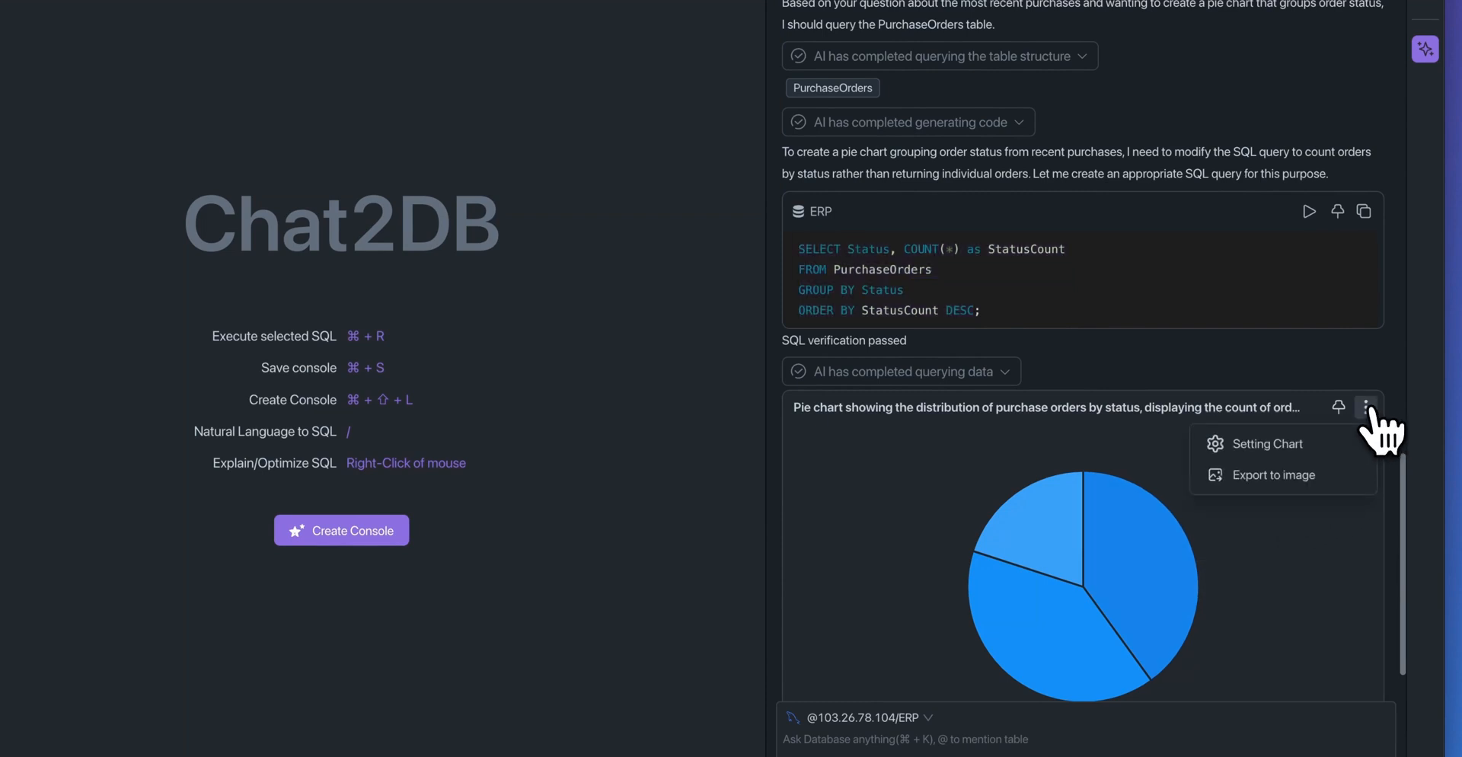
left_click(1267, 443)
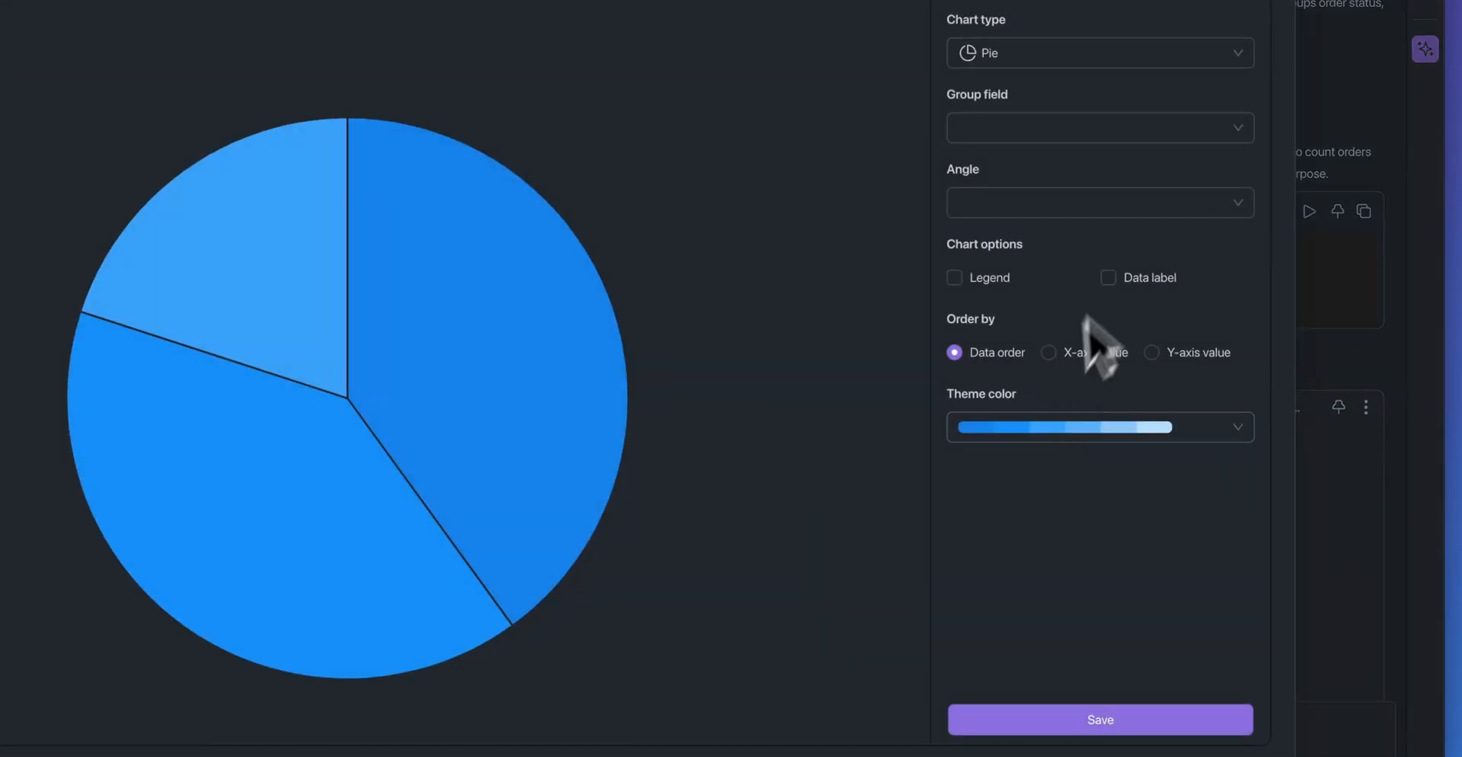
left_click(1098, 426)
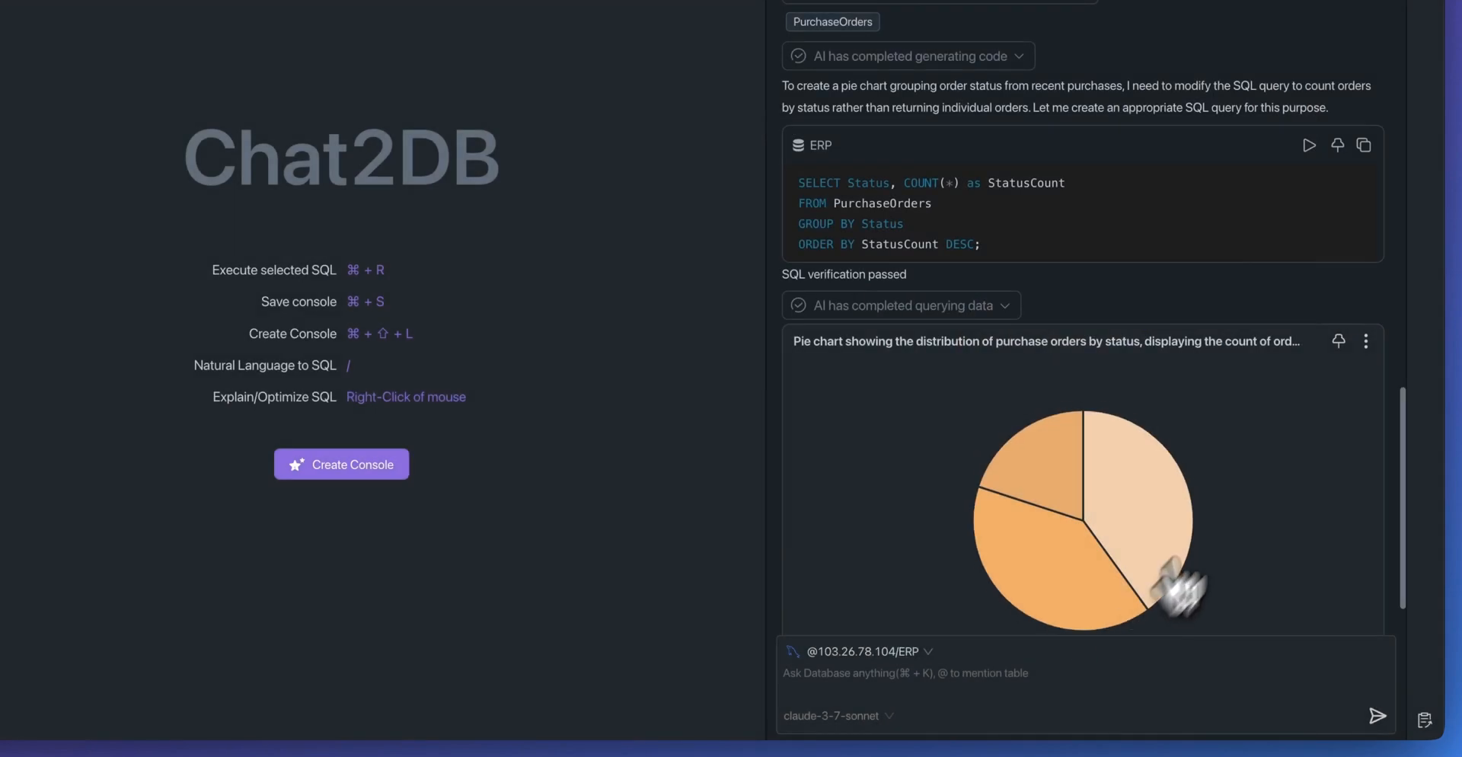
left_click(1364, 340)
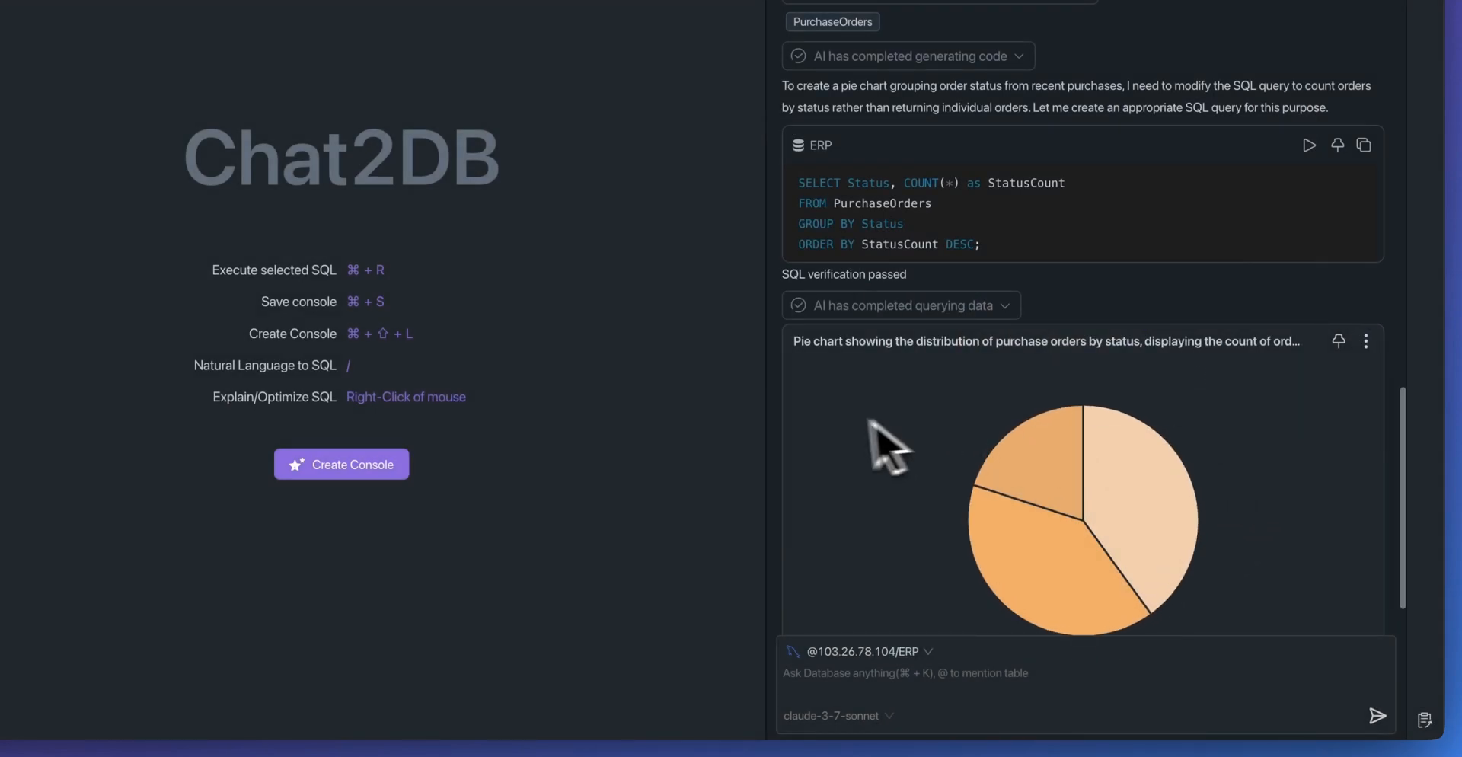
left_click(1337, 339)
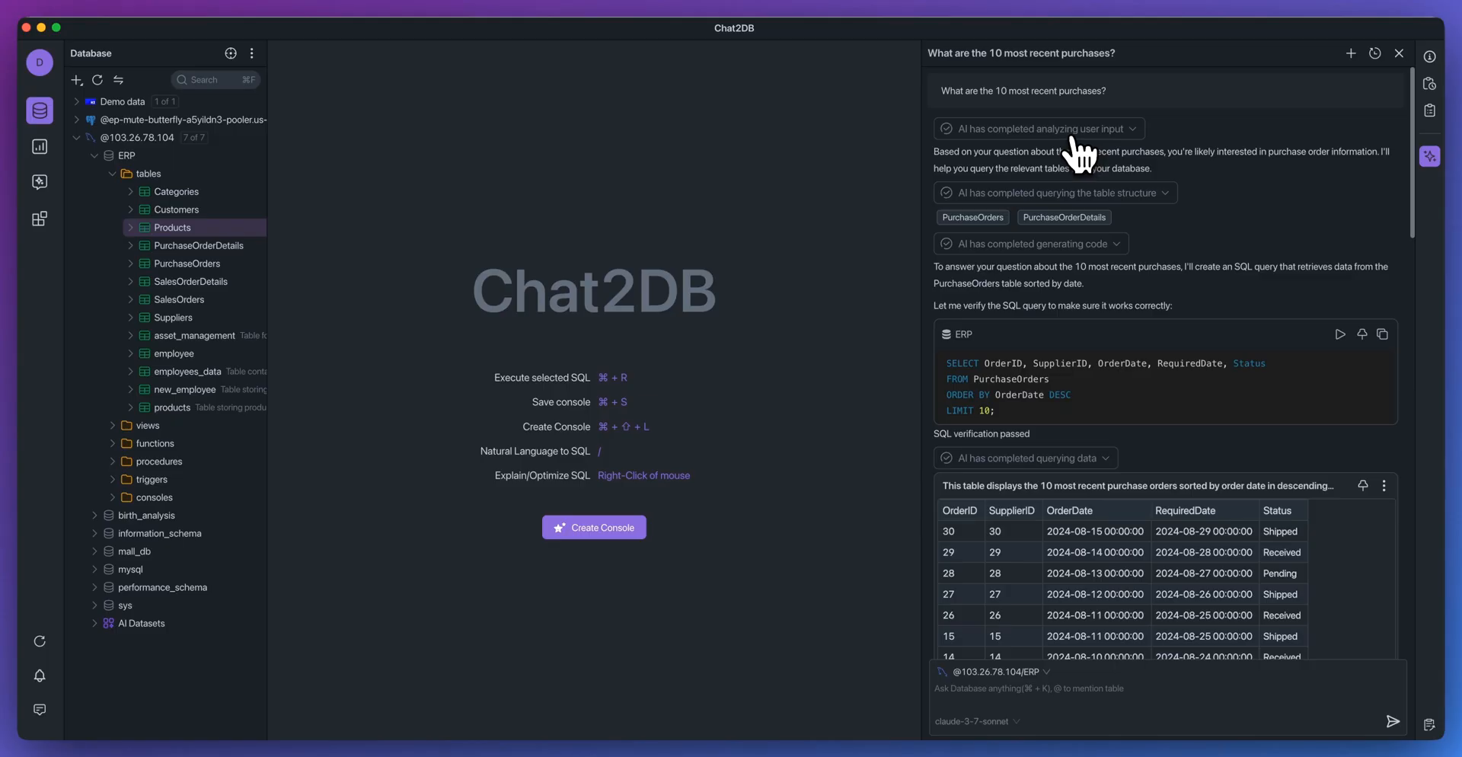
mouse_move(979, 154)
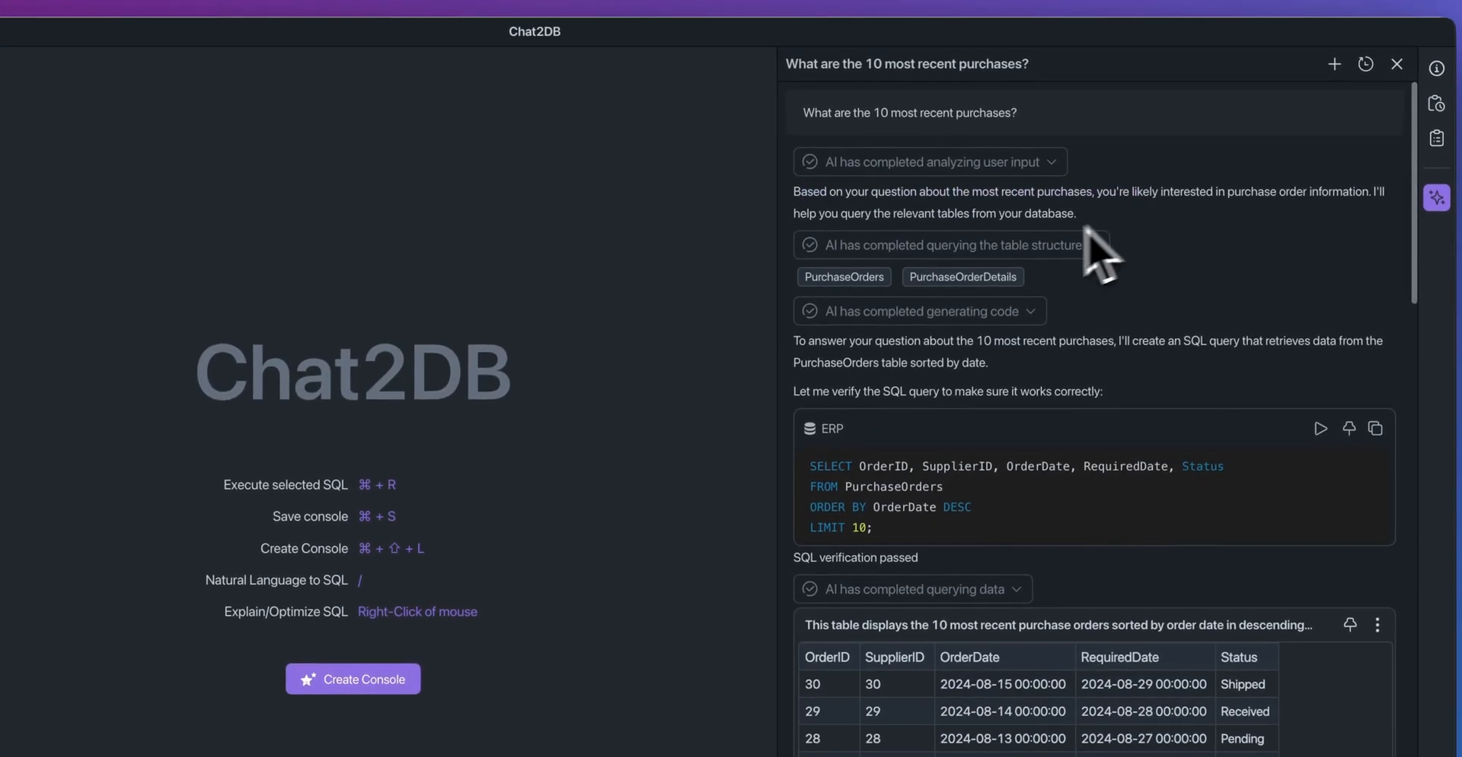
mouse_move(842, 277)
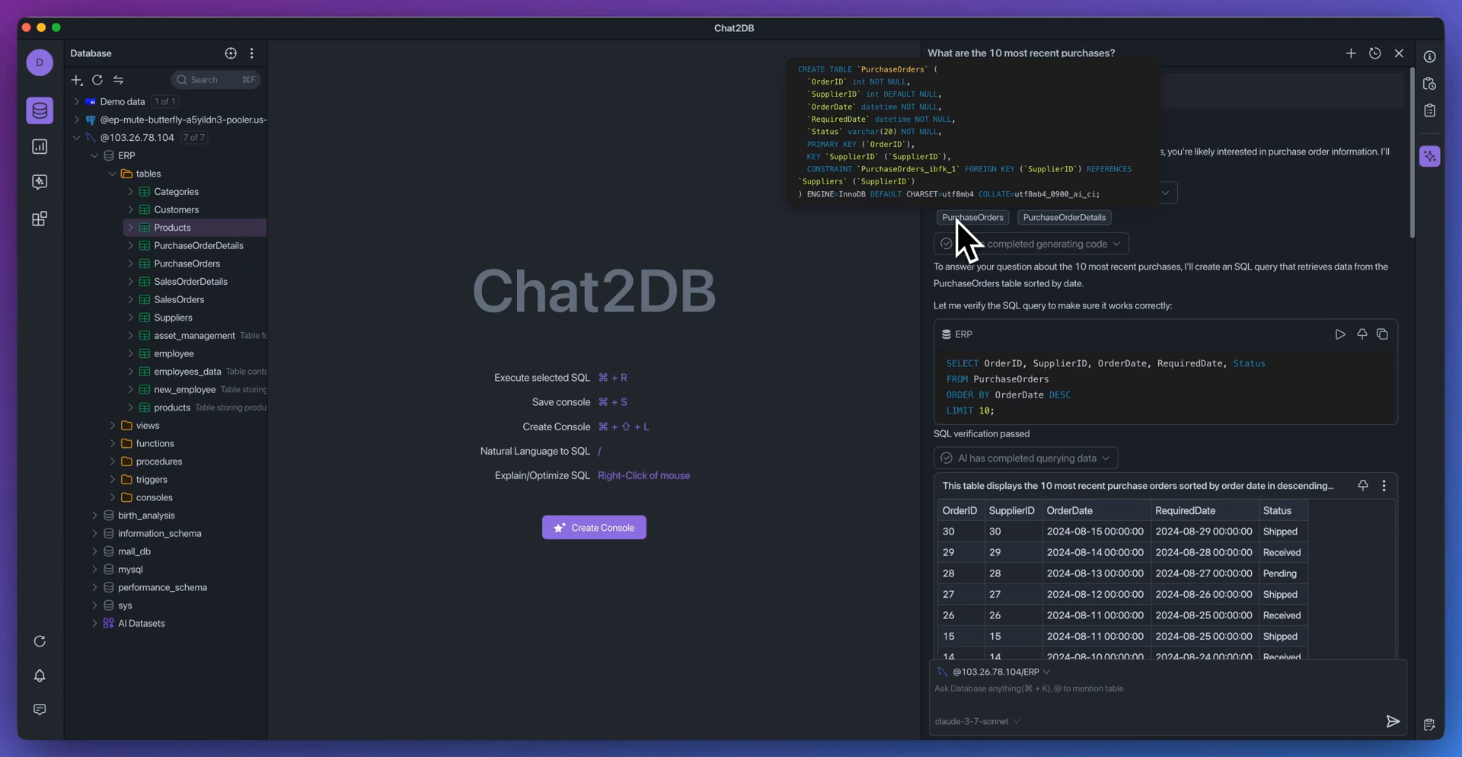
Scroll the conversation down to the pie chart request and its status-count query.
scroll("down", 3)
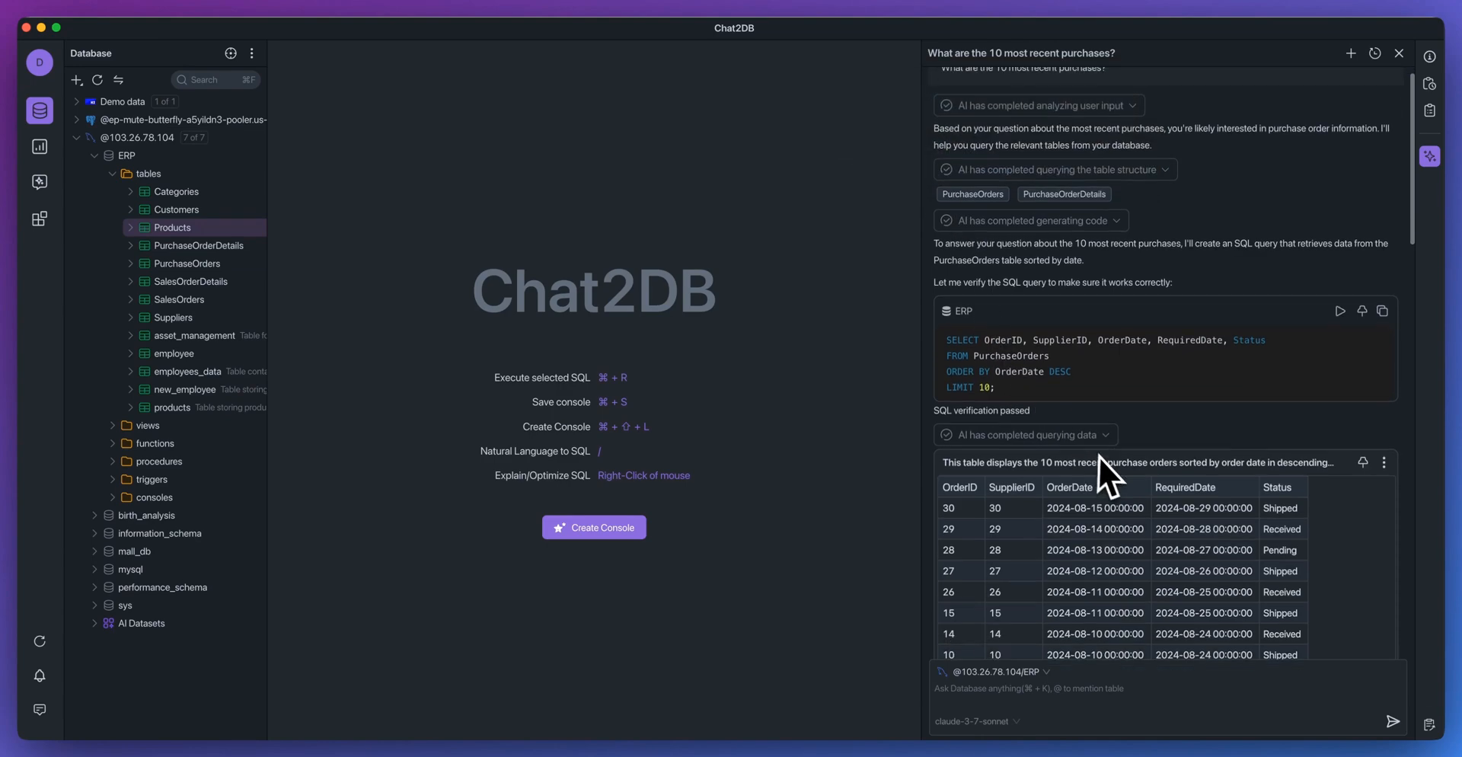
scroll("down", 3)
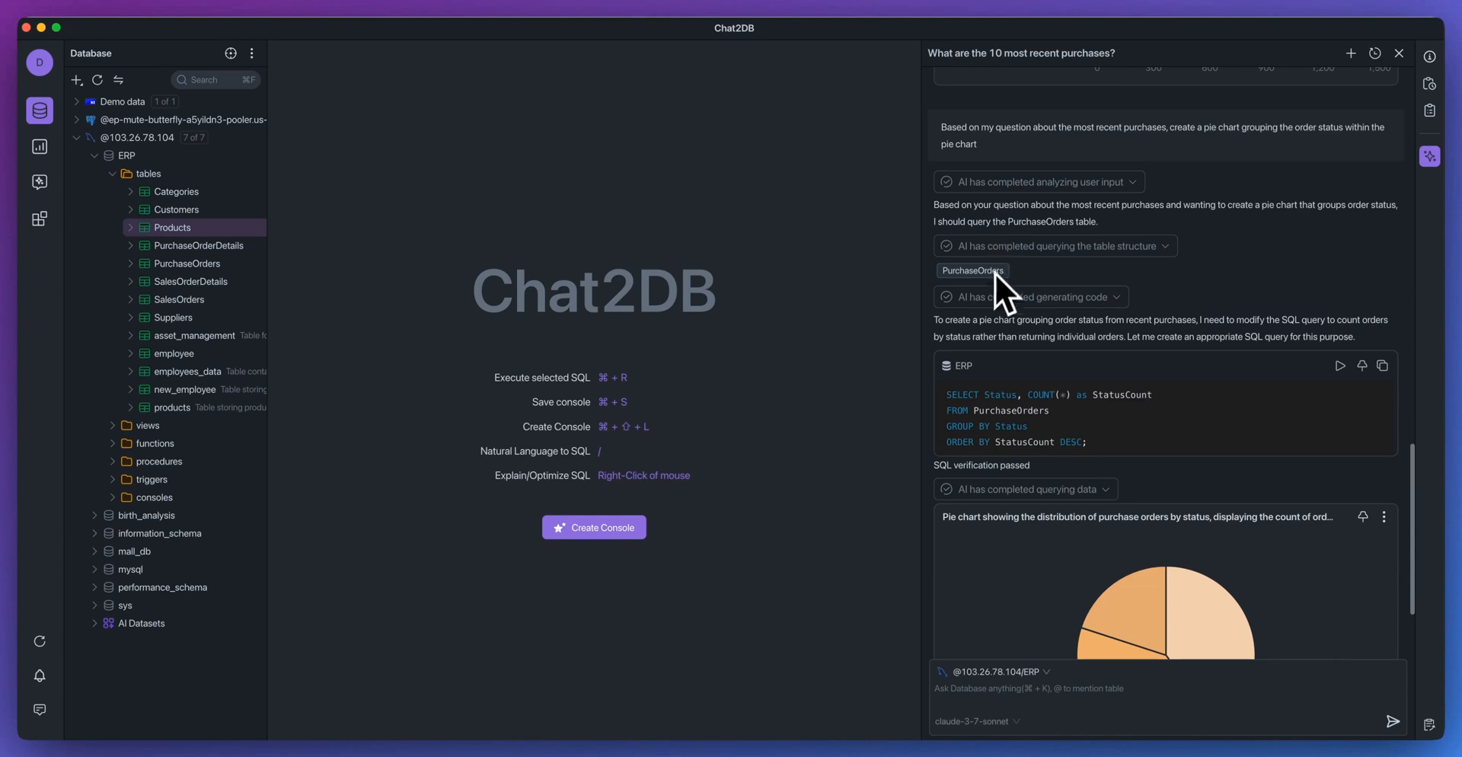
mouse_move(971, 271)
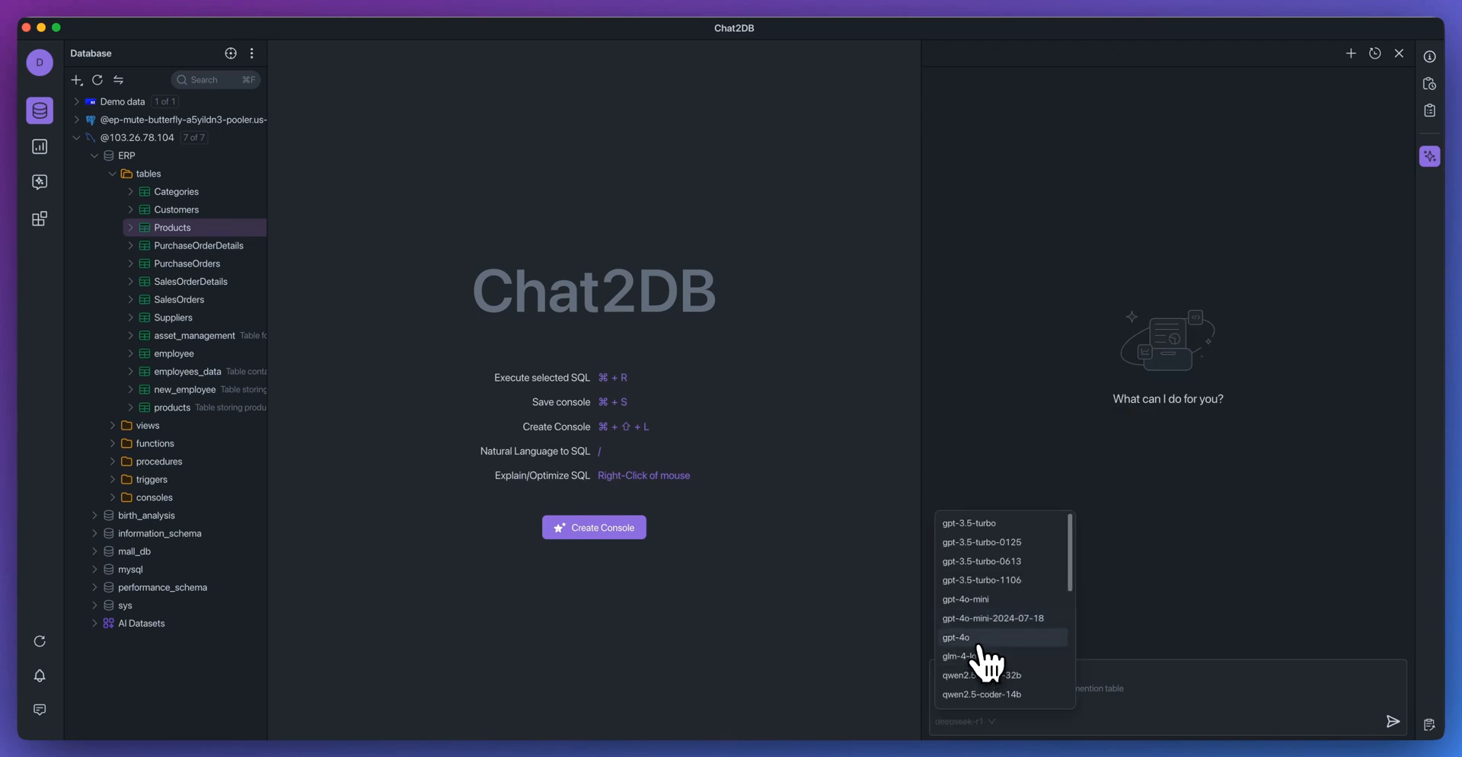
Send the question about showing latest purchase orders from a Hono server on Cloudflare Workers.
scroll("down", 3)
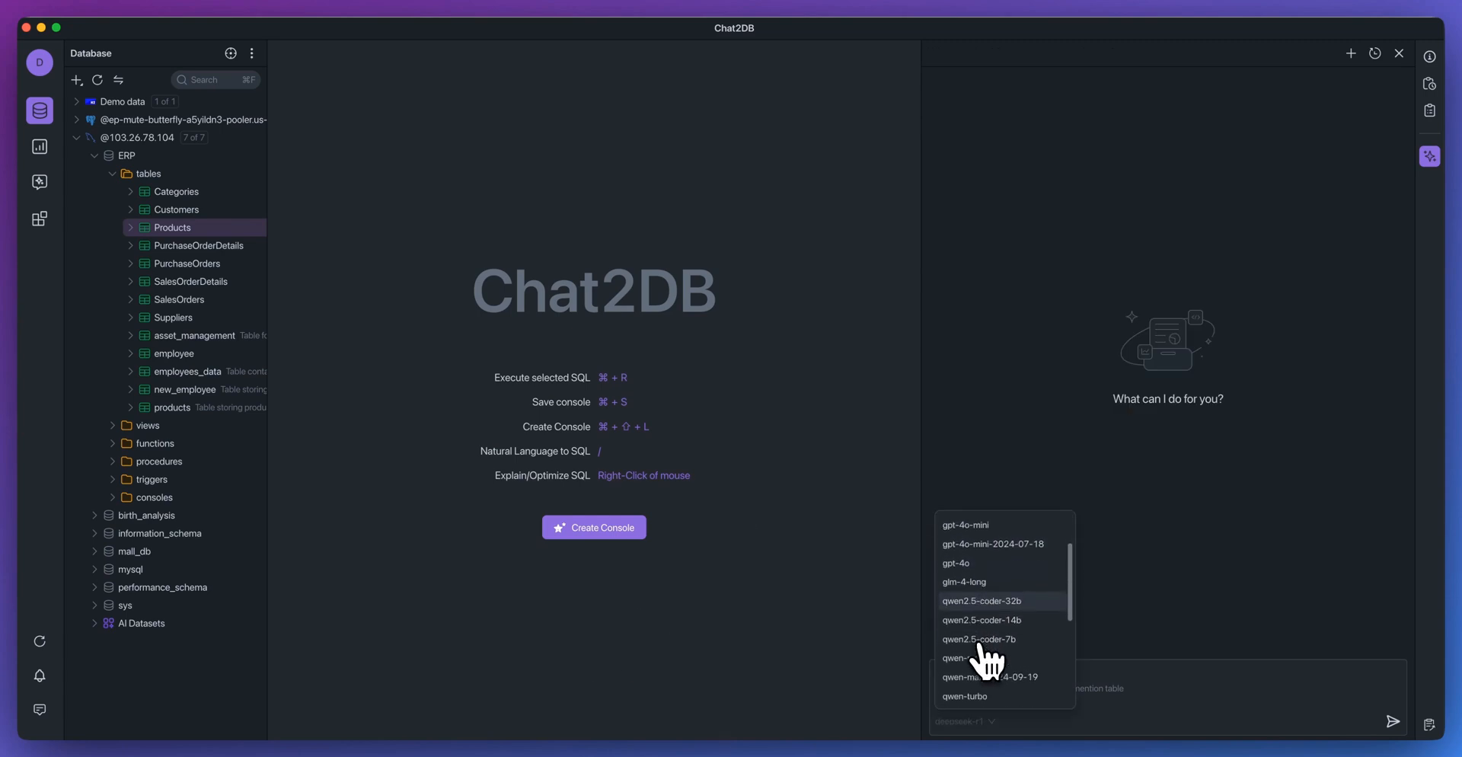
scroll("down", 3)
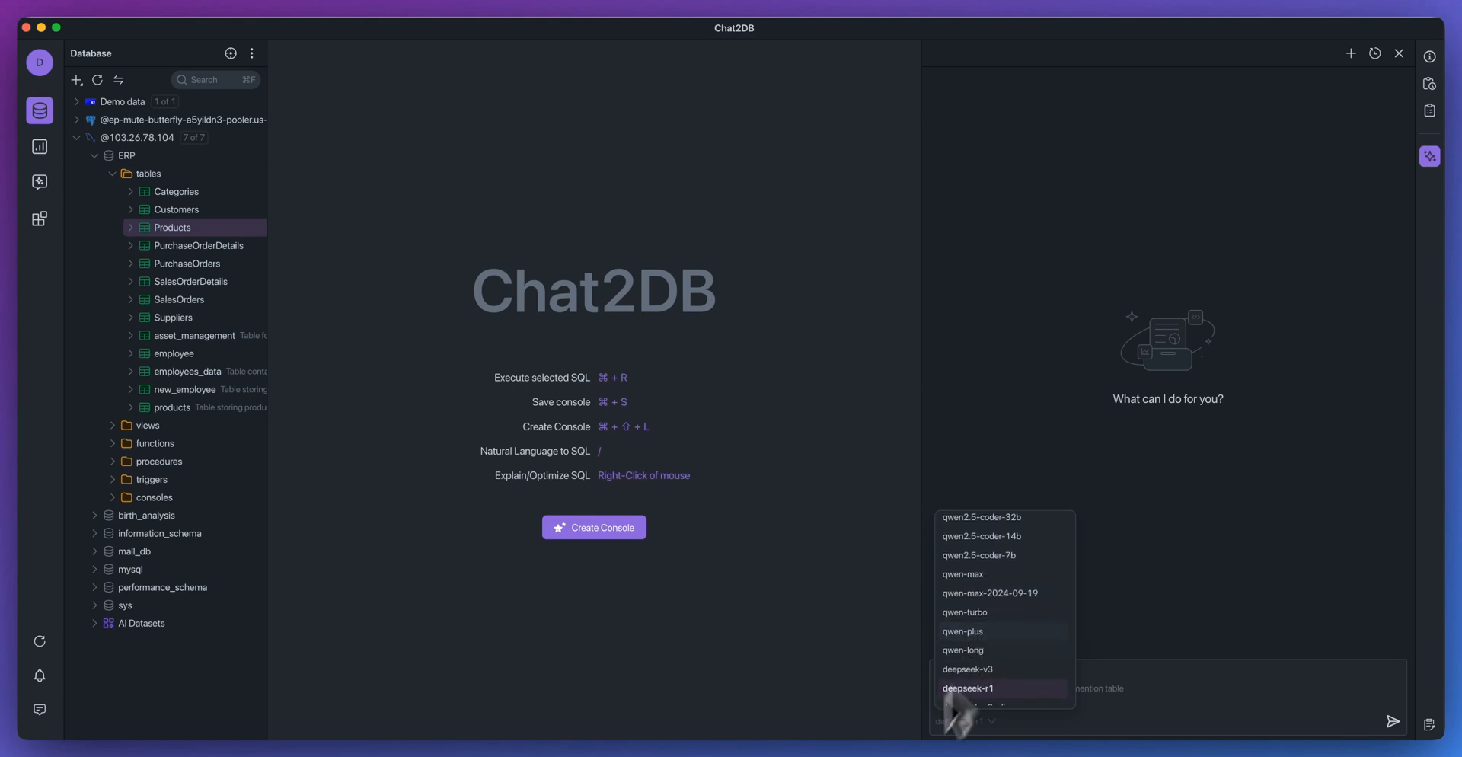
type("I want to connect to my home server that I")
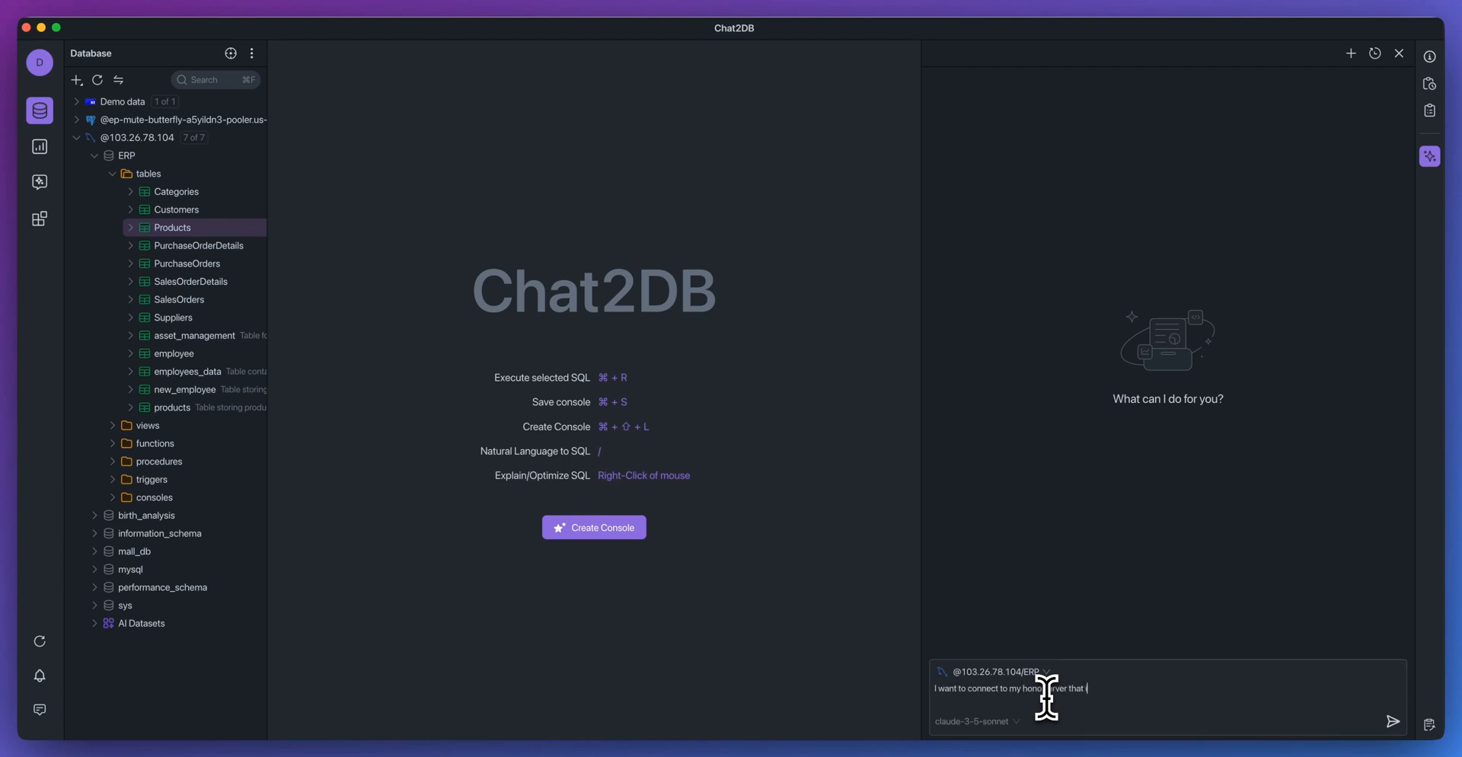
type("s hosted on a cloudflare worker., i wnat to gather the information for the latest")
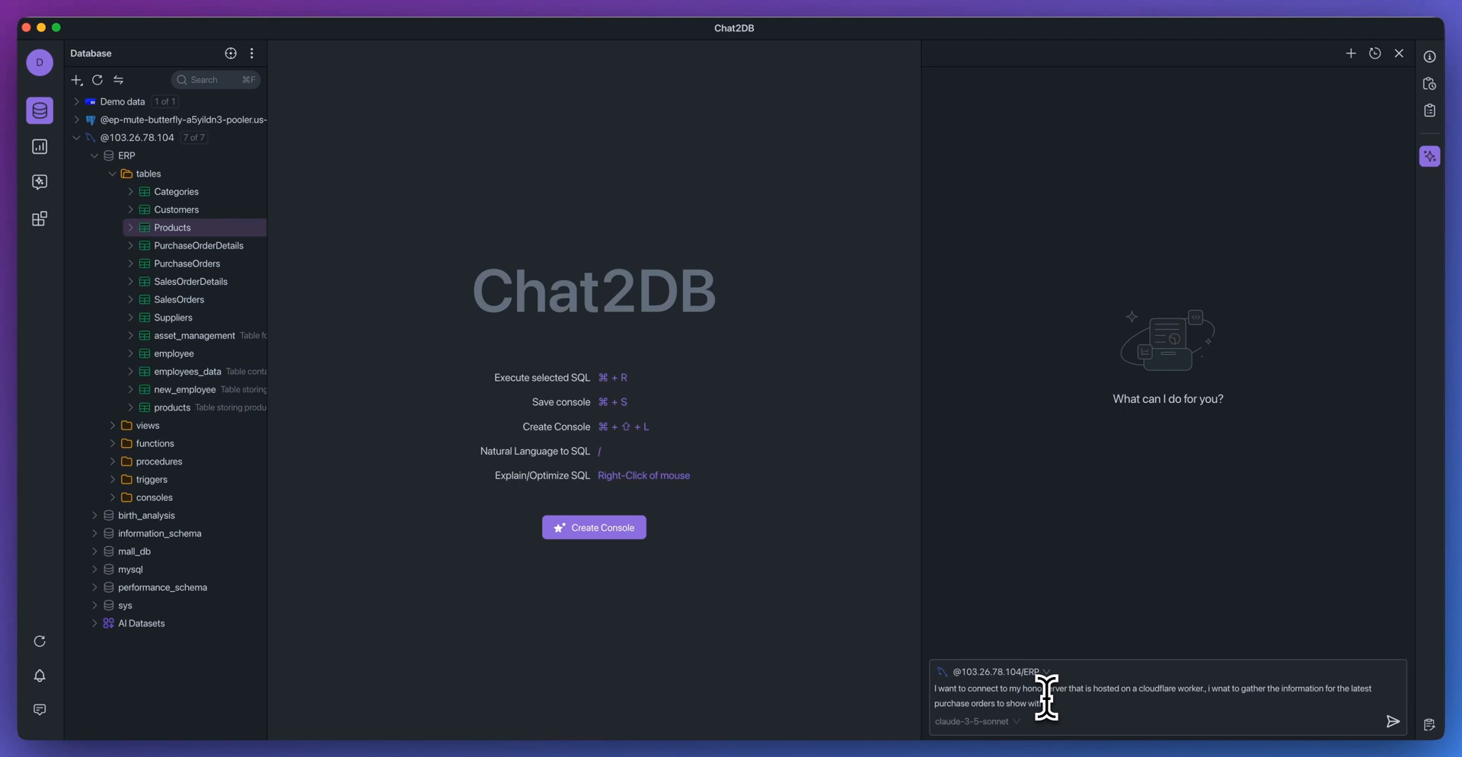
left_click(1392, 722)
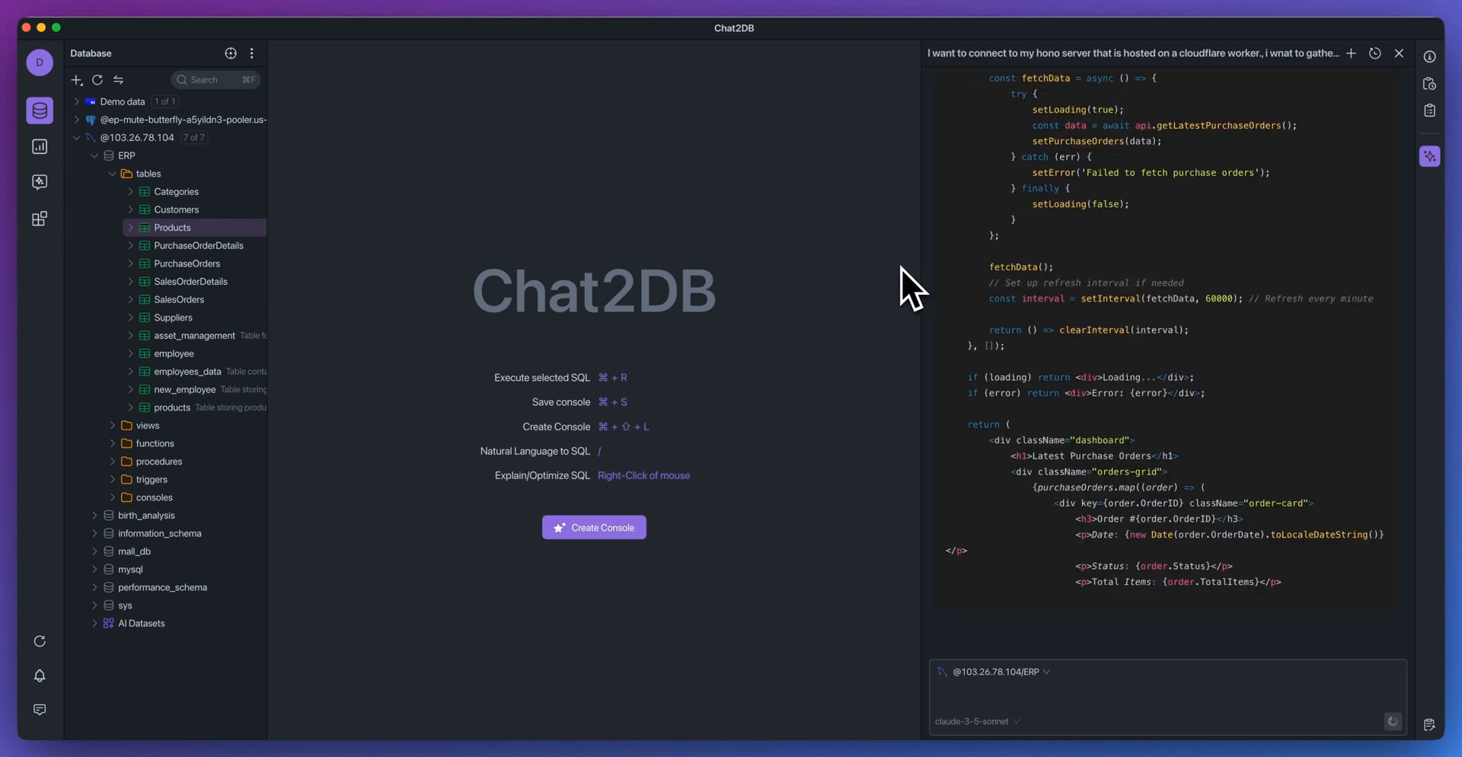
Scroll through the AI's generated TypeScript purchase-order types, API client and Hono route.
scroll("down", 3)
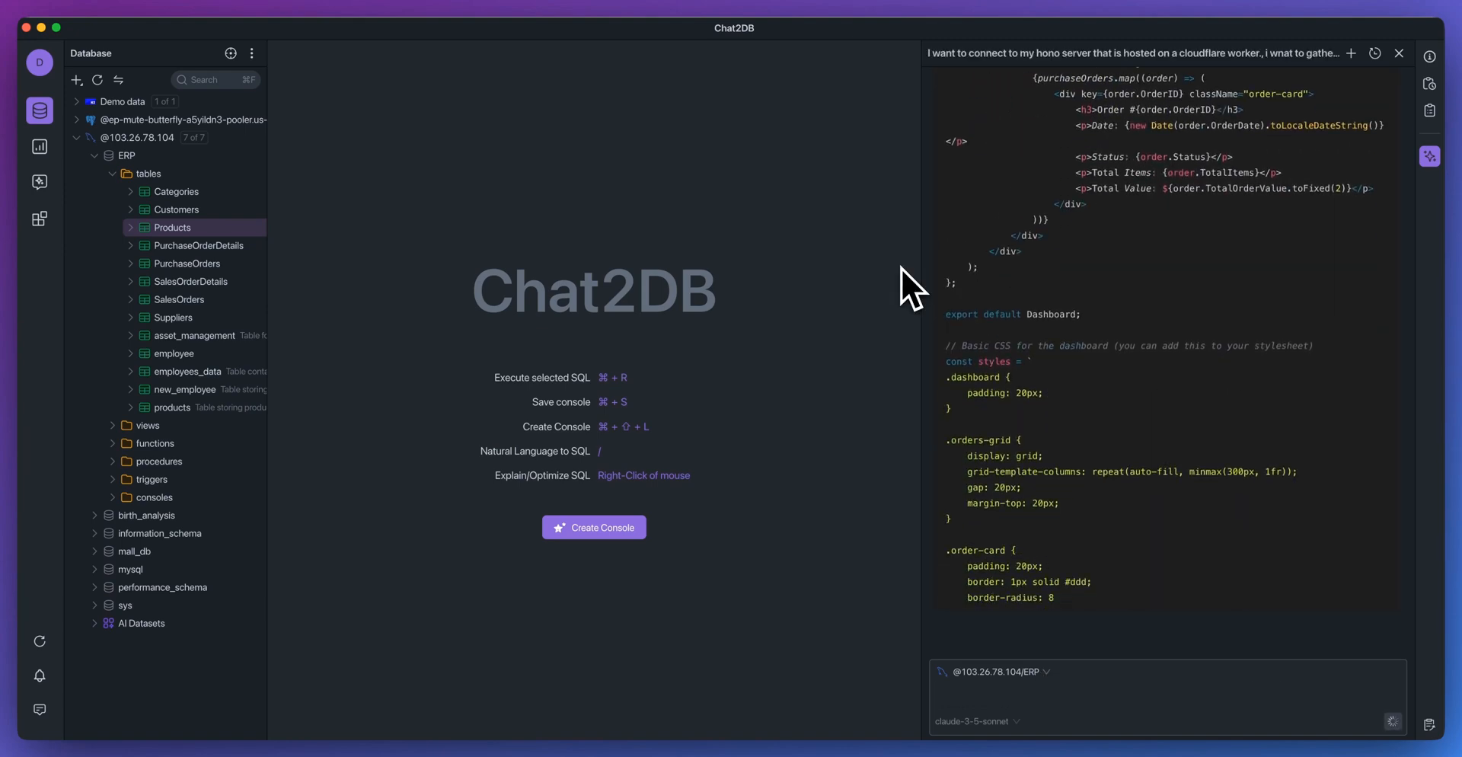
scroll("down", 3)
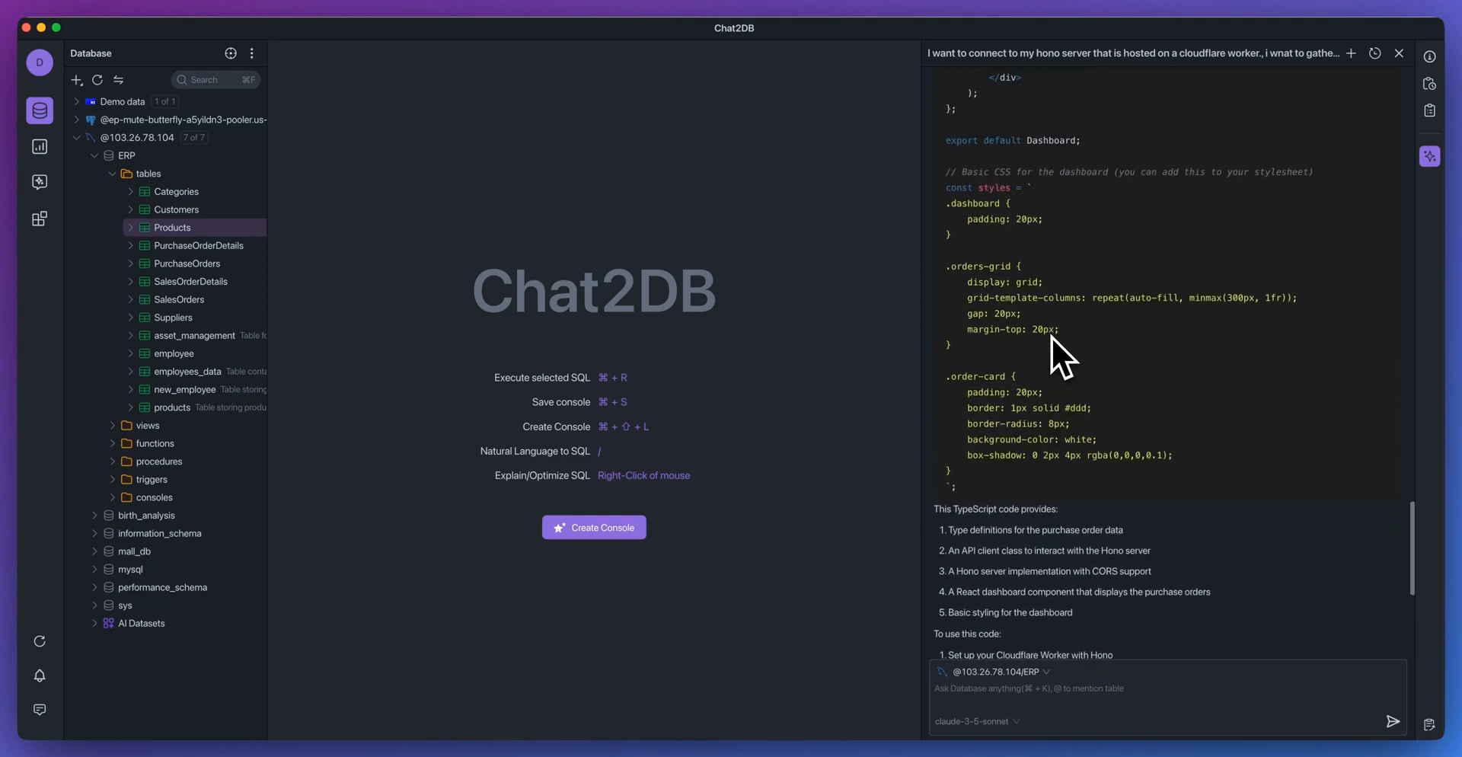
scroll("down", 3)
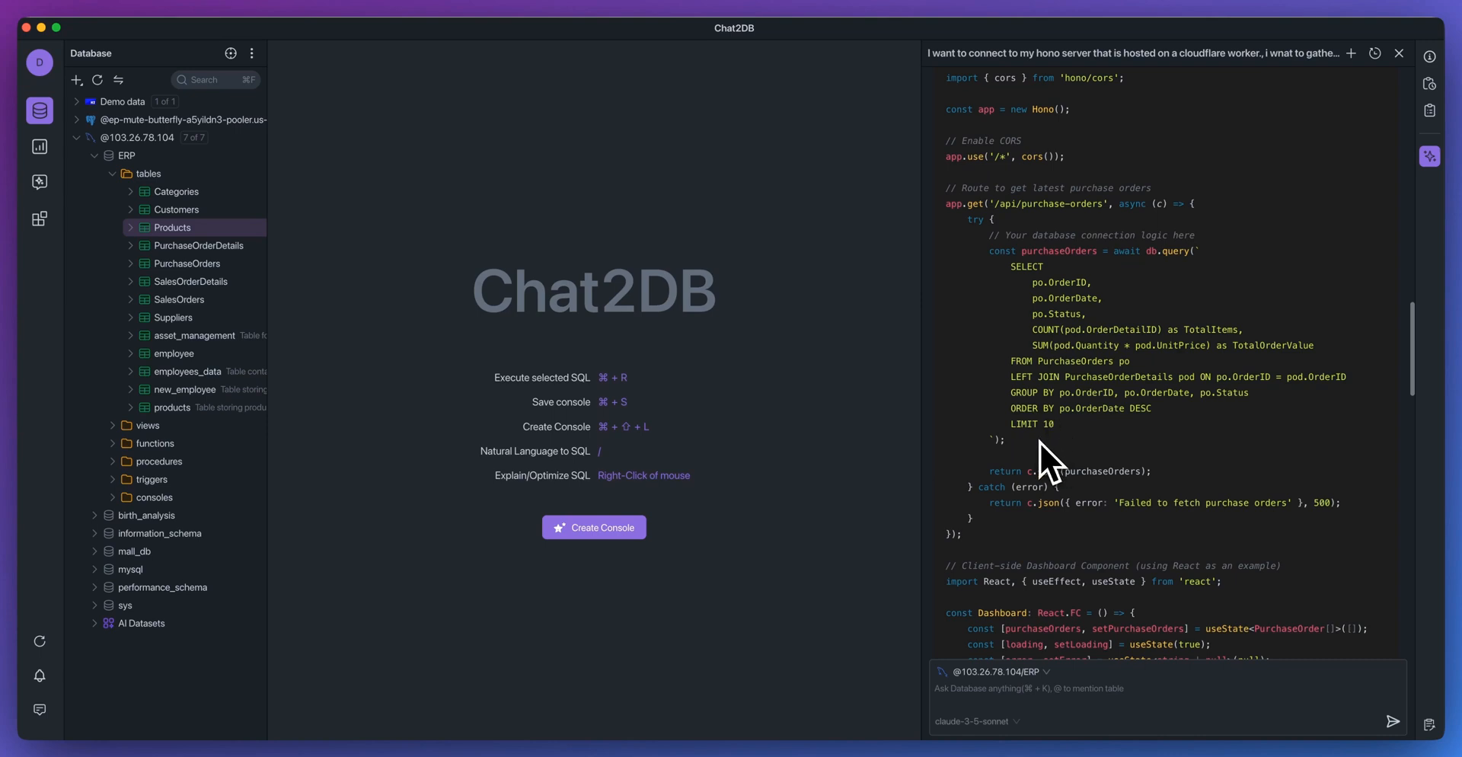
mouse_move(1011, 271)
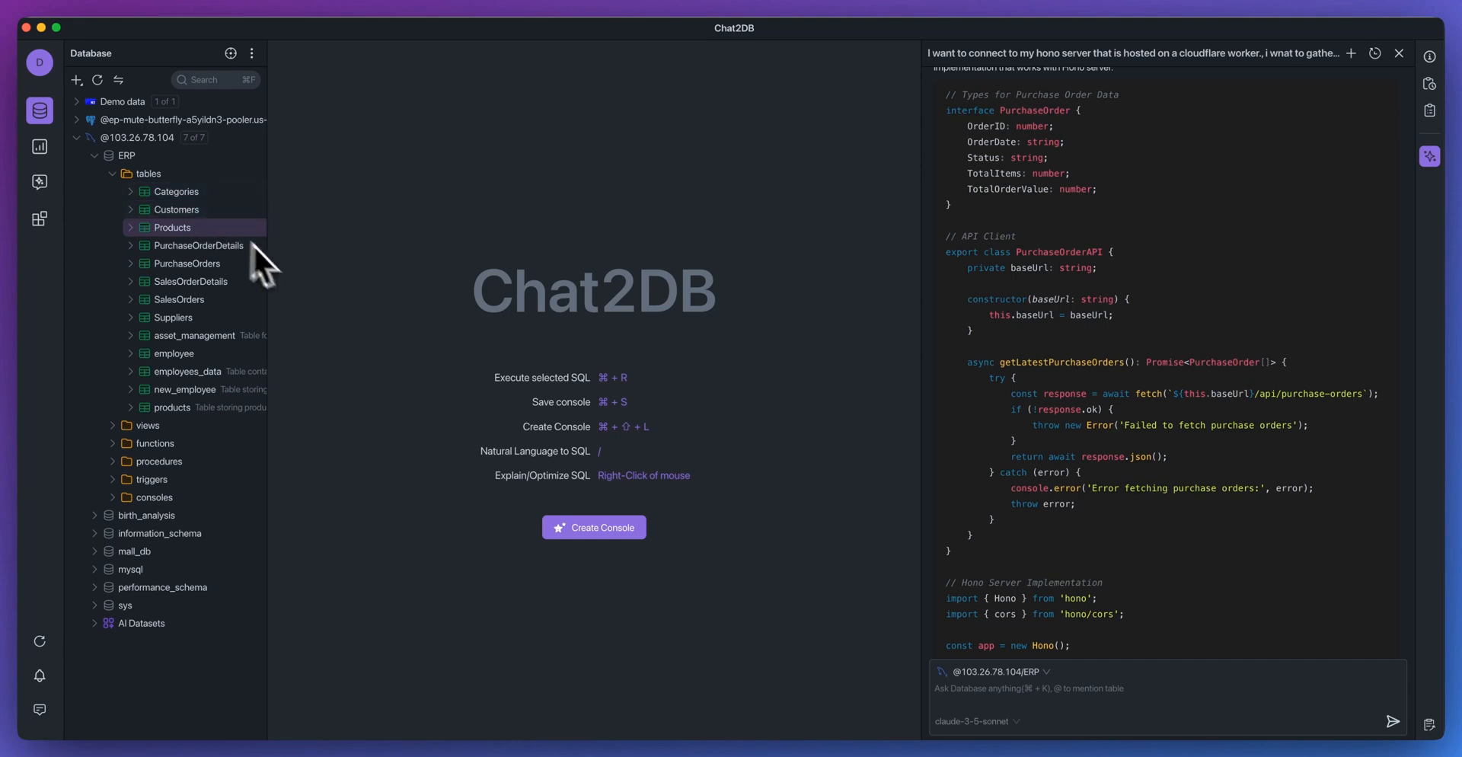
mouse_move(466, 373)
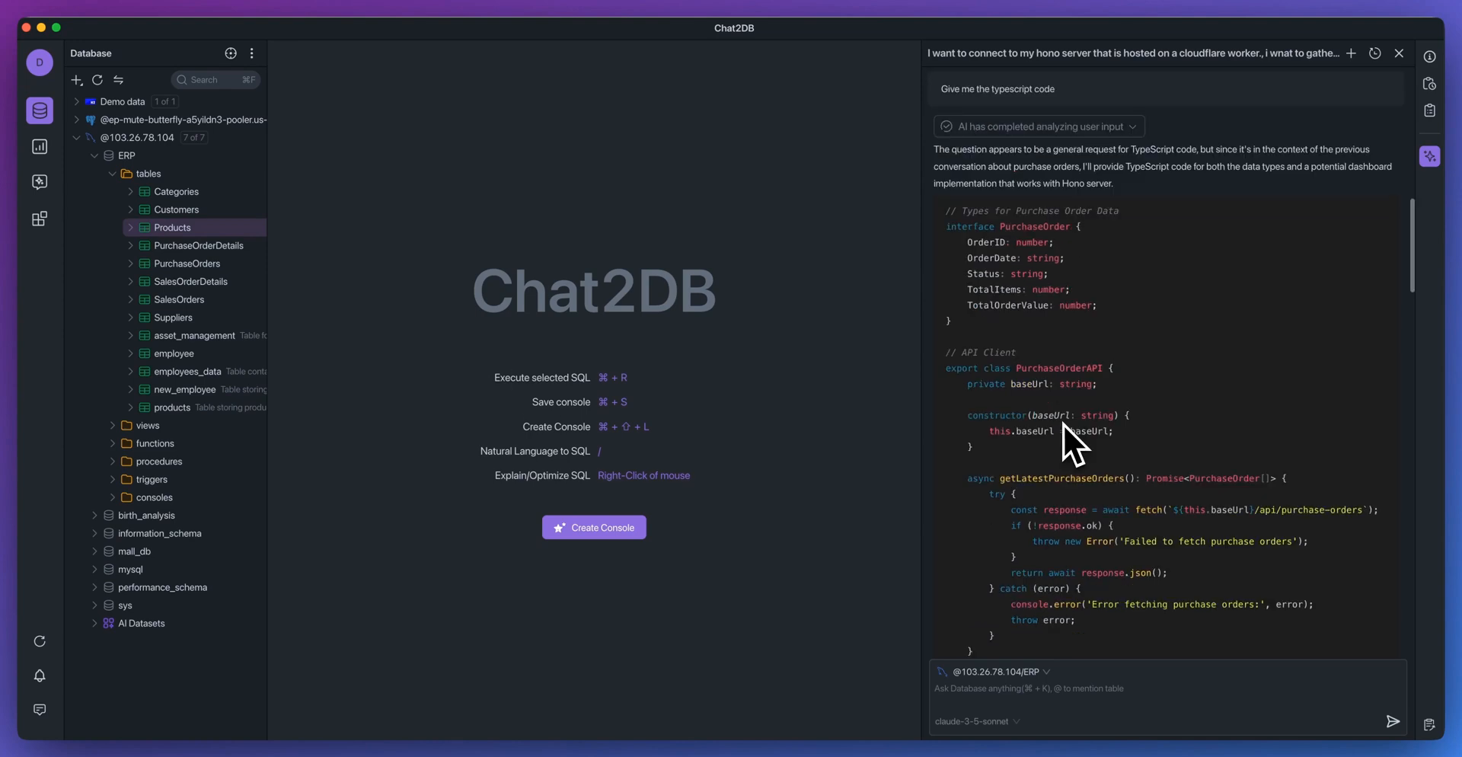
scroll("down", 3)
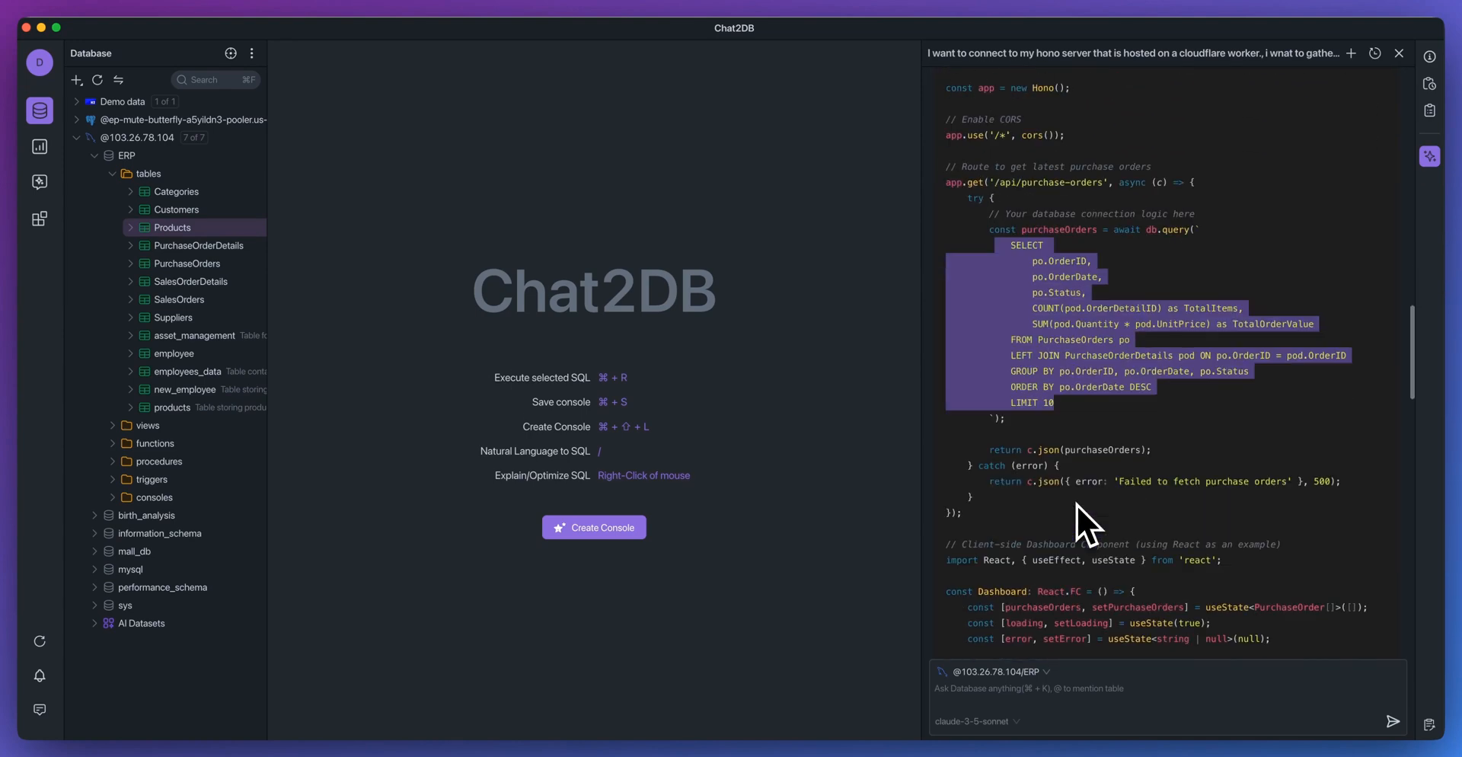
mouse_move(1081, 504)
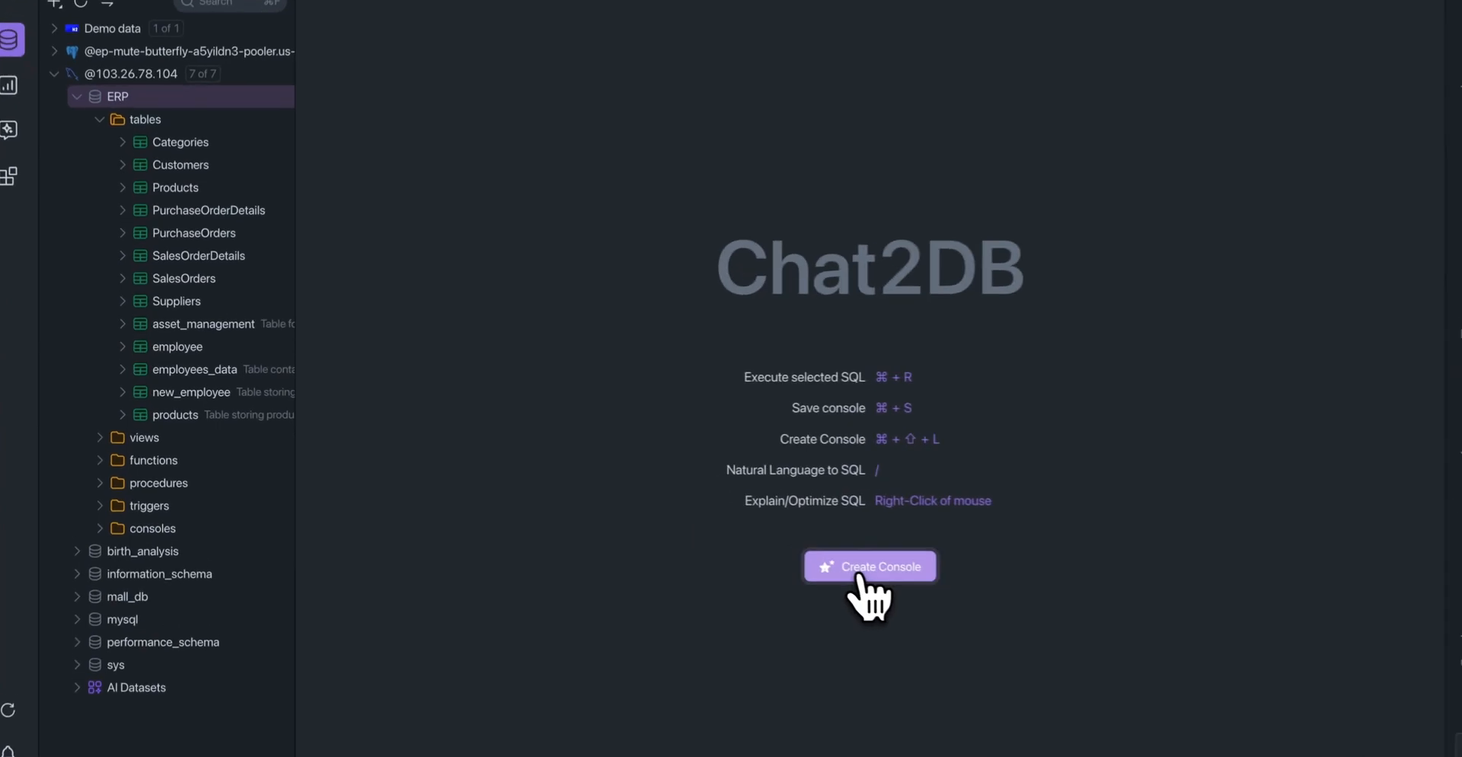
In a new ERP console, send the supply-chain efficiency request to the AI using the qwen2.5-coder-32b model.
left_click(868, 567)
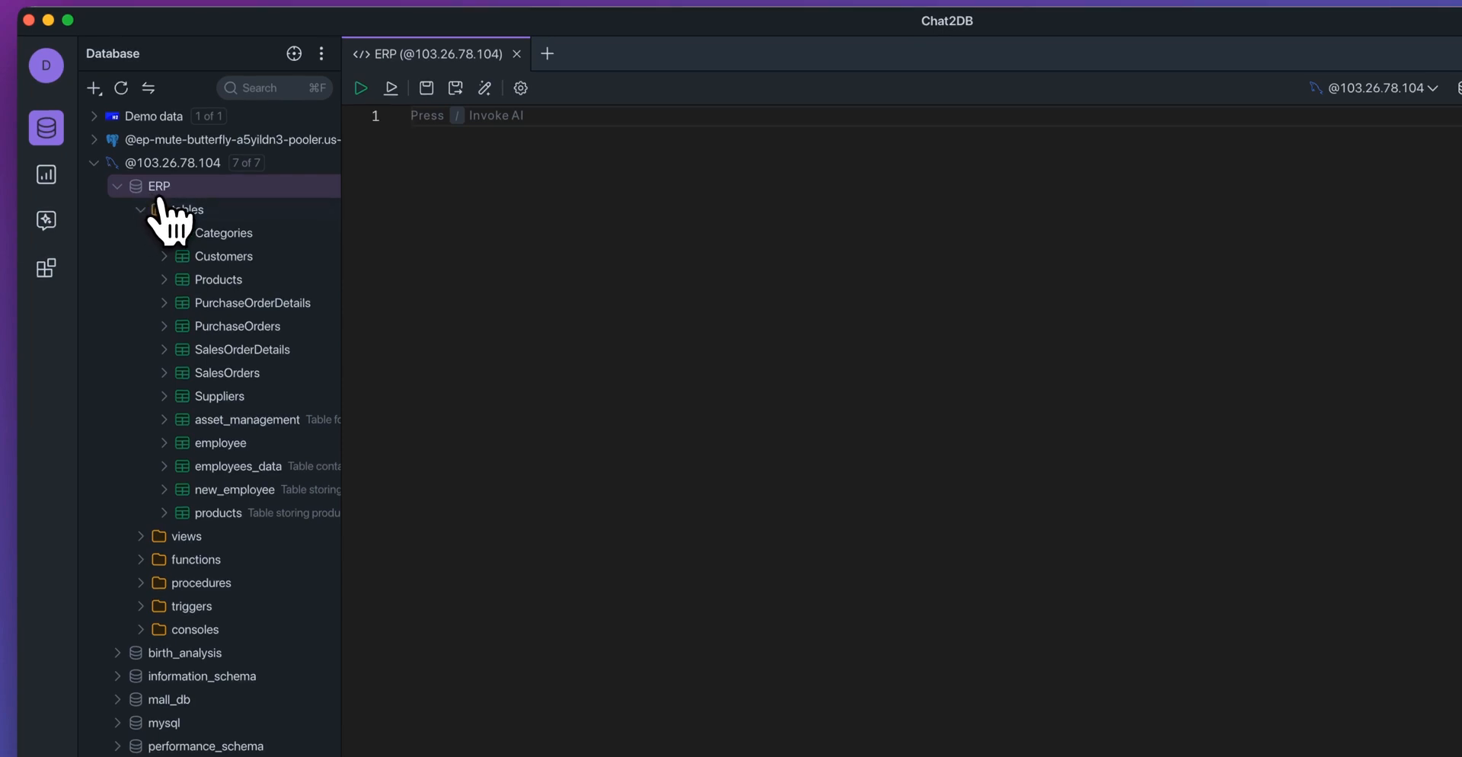
mouse_move(609, 239)
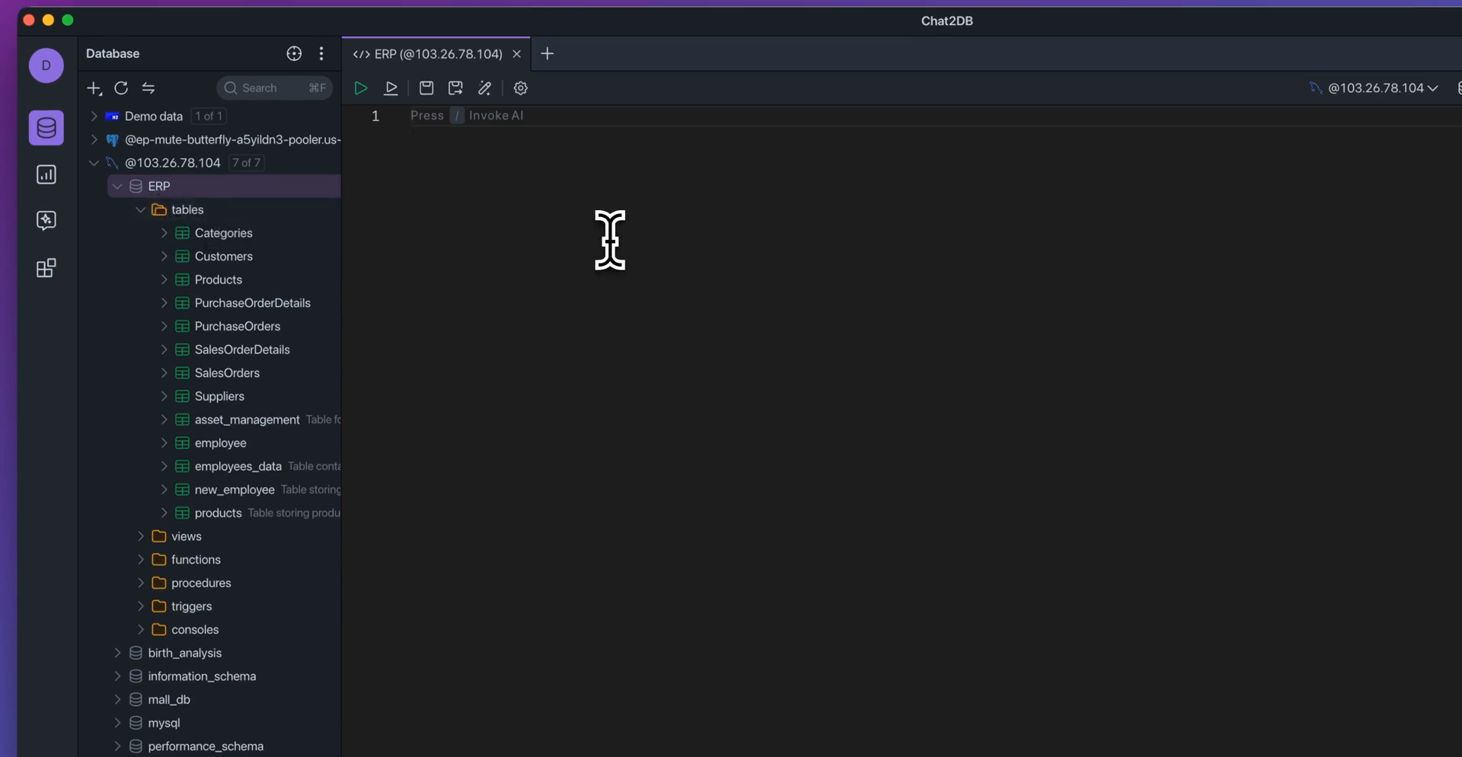
key("/")
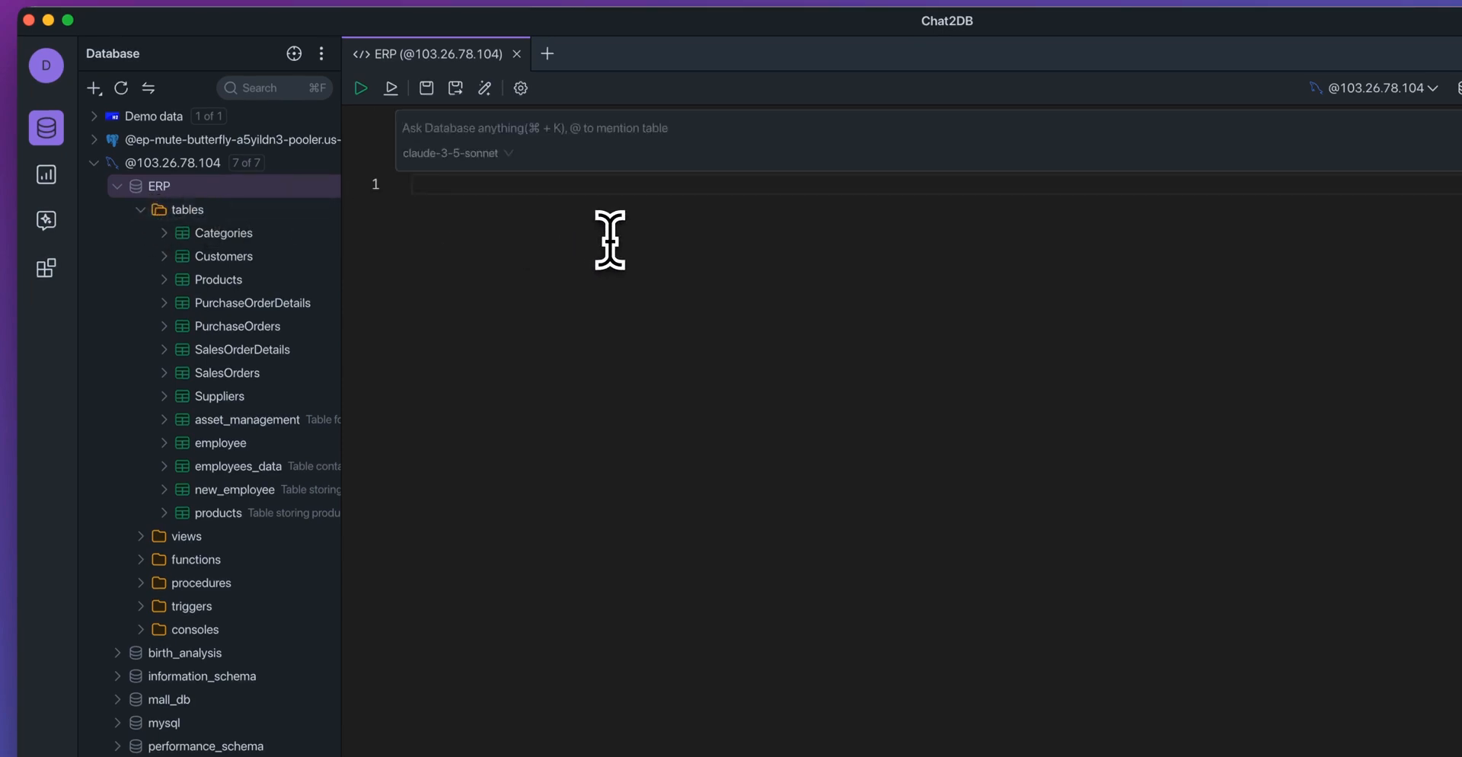
left_click(457, 153)
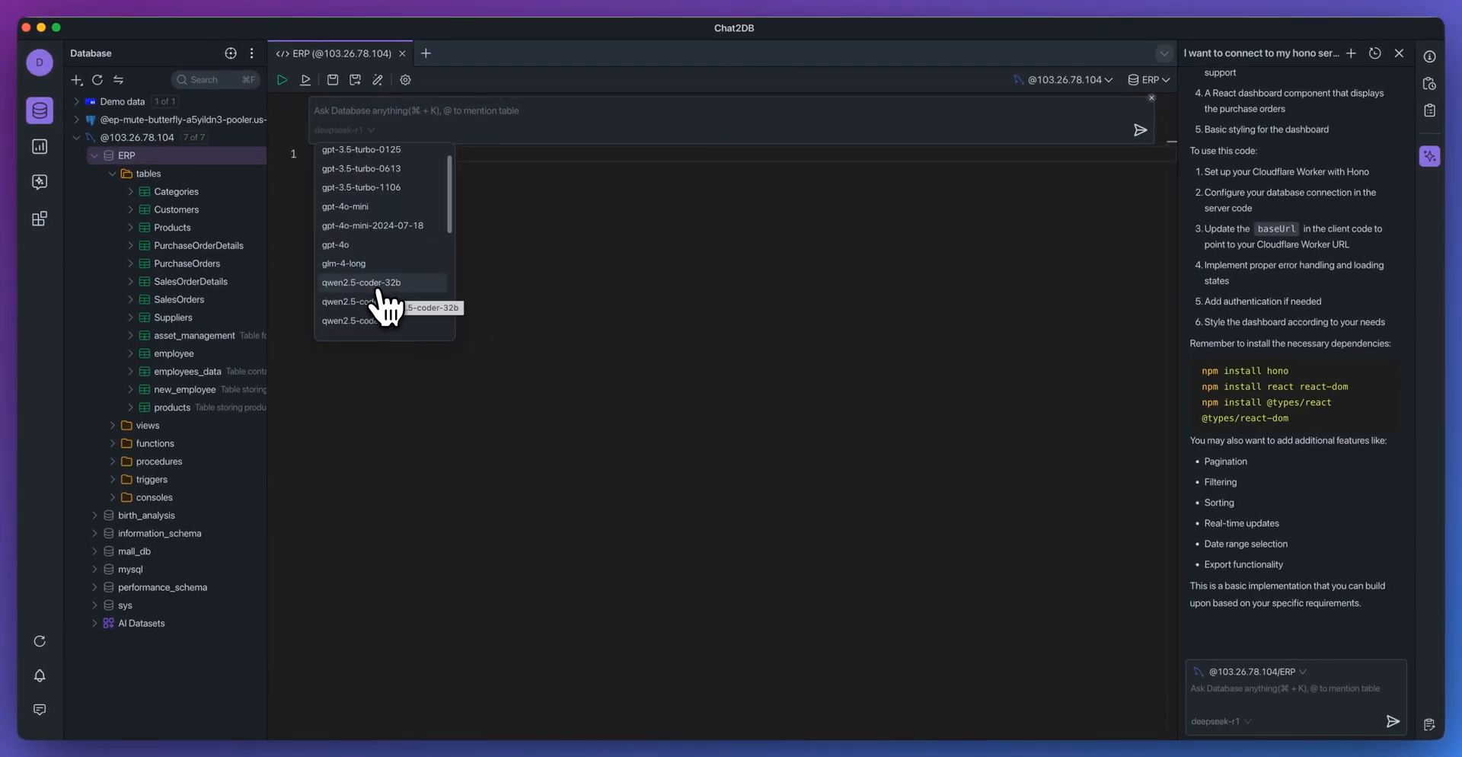
left_click(361, 282)
type("I want to improve efficiency within the supply chain")
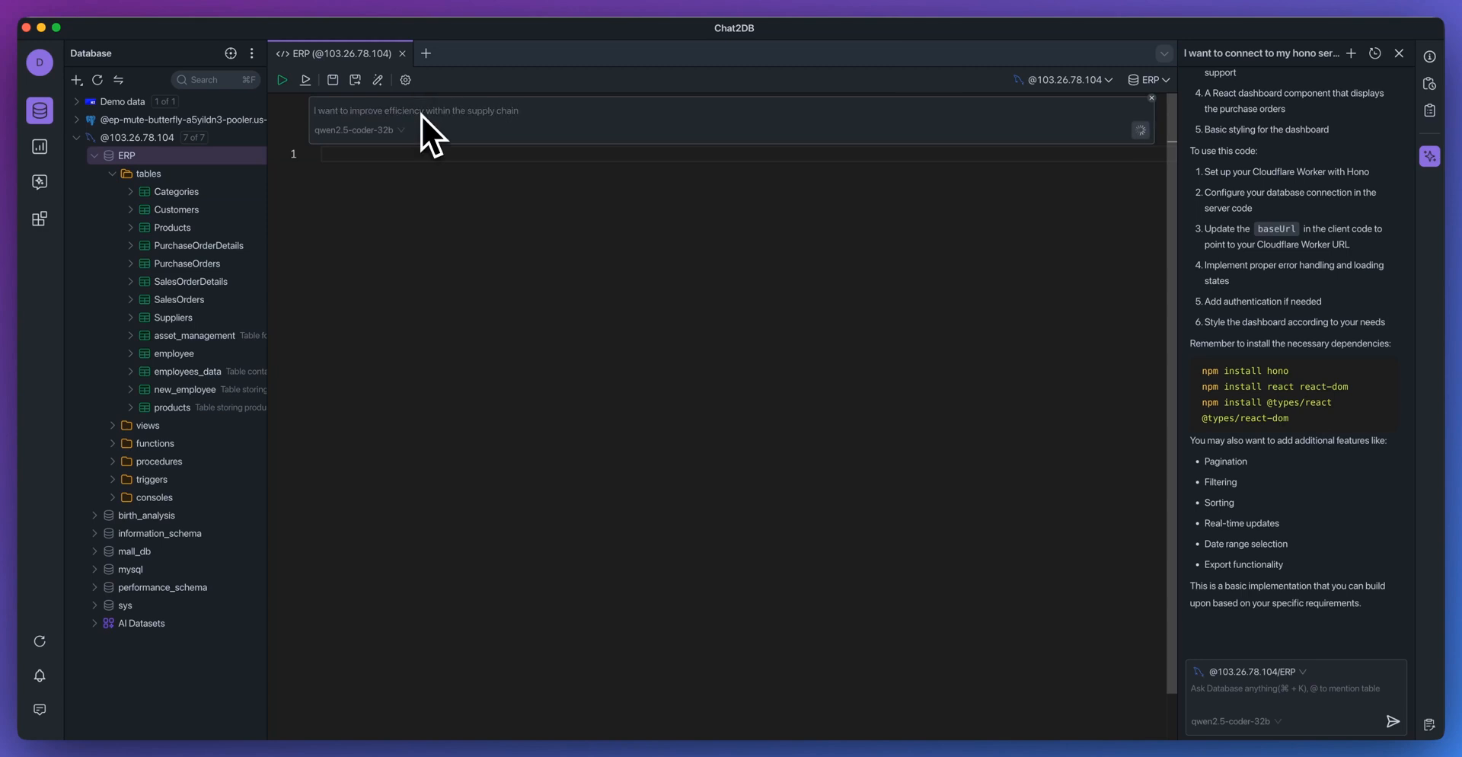
left_click(1139, 129)
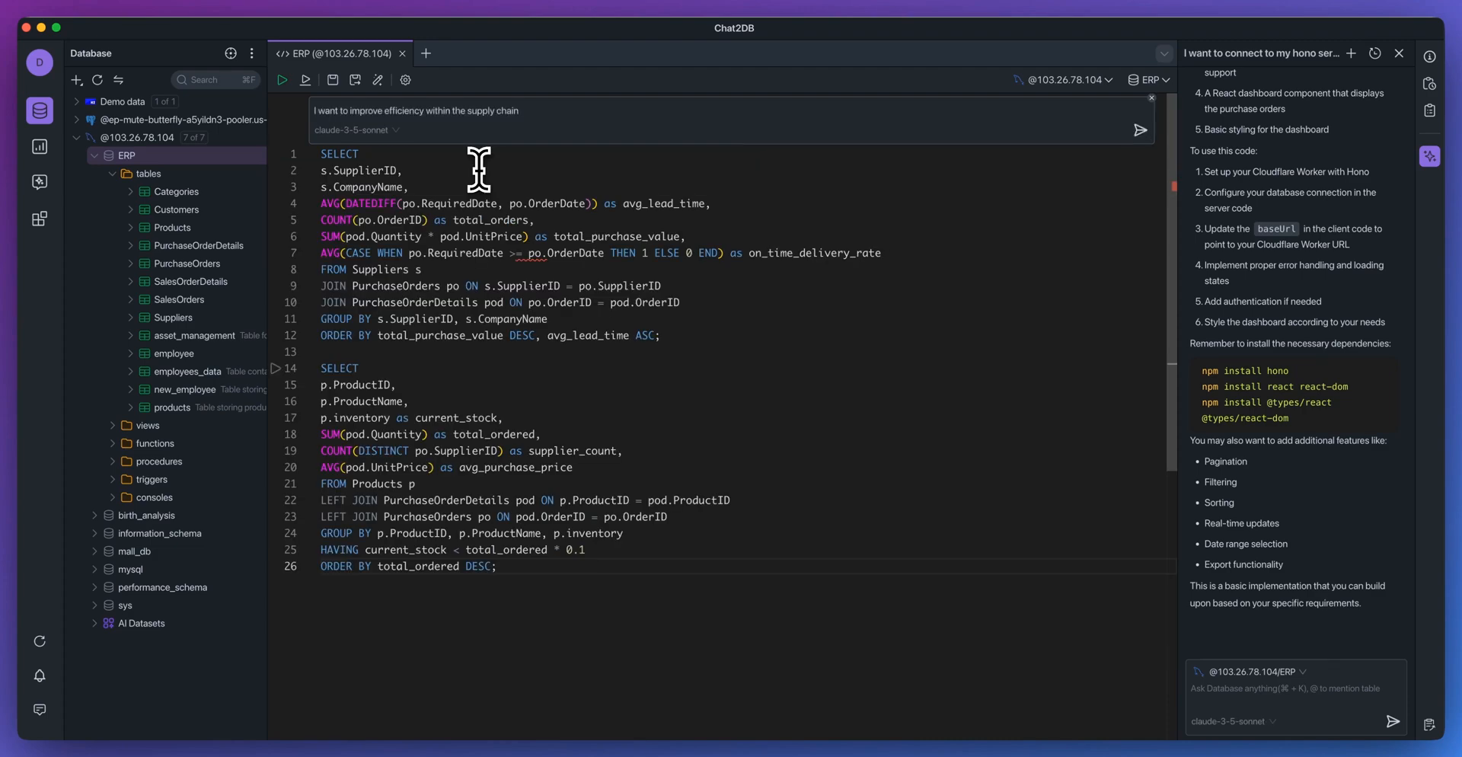
mouse_move(802, 276)
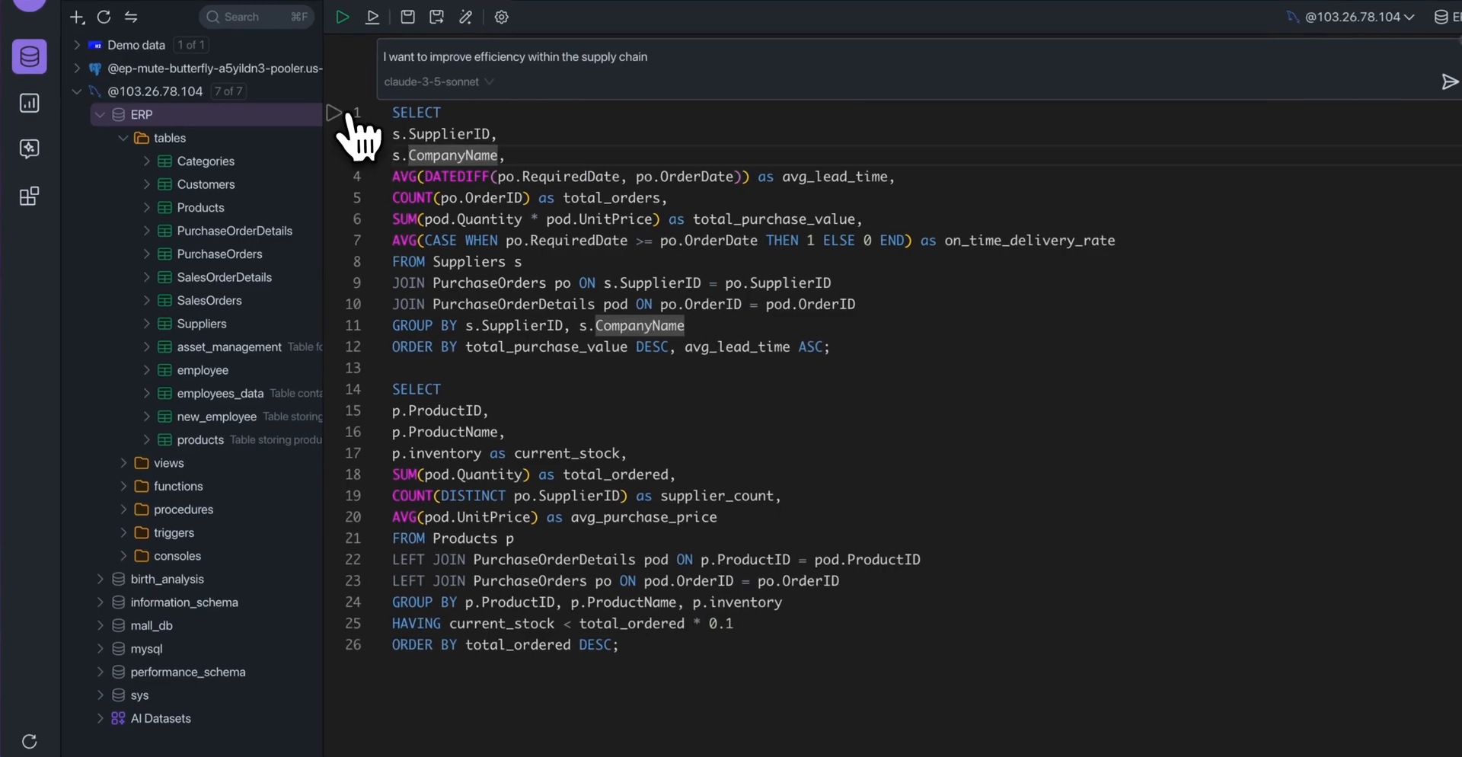
Run the supplier performance query to return the 30 supplier rows.
left_click(341, 16)
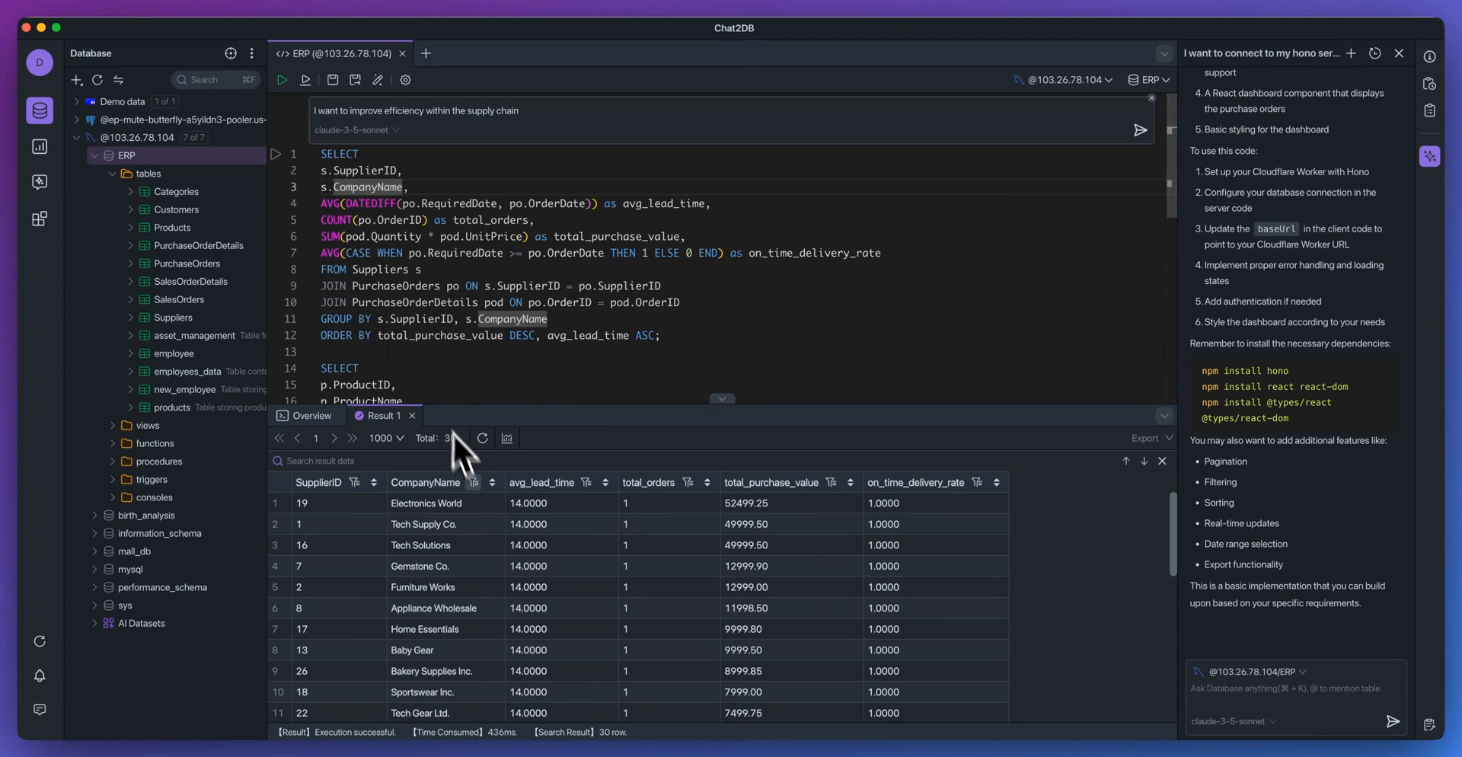
mouse_move(557, 568)
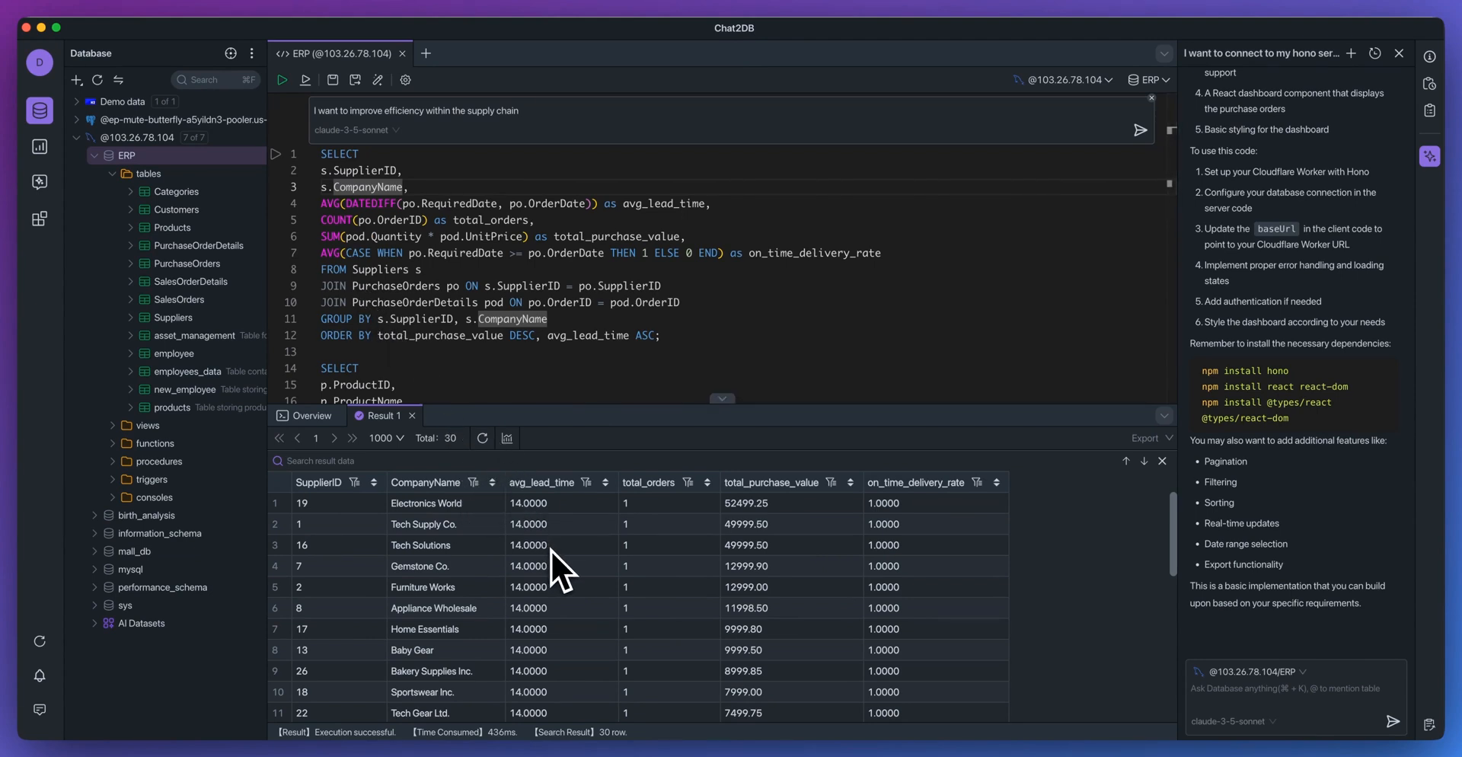
mouse_move(769, 539)
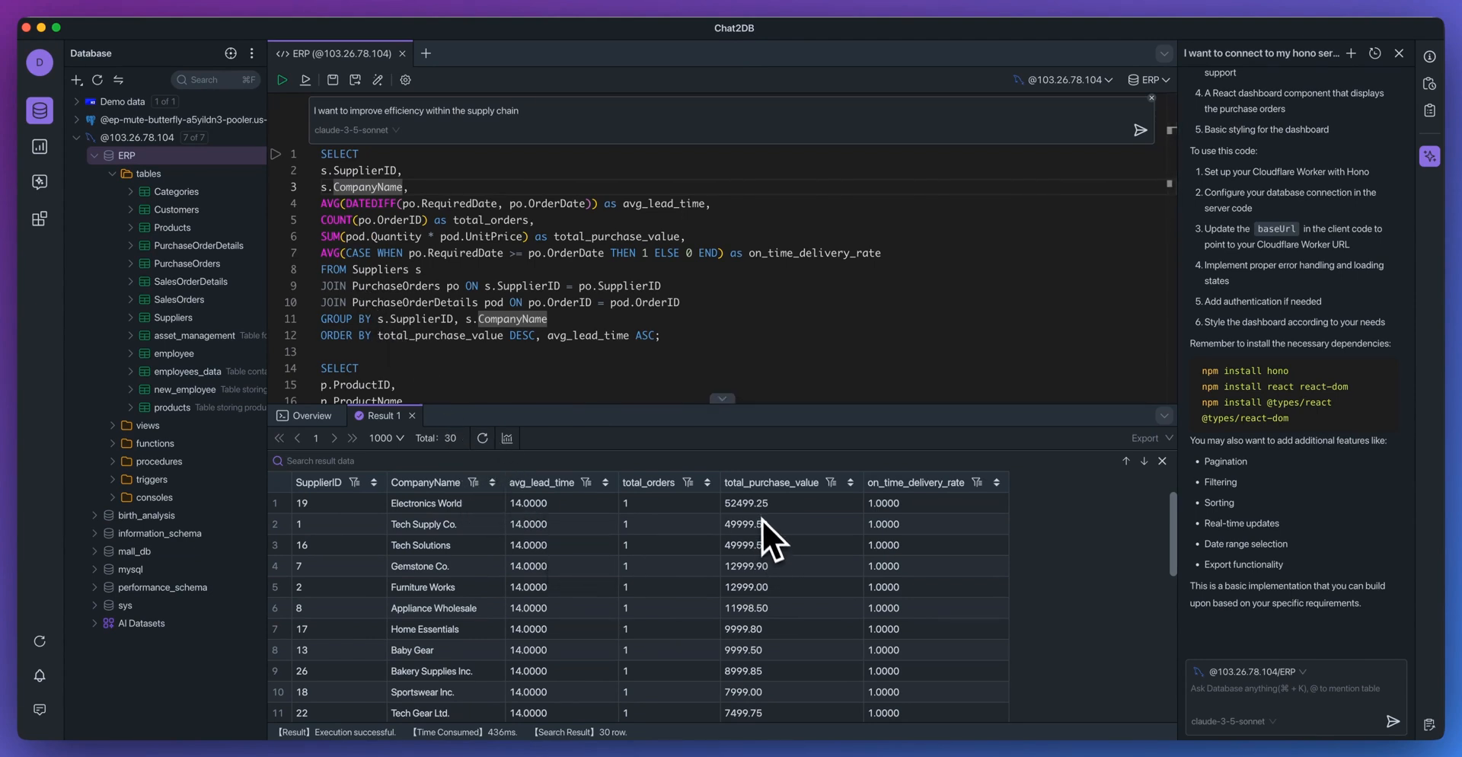
mouse_move(905, 527)
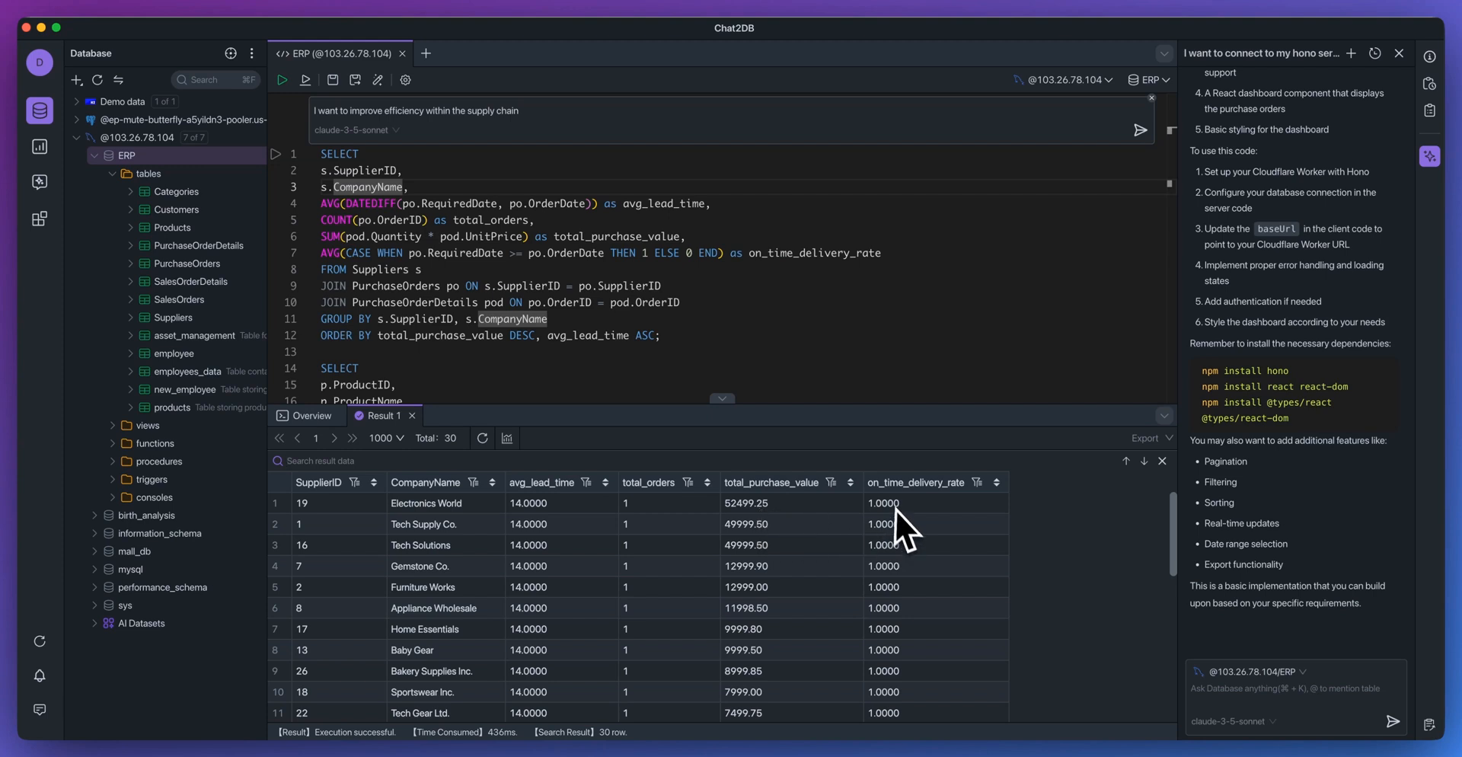
mouse_move(883, 603)
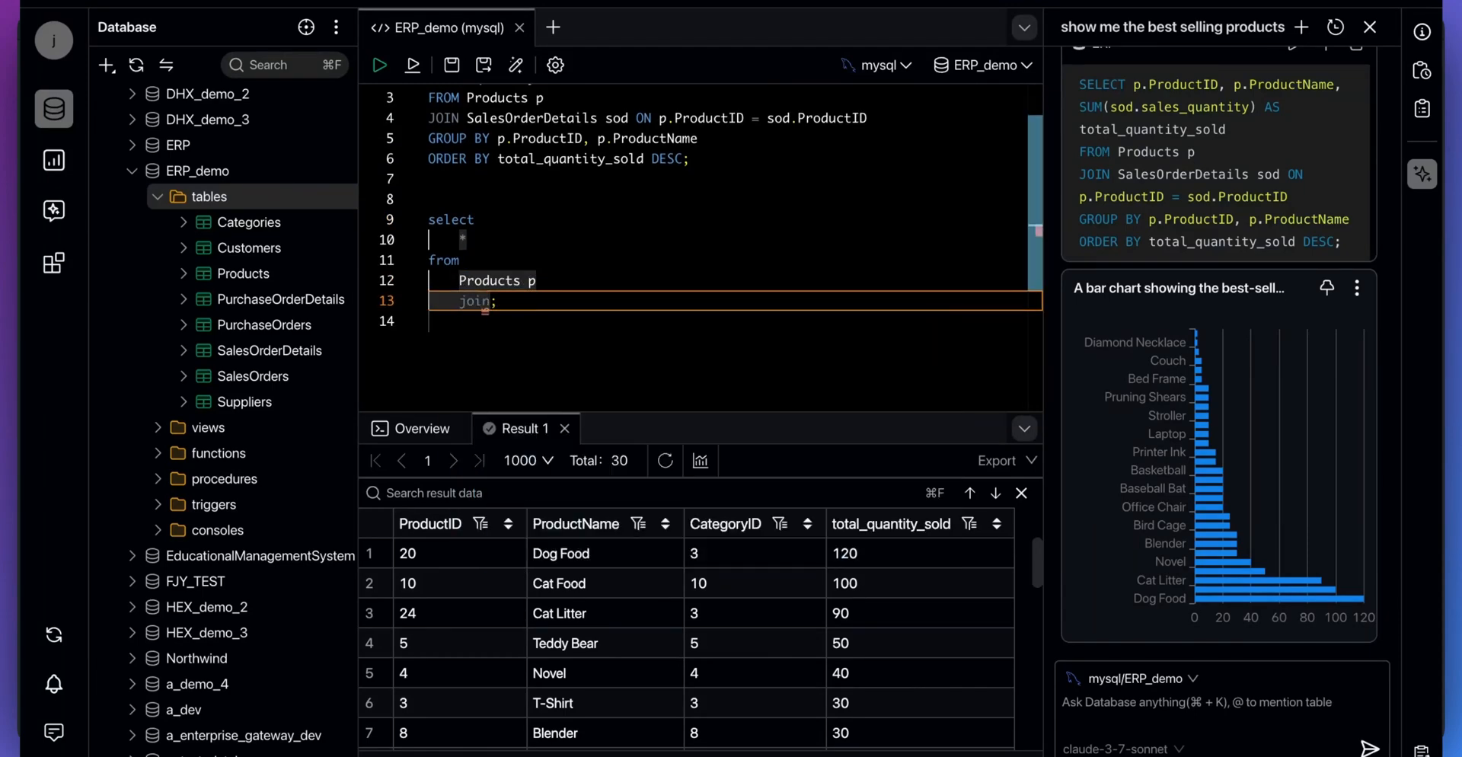
Join Products to SalesOrderDetails and SalesOrders and select product columns with SUM totals.
type("SalesOrderDetails s1 on p.ProductID = s1.ProductID")
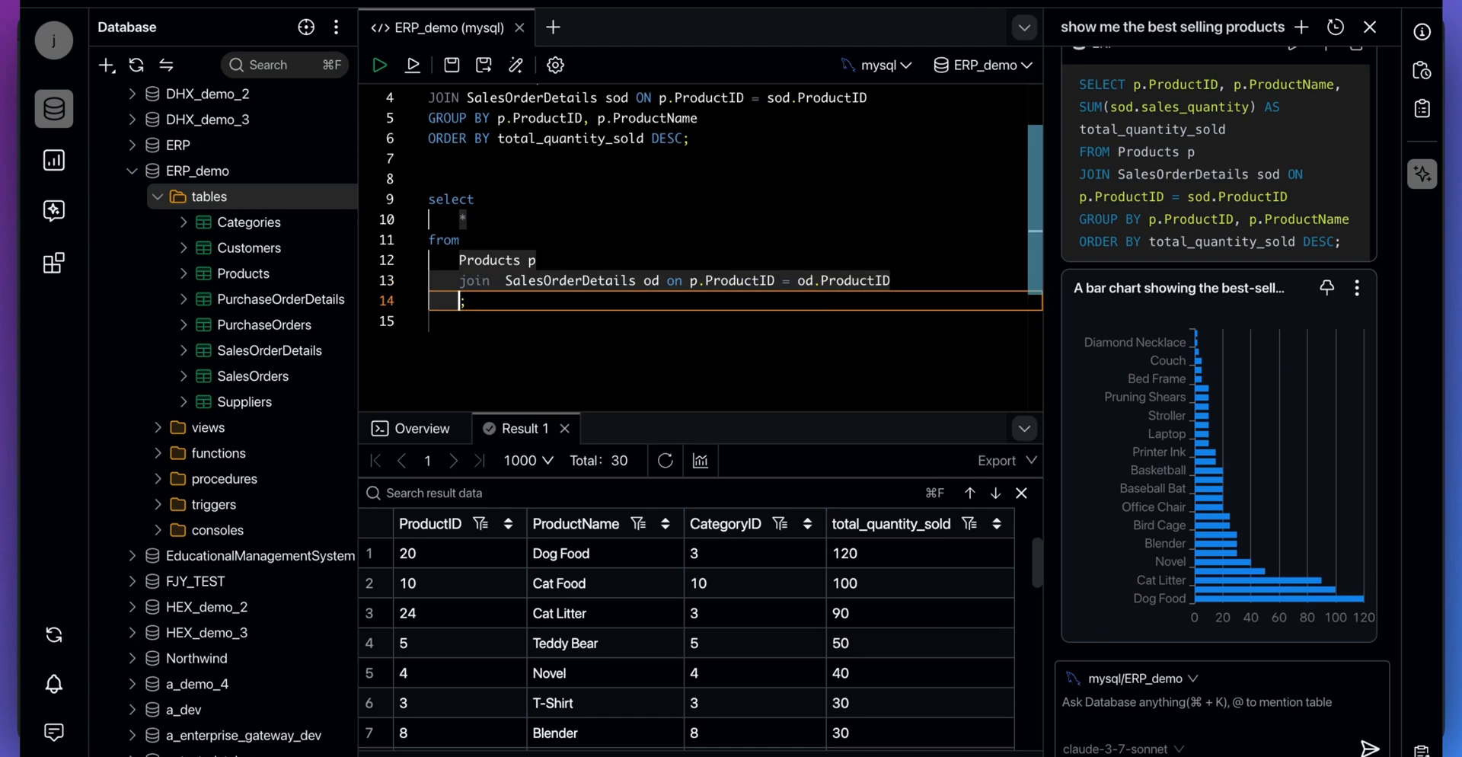
type("join  SalesOrders s1 on s1.OrderID = od.OrderID")
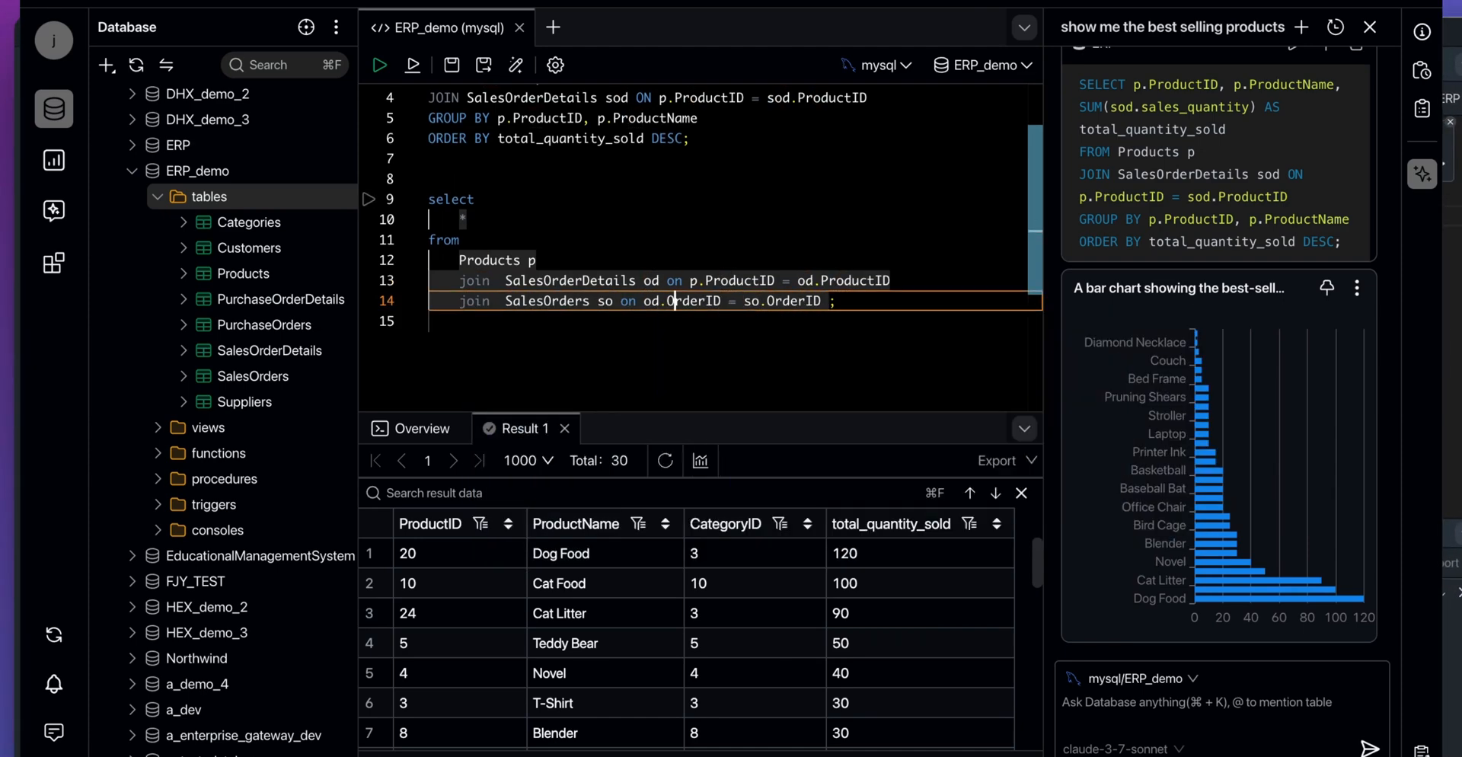
type("p.productID, p.ProductName,")
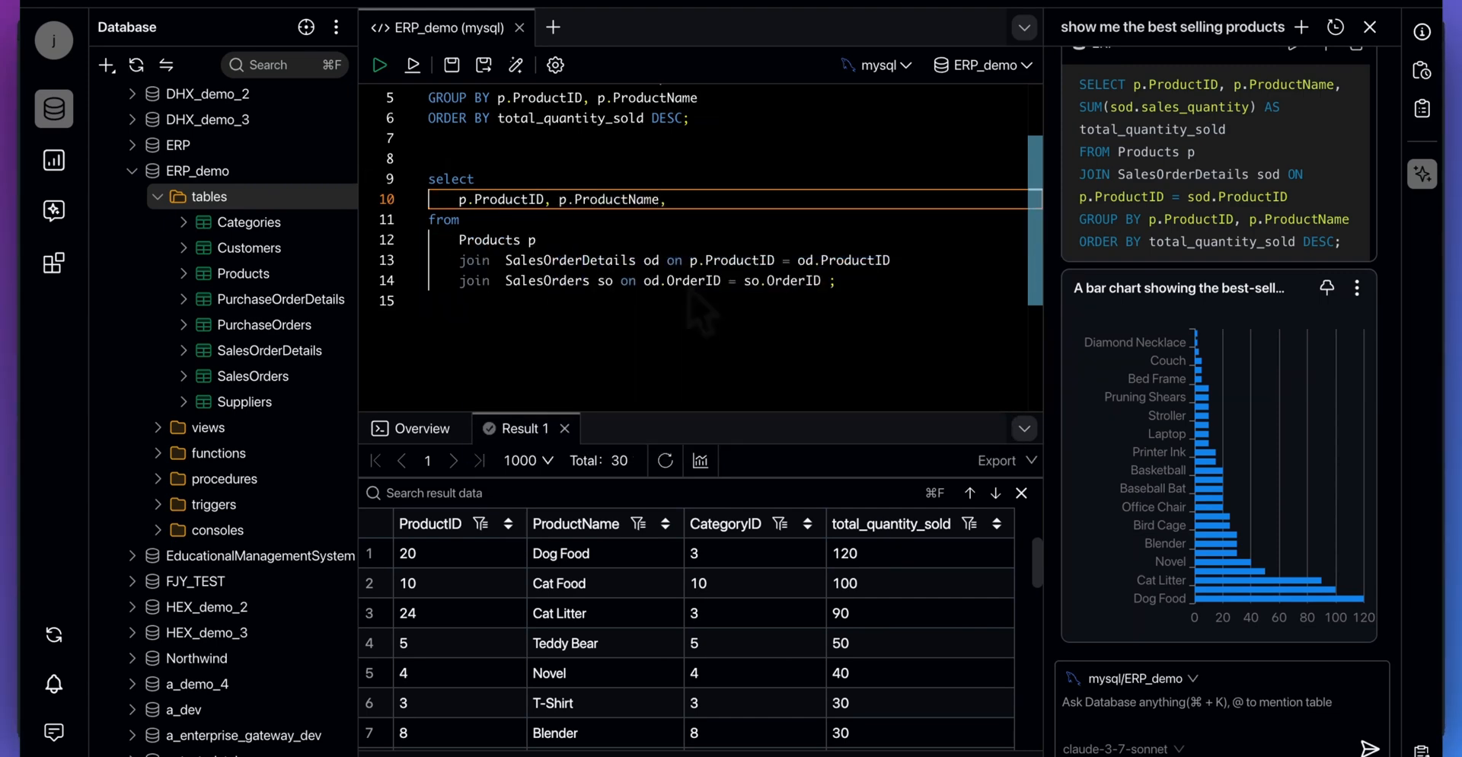
type("SUM(od.sales_quantity) as")
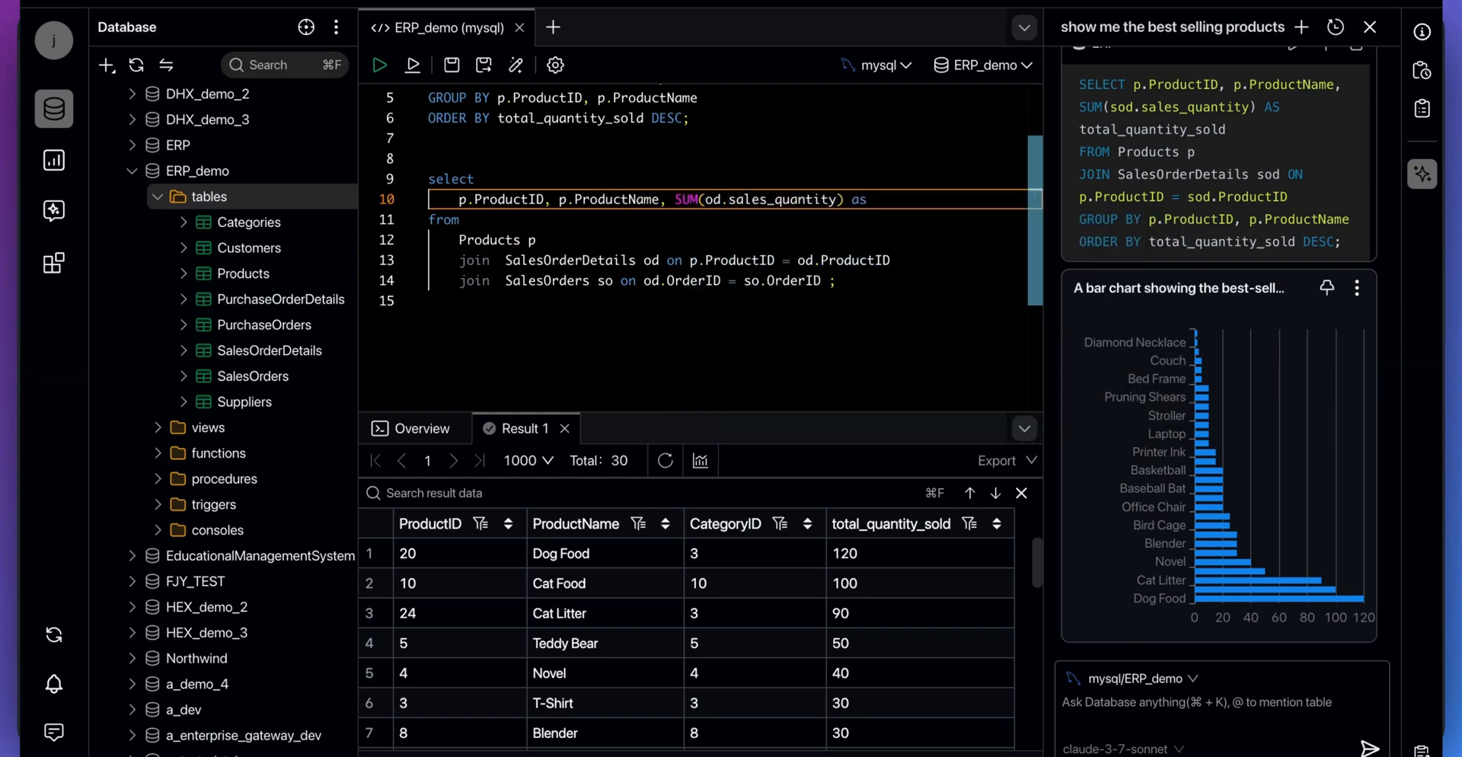
type("totalquantitysold,")
type("group")
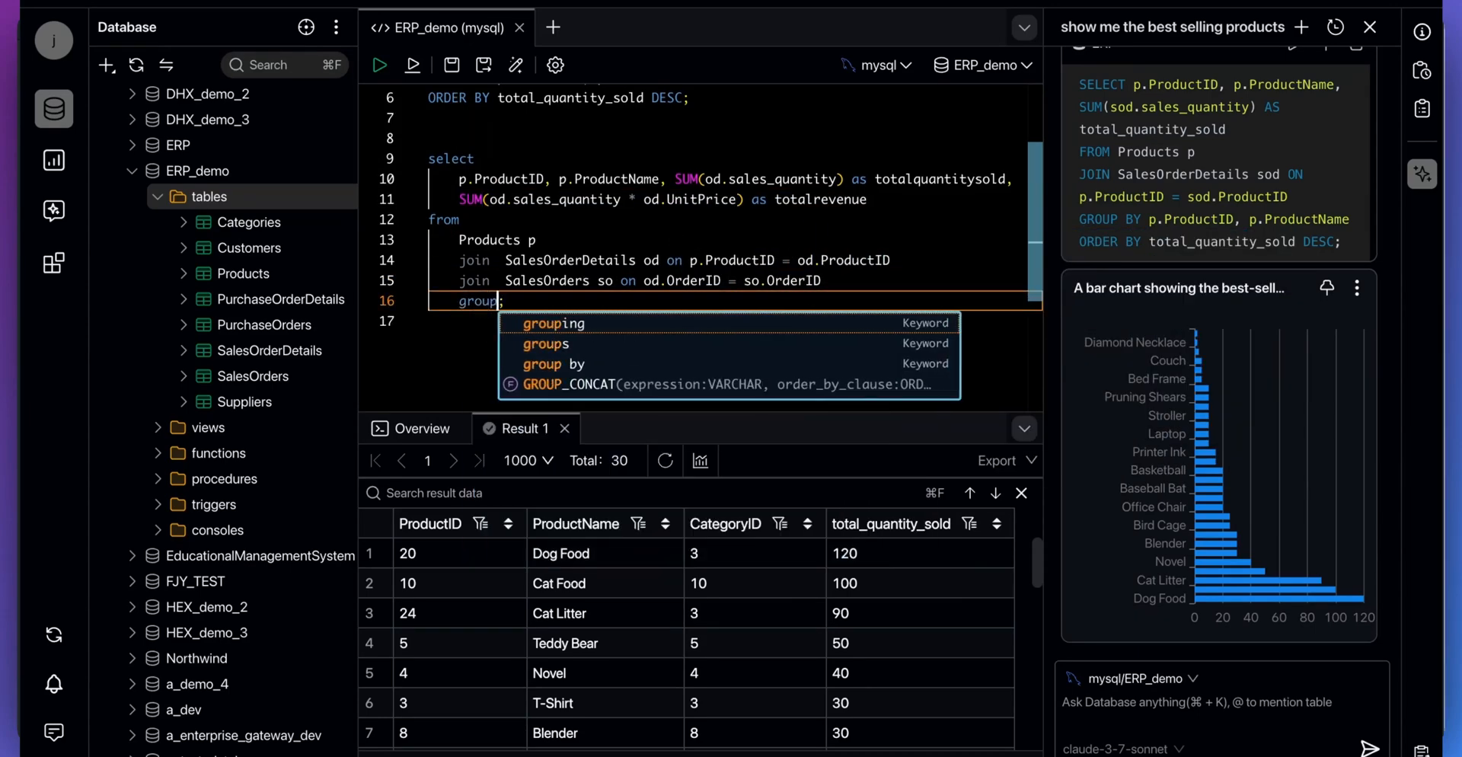
Group by ProductID, ProductName and inventory, ordering by totalrevenue descending.
type("by p.ProductID")
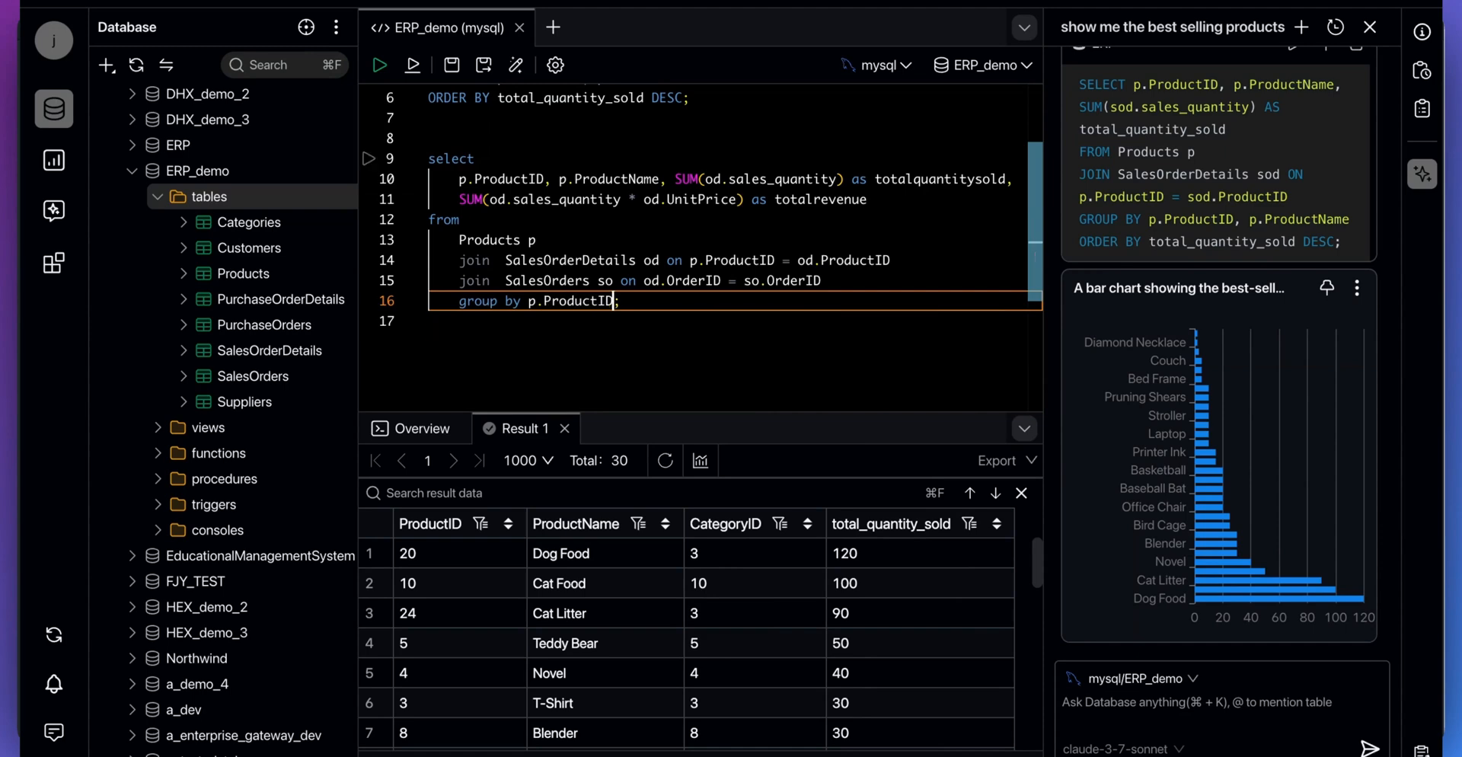
type(", p.ProductName, p.inventory")
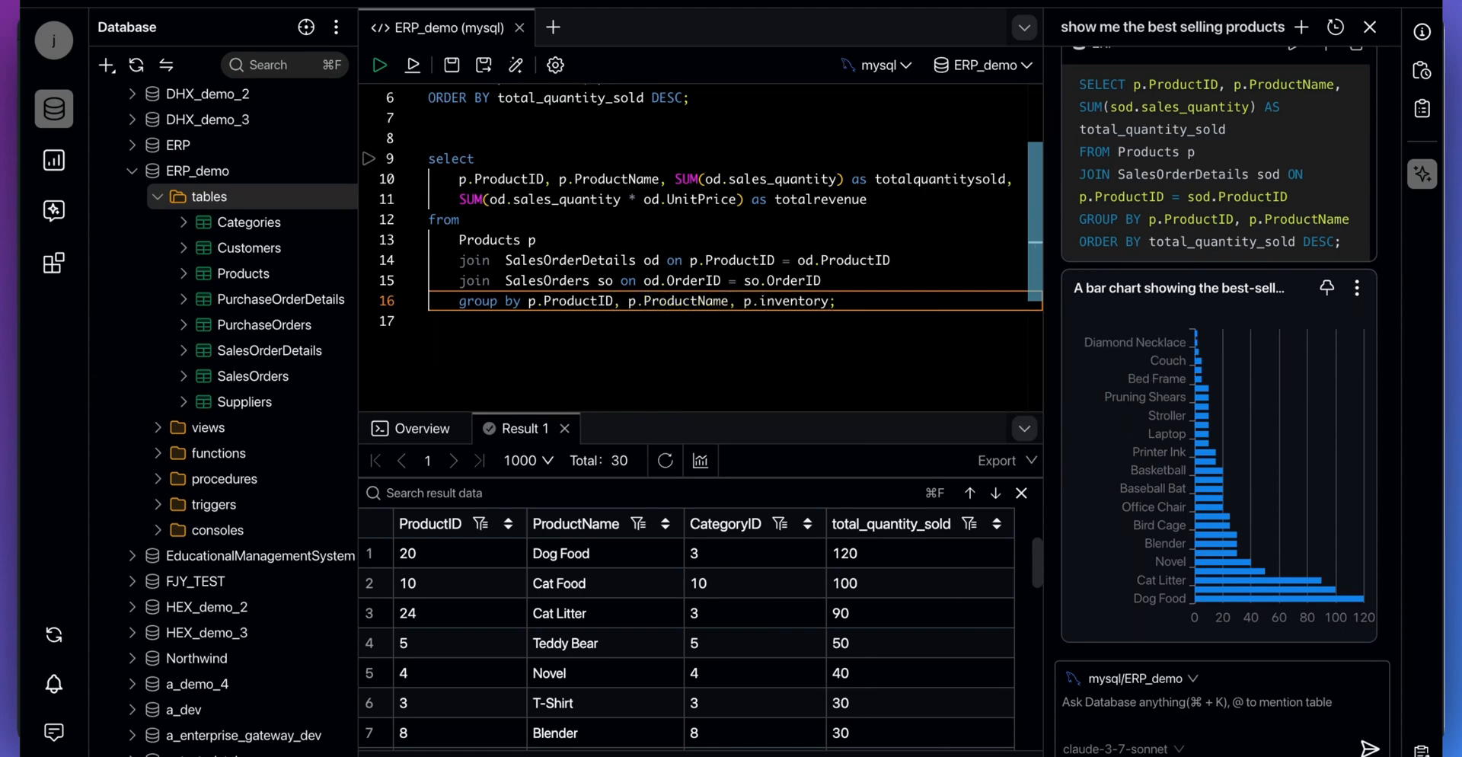
type("order by totalrevenue de")
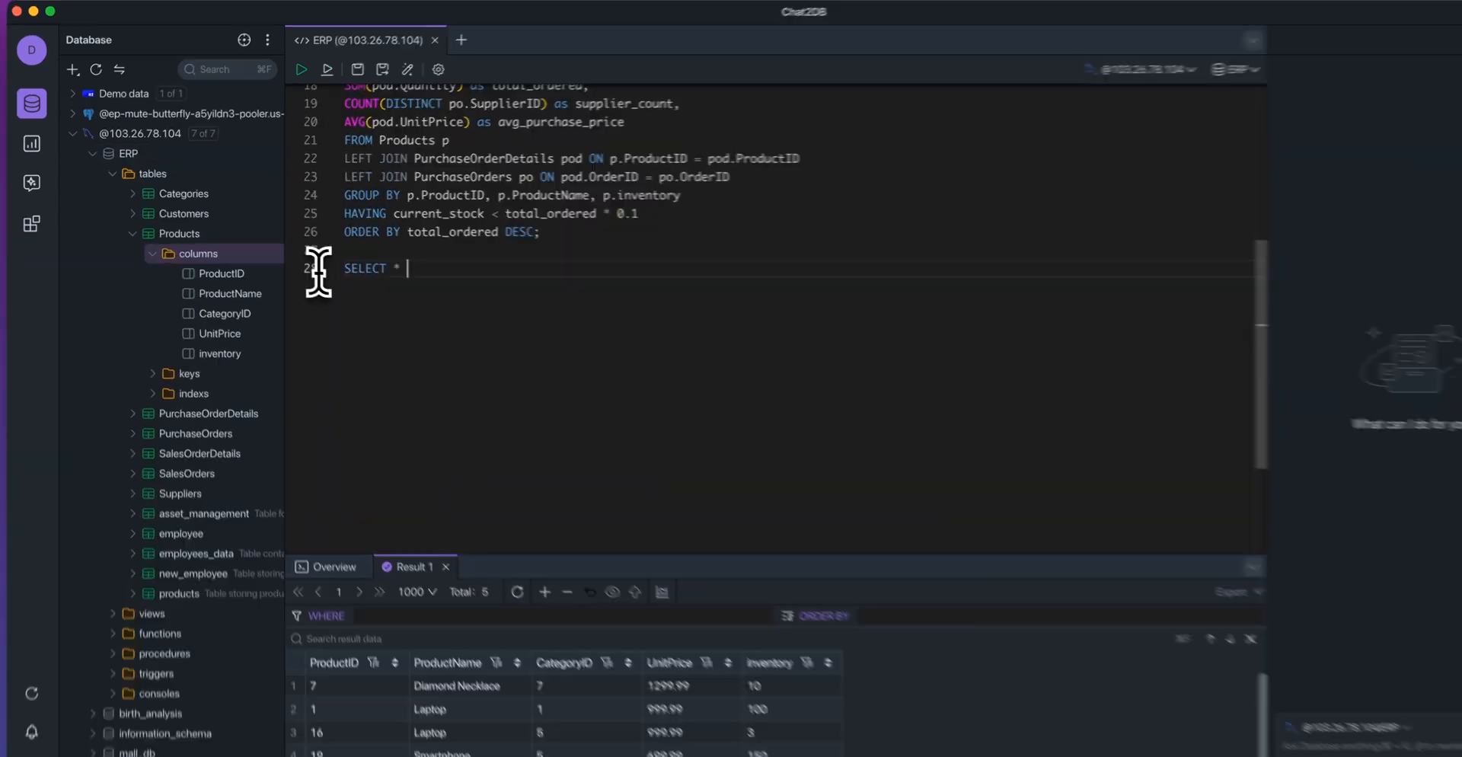
Write SELECT * FROM SalesOrders, picking the table from autocomplete, and begin ORDER.
type("FROM")
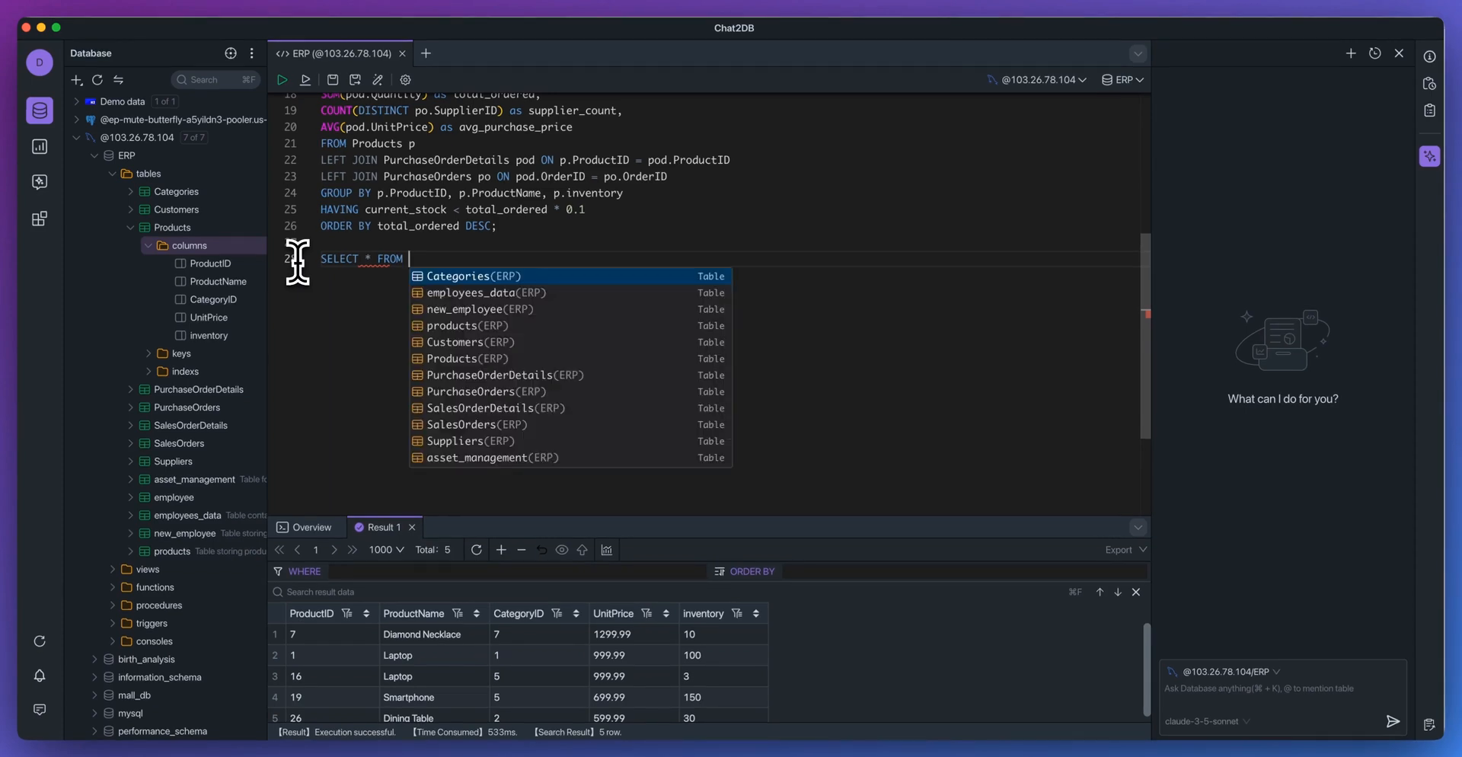
type("Sales")
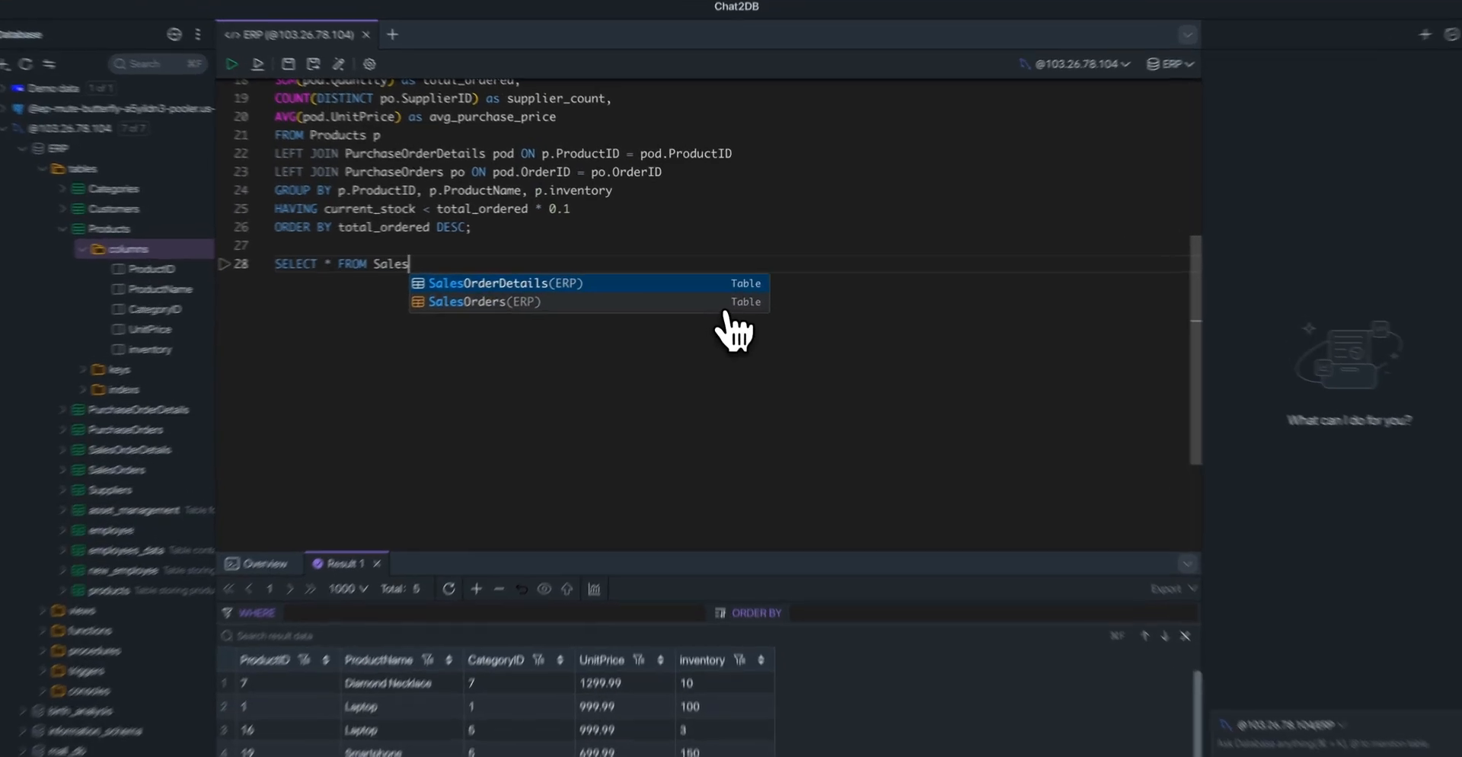
left_click(483, 301)
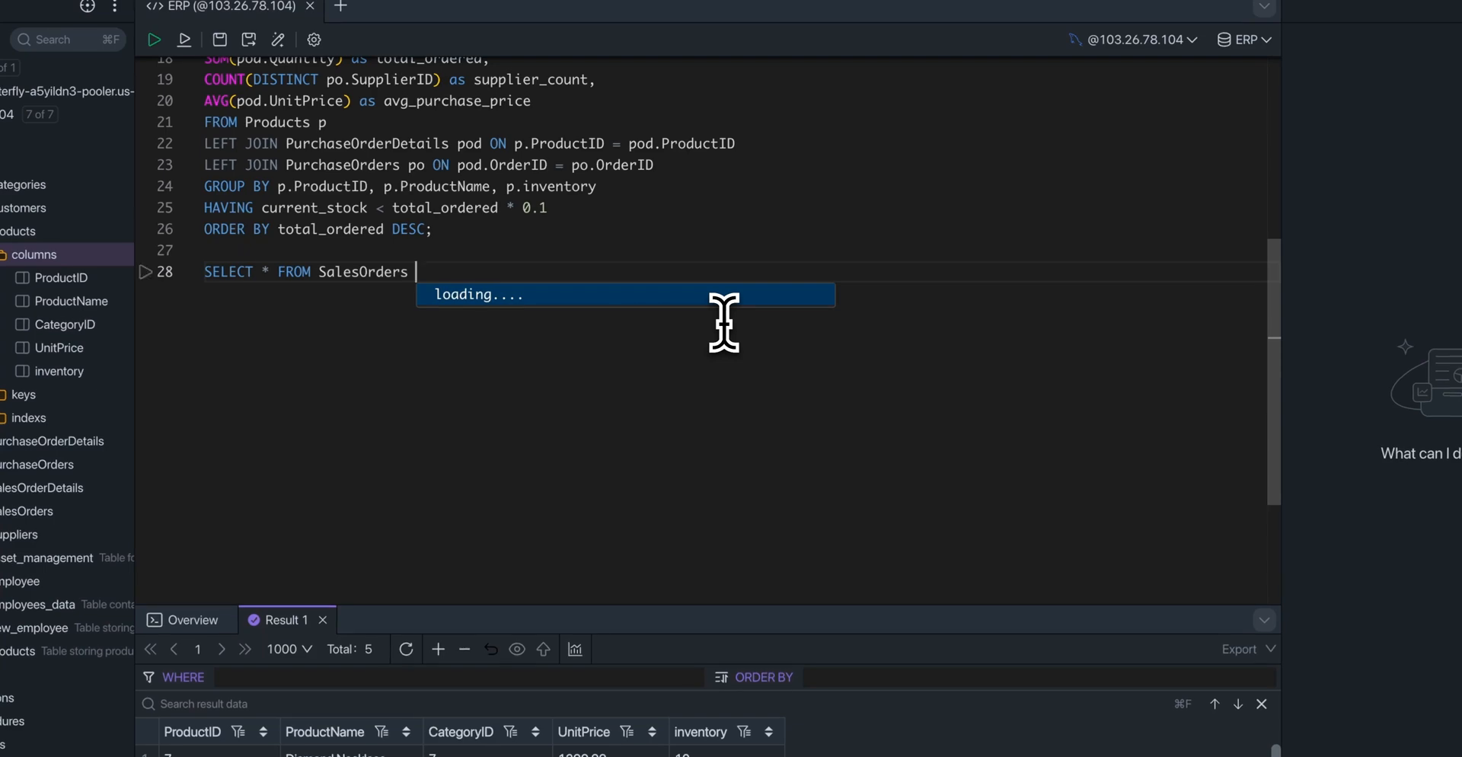
type("ORDER BY")
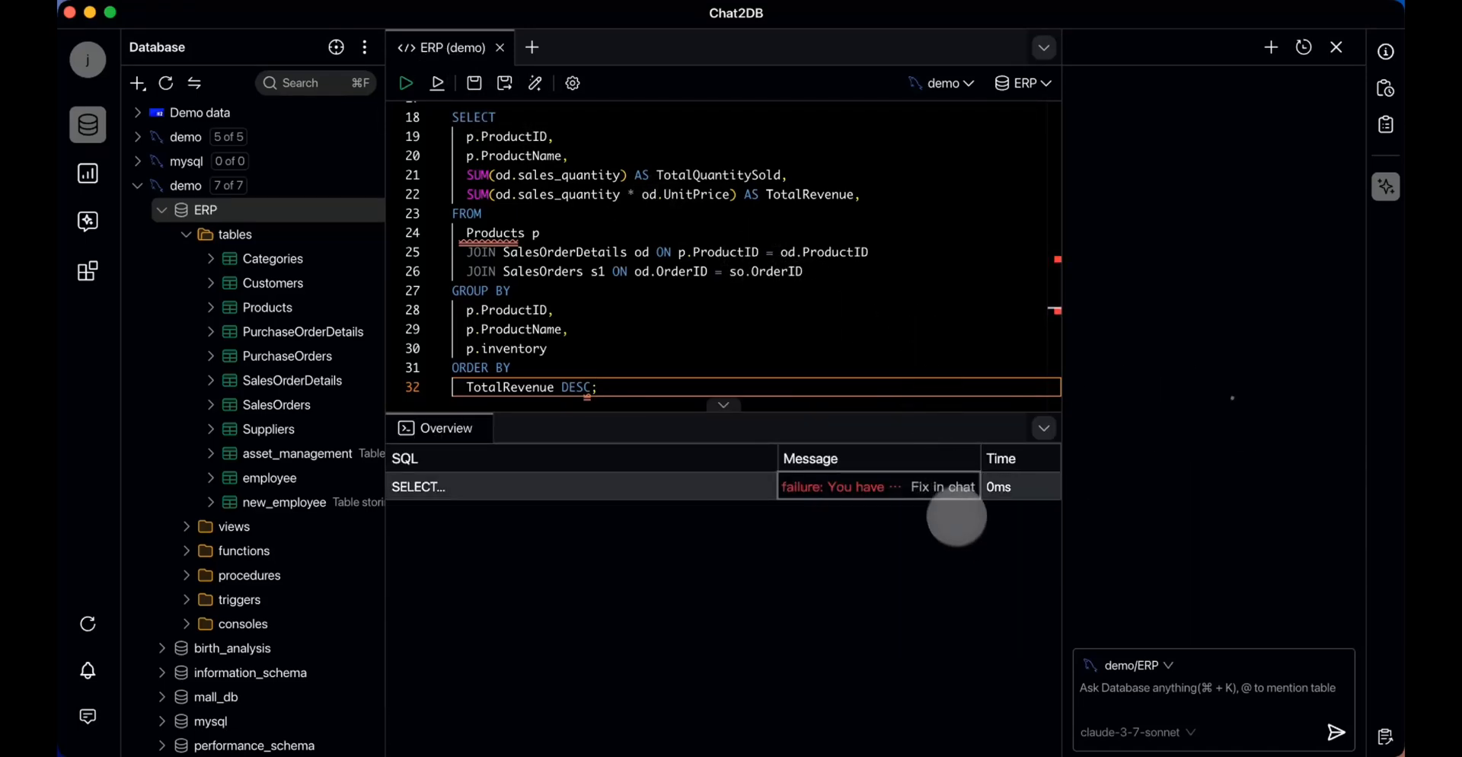
Have the AI fix the failed revenue query and run the corrected version.
left_click(942, 485)
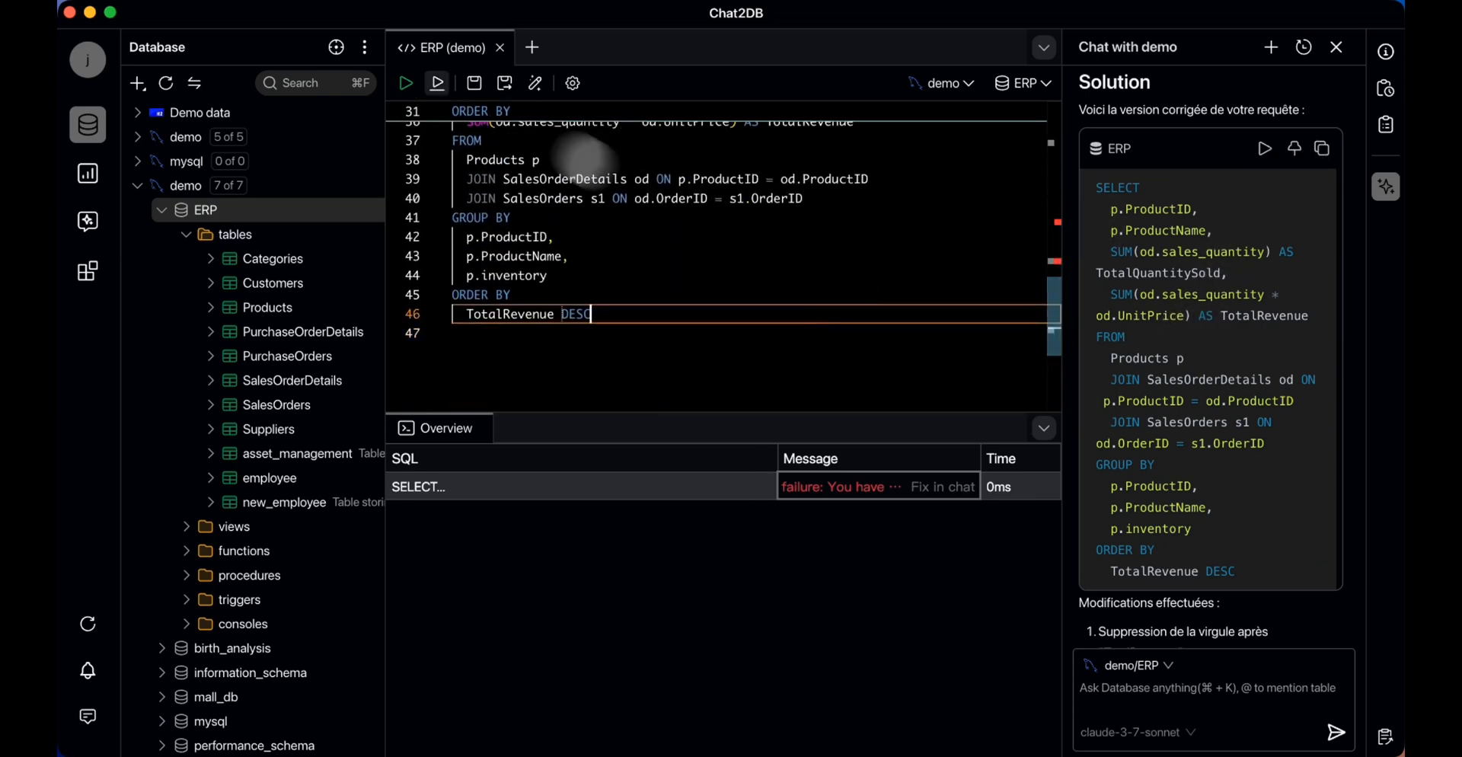
left_click(405, 83)
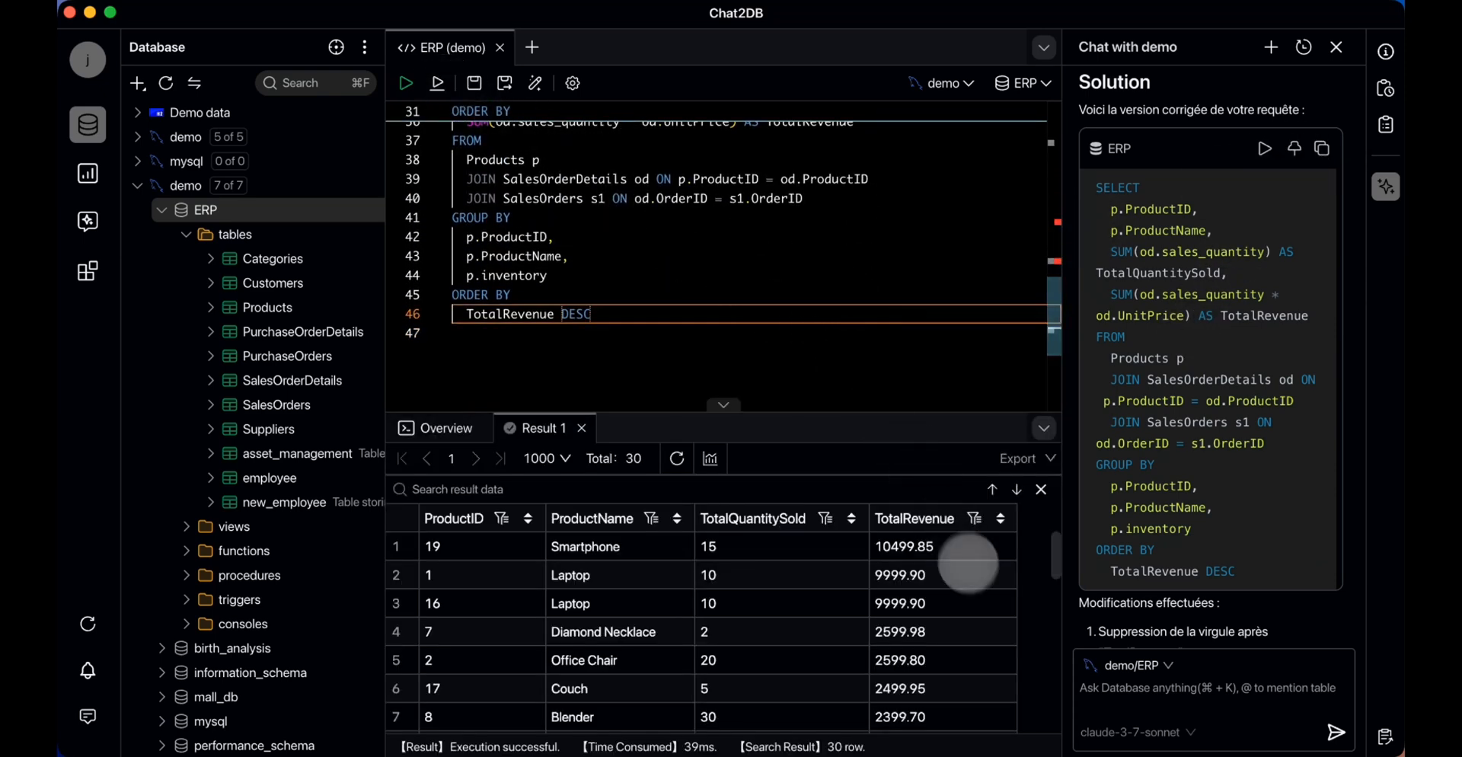
right_click(235, 235)
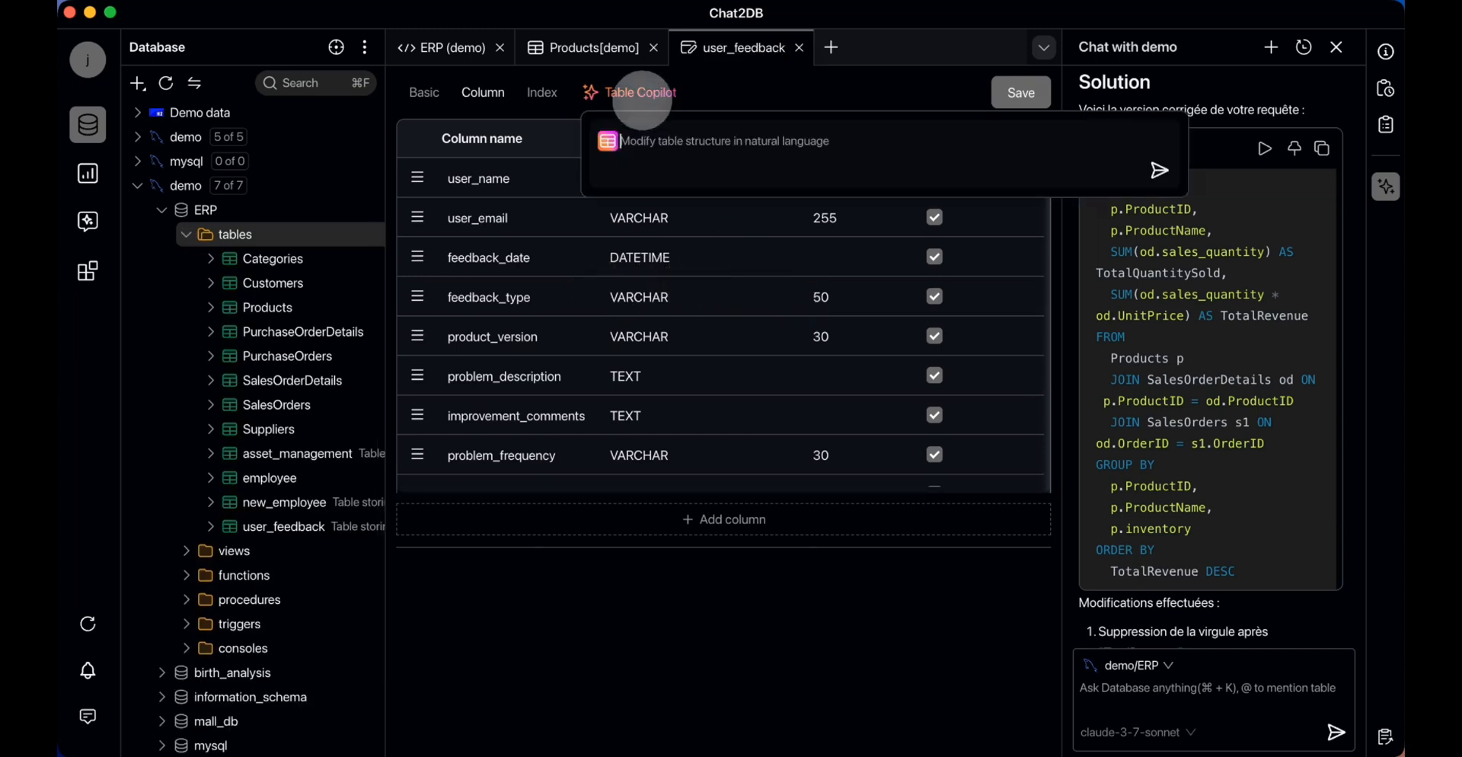
Ask Table Copilot to 'add an ID column' to user_feedback, then move on via the ERP tables menu.
type("add an ID")
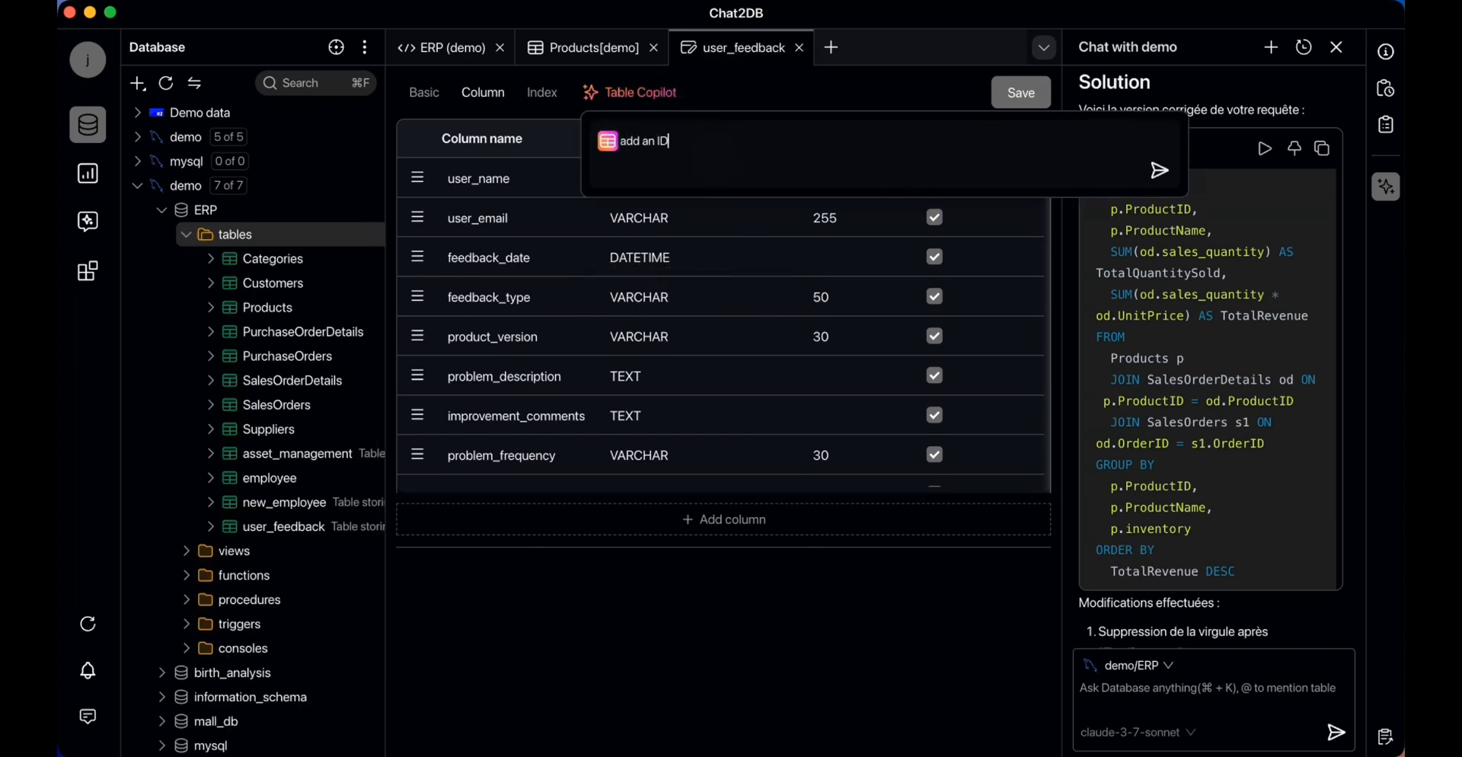
type("column")
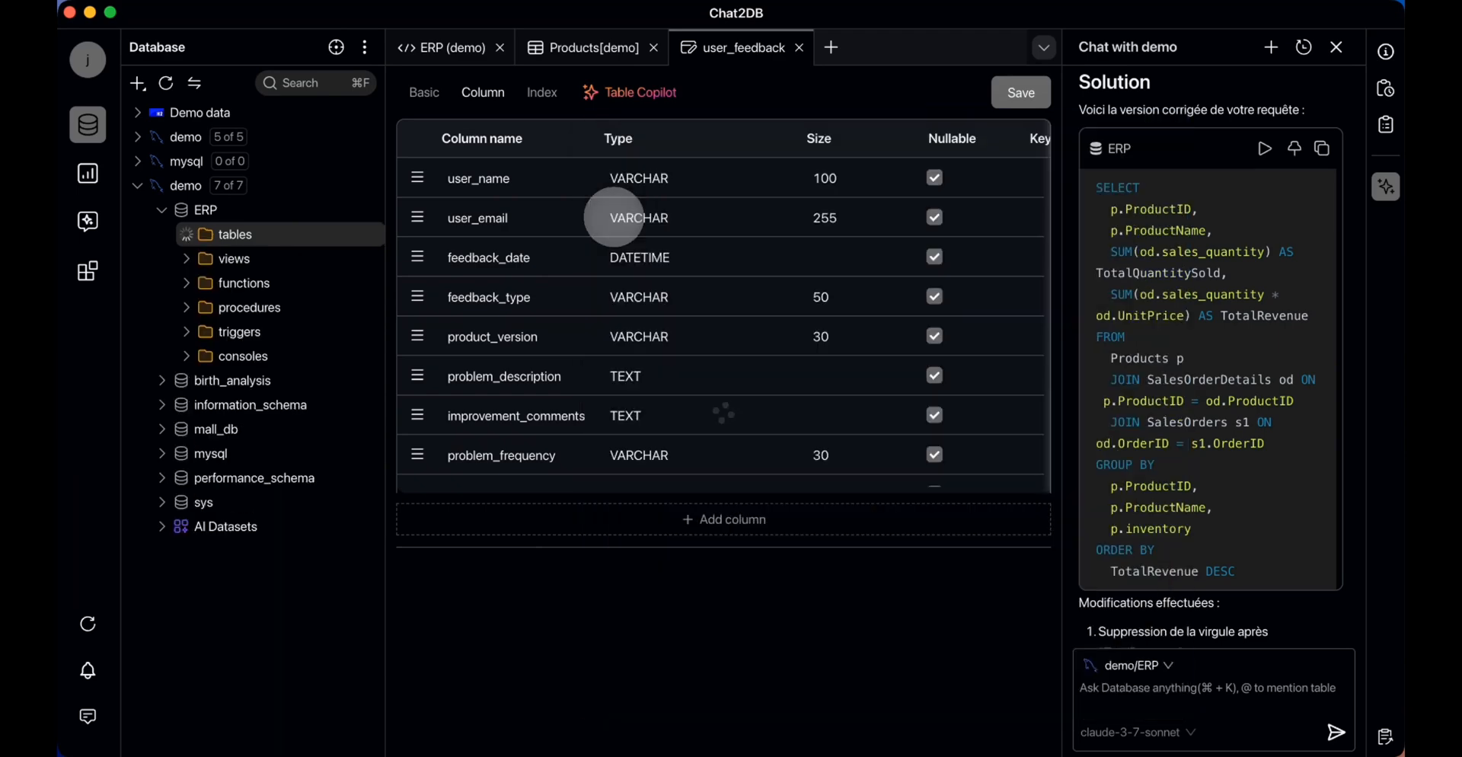
right_click(235, 235)
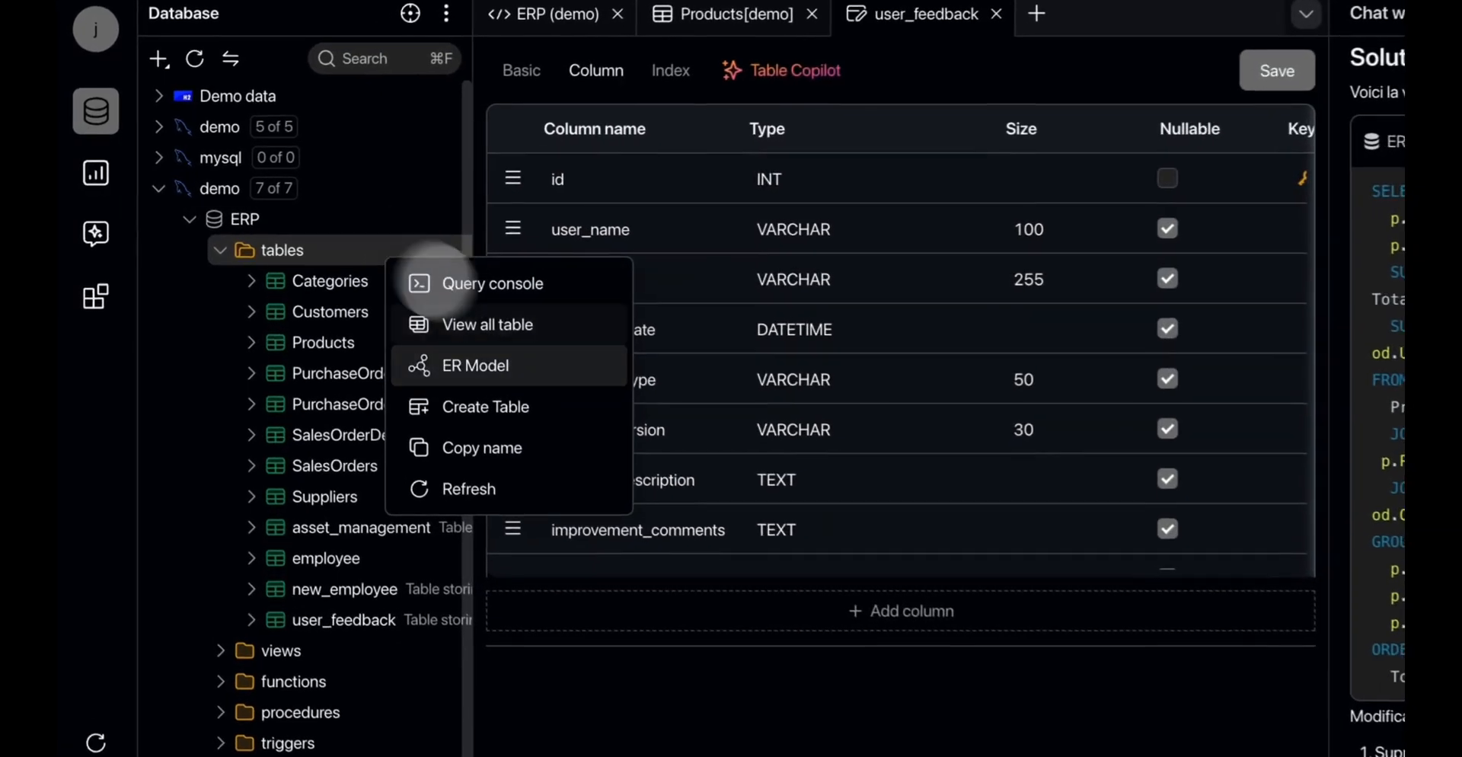
left_click(475, 366)
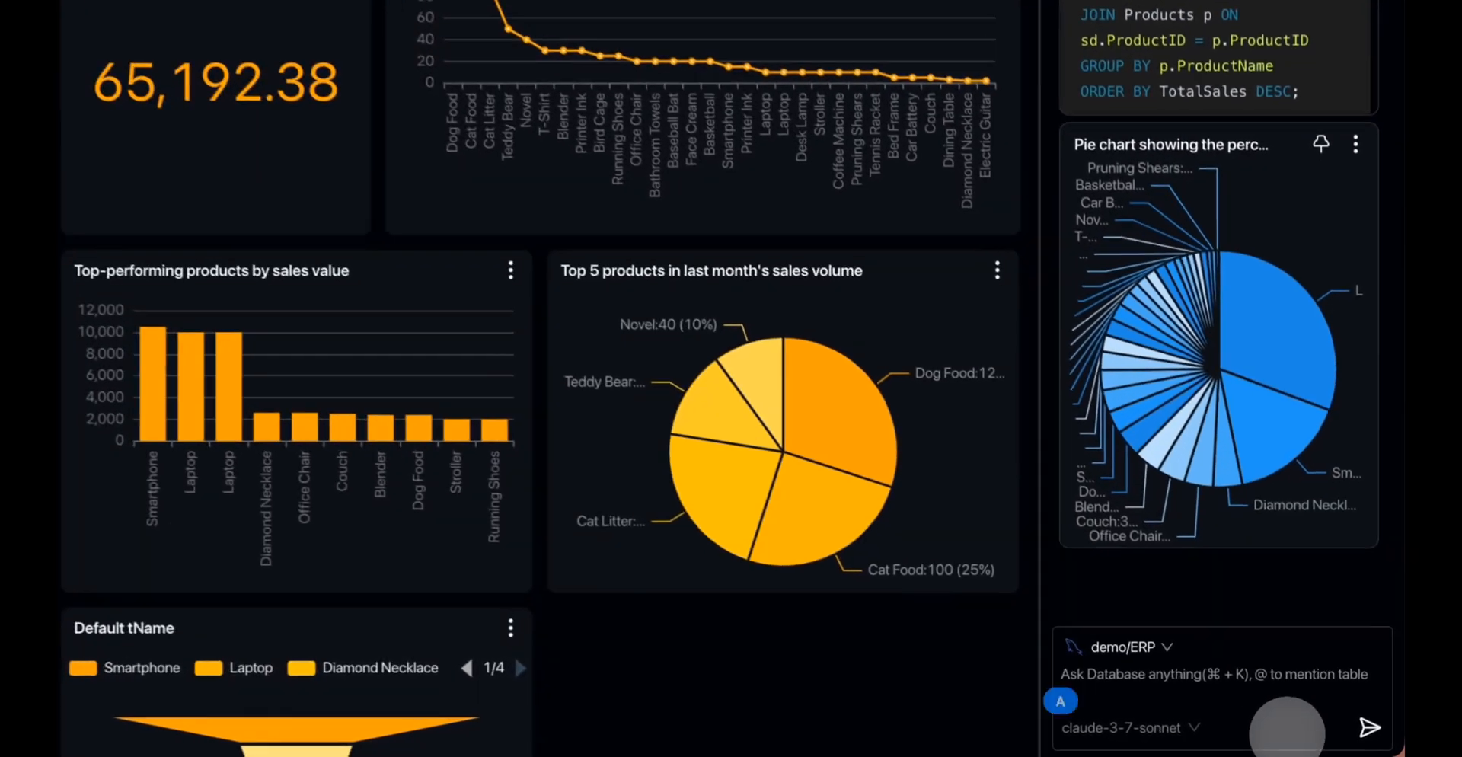
Send 'show me low stock products' to the dashboard's AI chat.
type("show me low stock products")
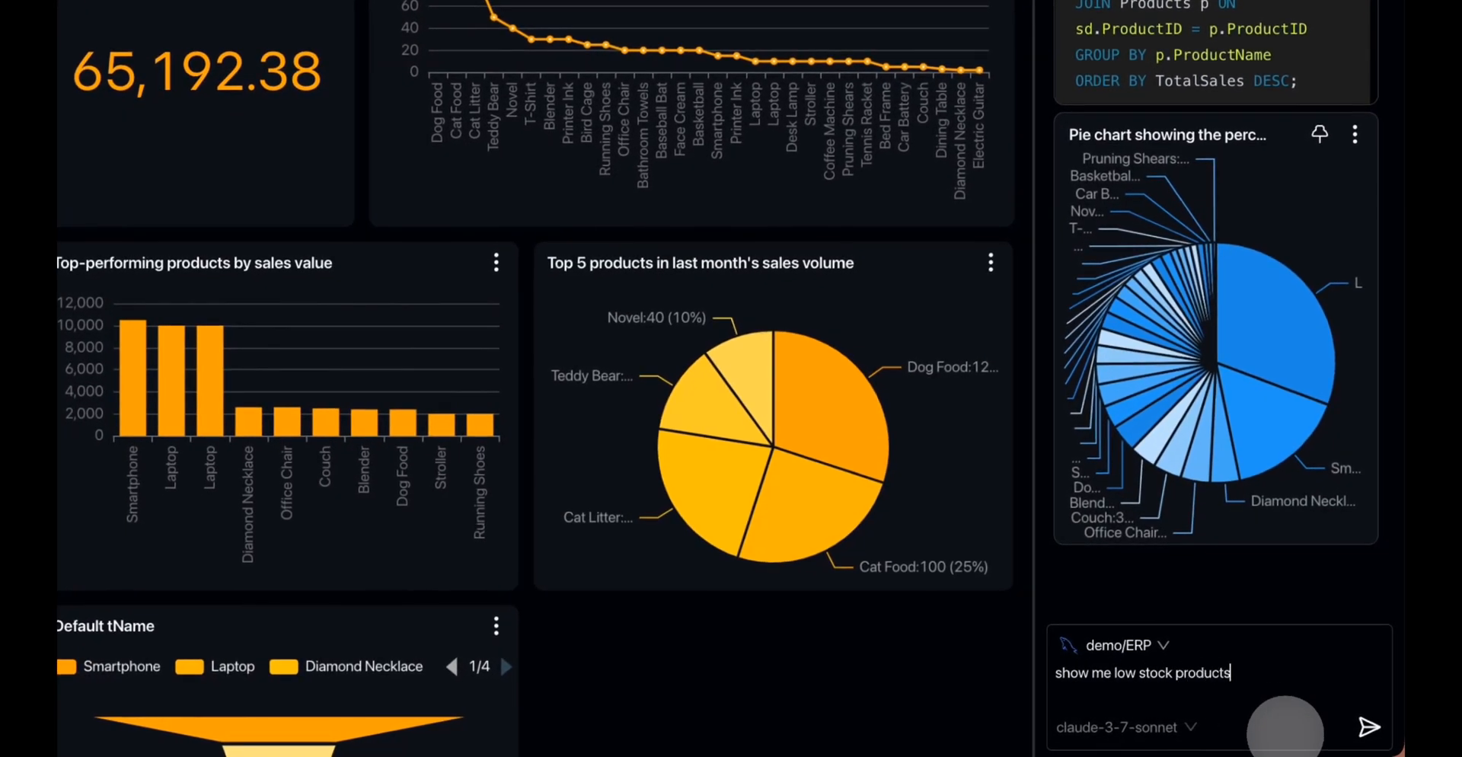
left_click(1367, 726)
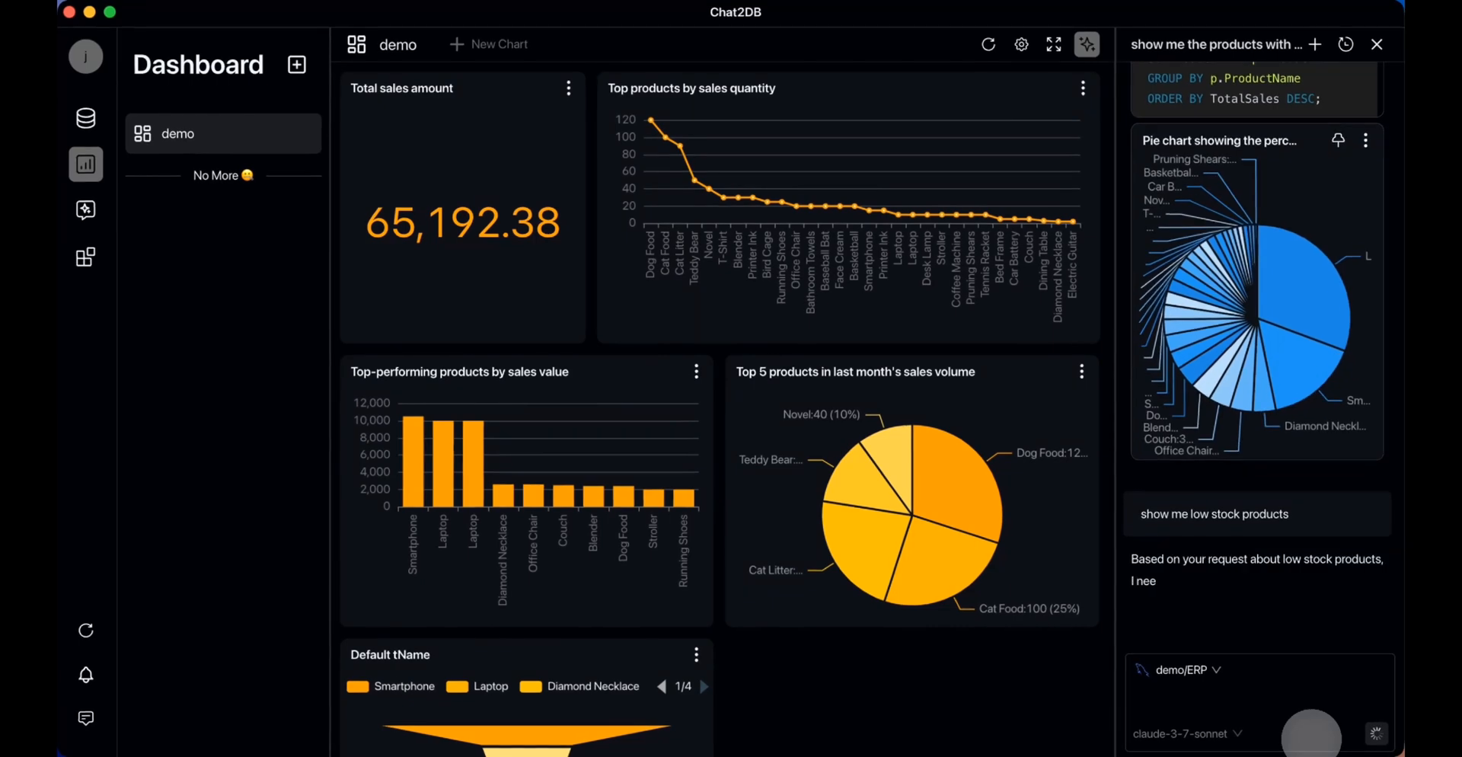